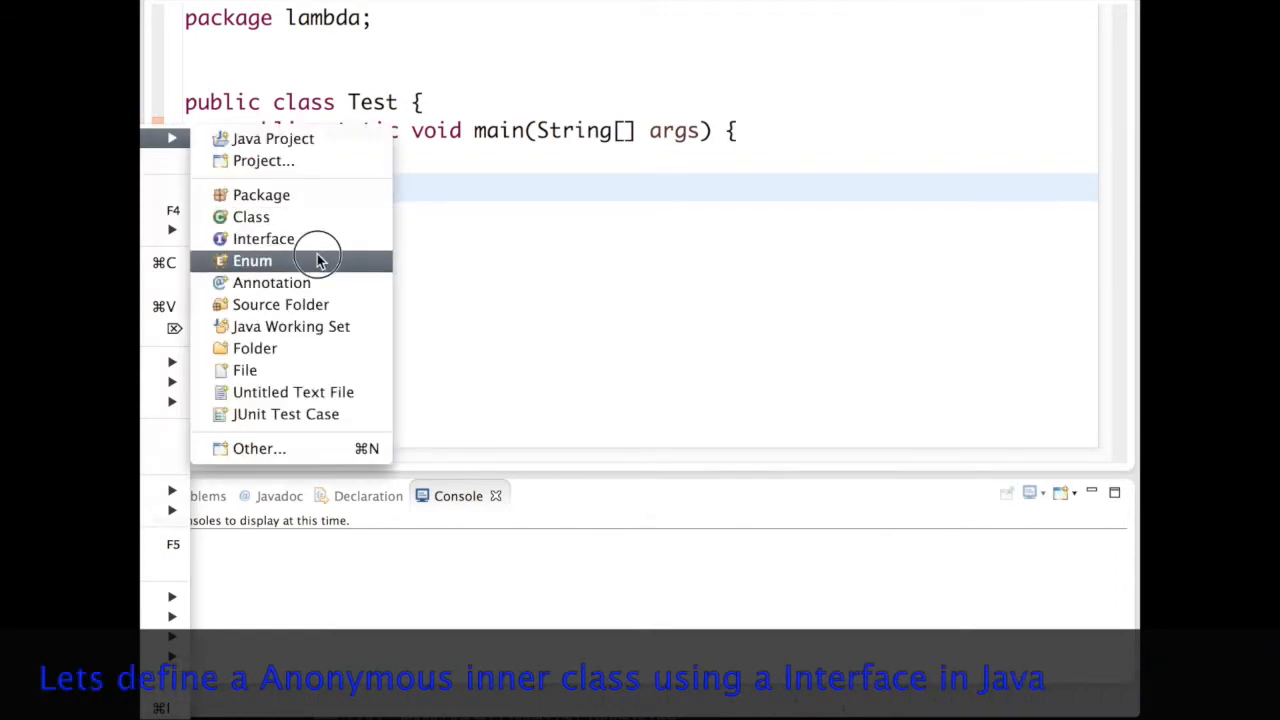
# - Create the ILambda interface and declare a void sayHello() method inside it
pyautogui.click(264, 238)
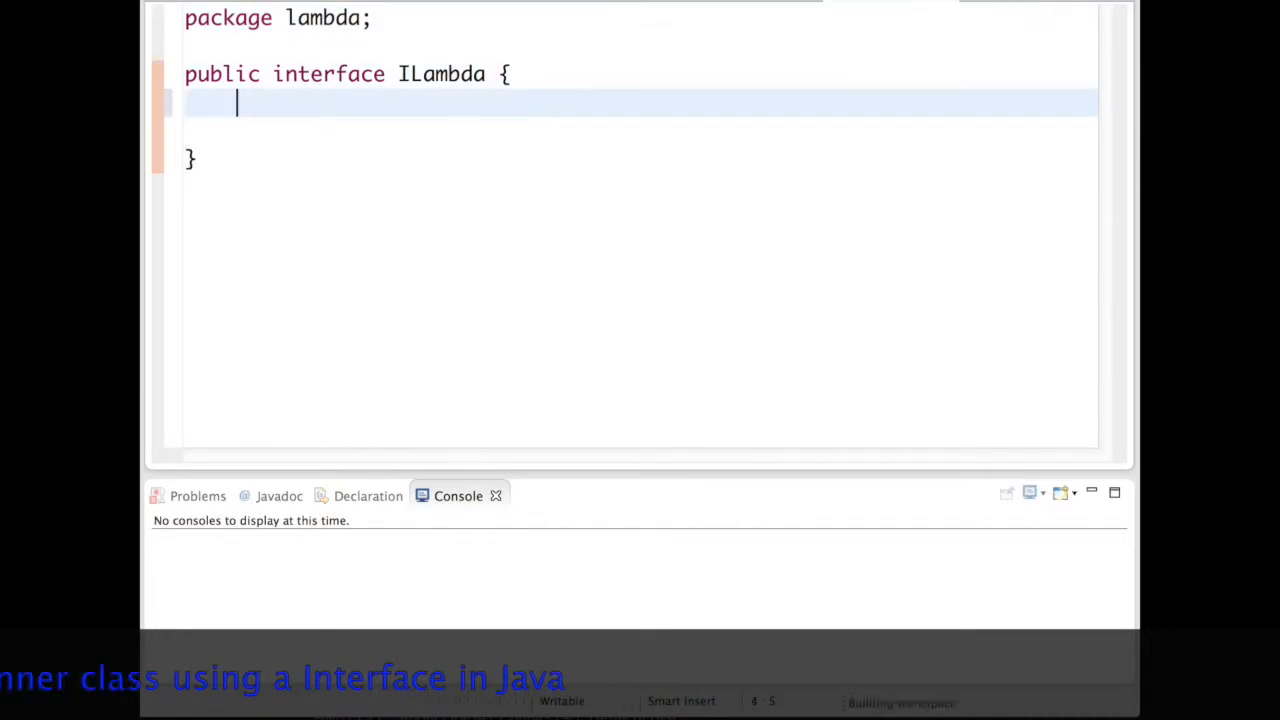
pyautogui.write('void')
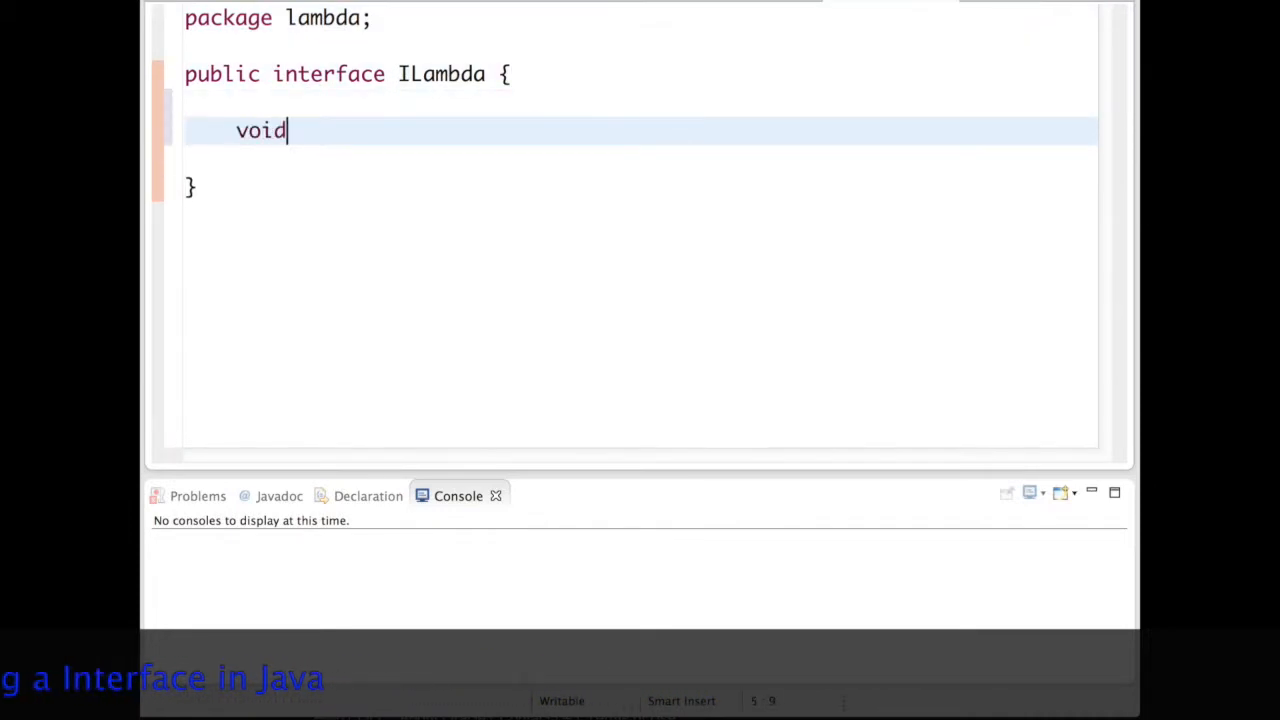
pyautogui.write('sayHelle();')
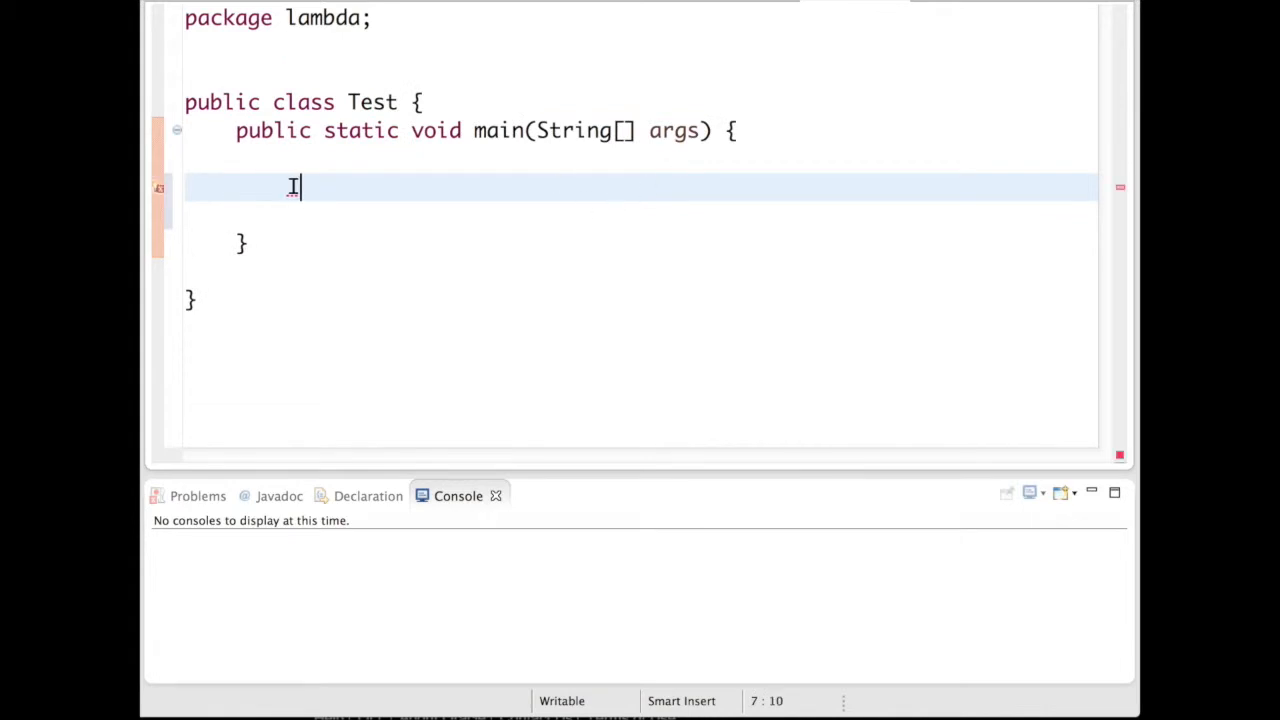
# - Build an anonymous ILambda whose sayHello prints "Helloo to Lambda Tutorial"
pyautogui.write('I')
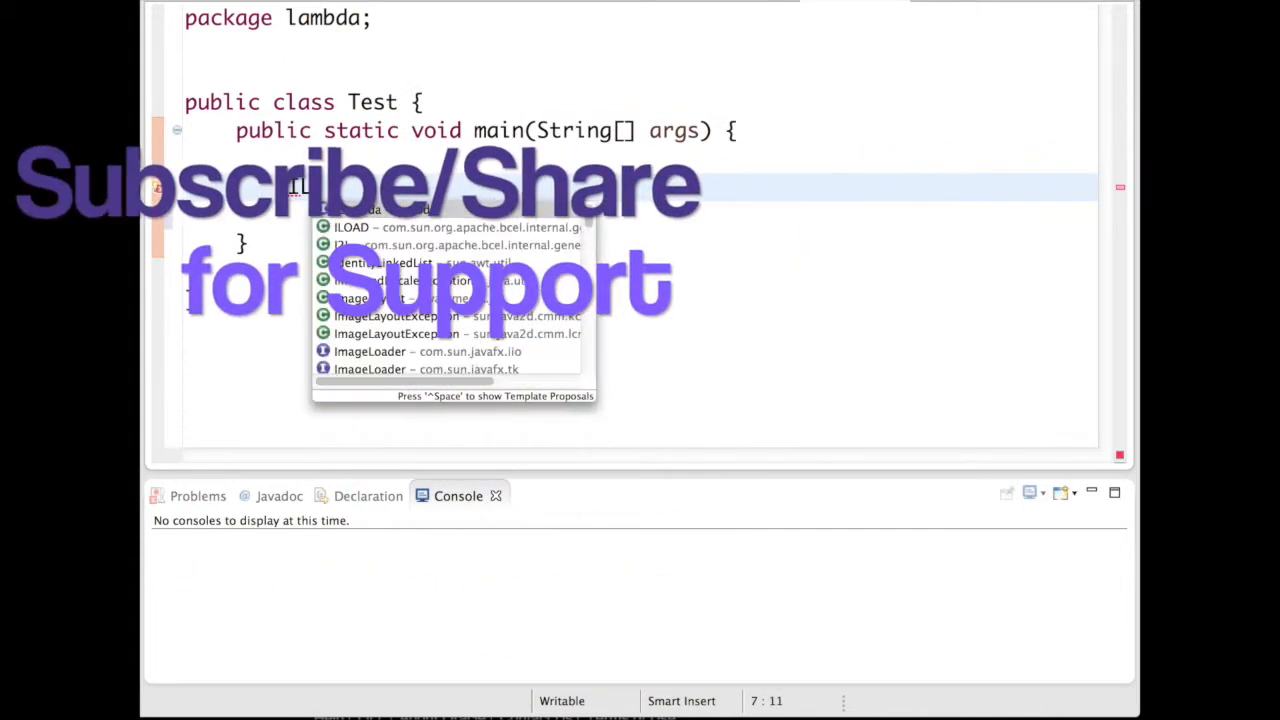
pyautogui.write('Lambda = new ILambda() {')
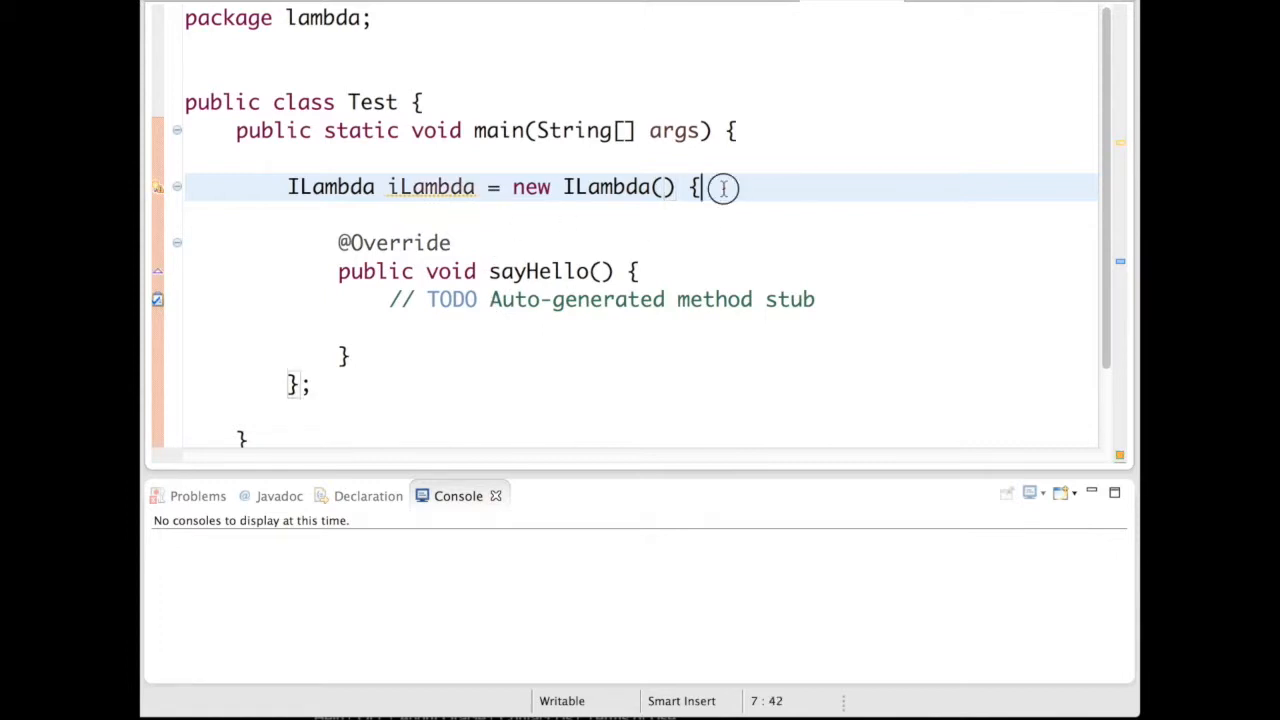
pyautogui.moveTo(700, 188); pyautogui.dragTo(288, 384)
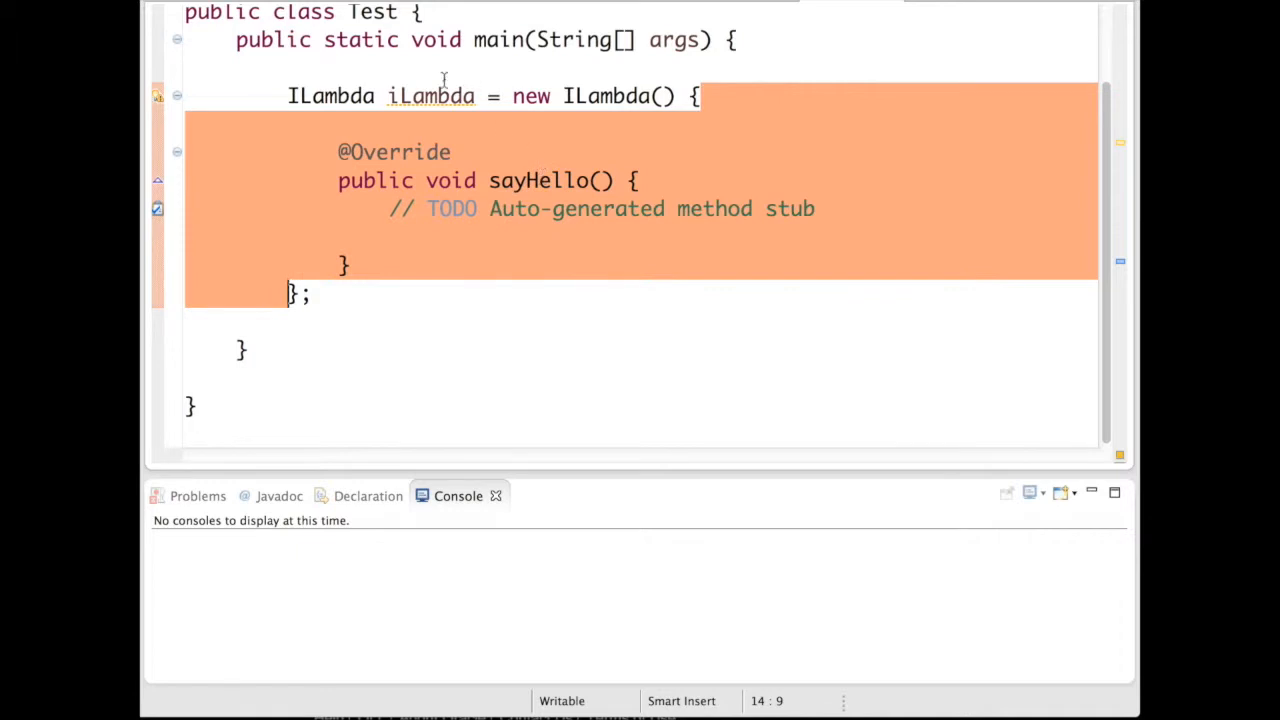
pyautogui.doubleClick(432, 96)
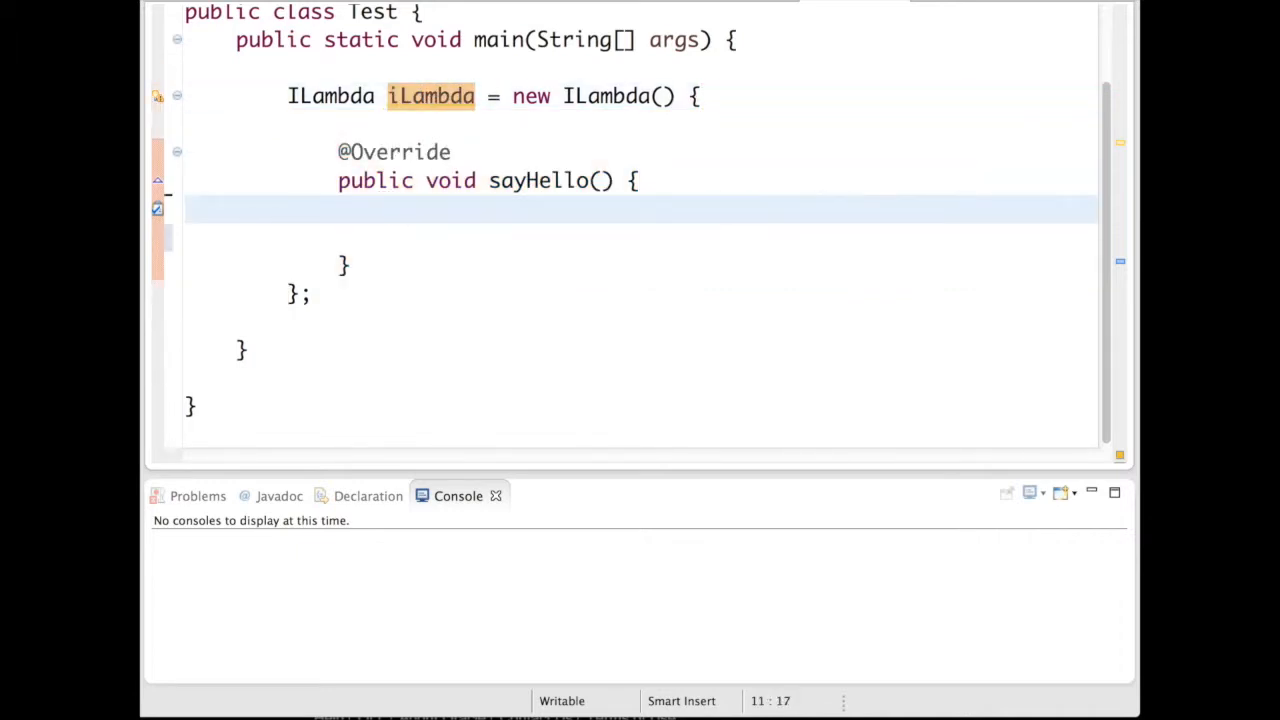
pyautogui.write('sysout')
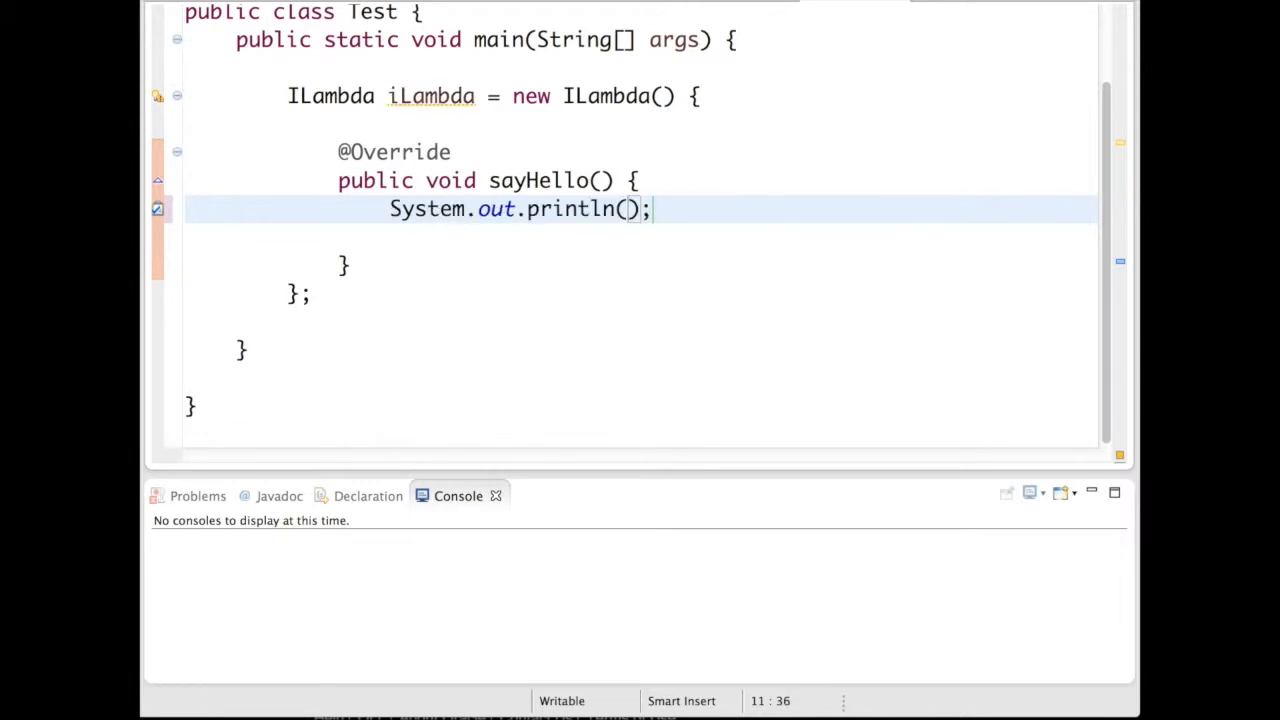
pyautogui.write('"Helloo to Lambda Tutorial"')
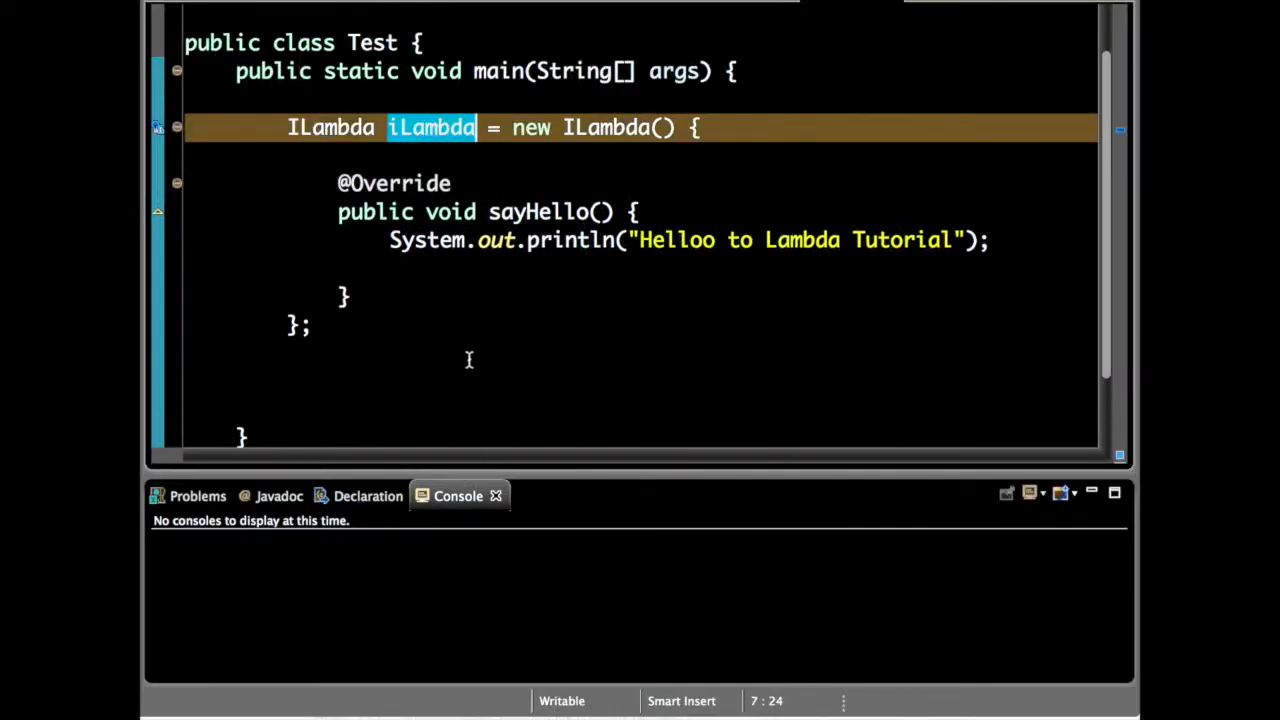
# - Call iLambda.sayHello() and run Test as a Java application
pyautogui.write('iLambda.sayHello();')
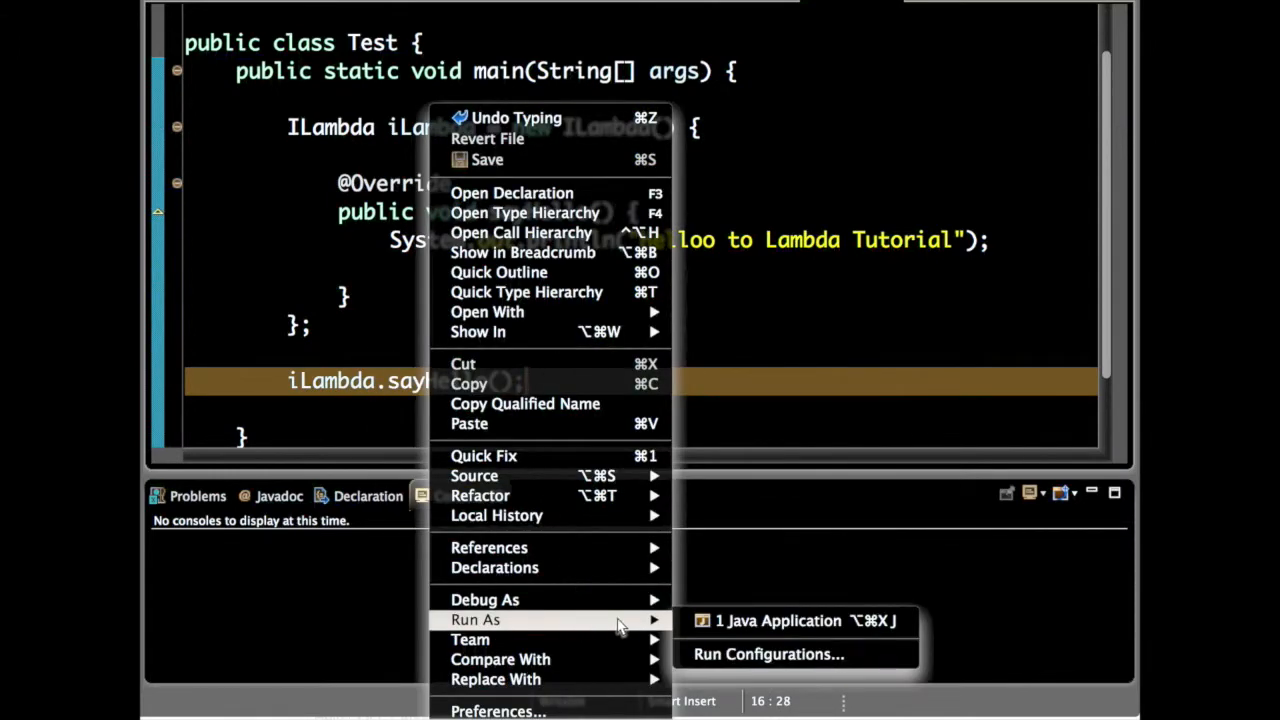
pyautogui.click(778, 620)
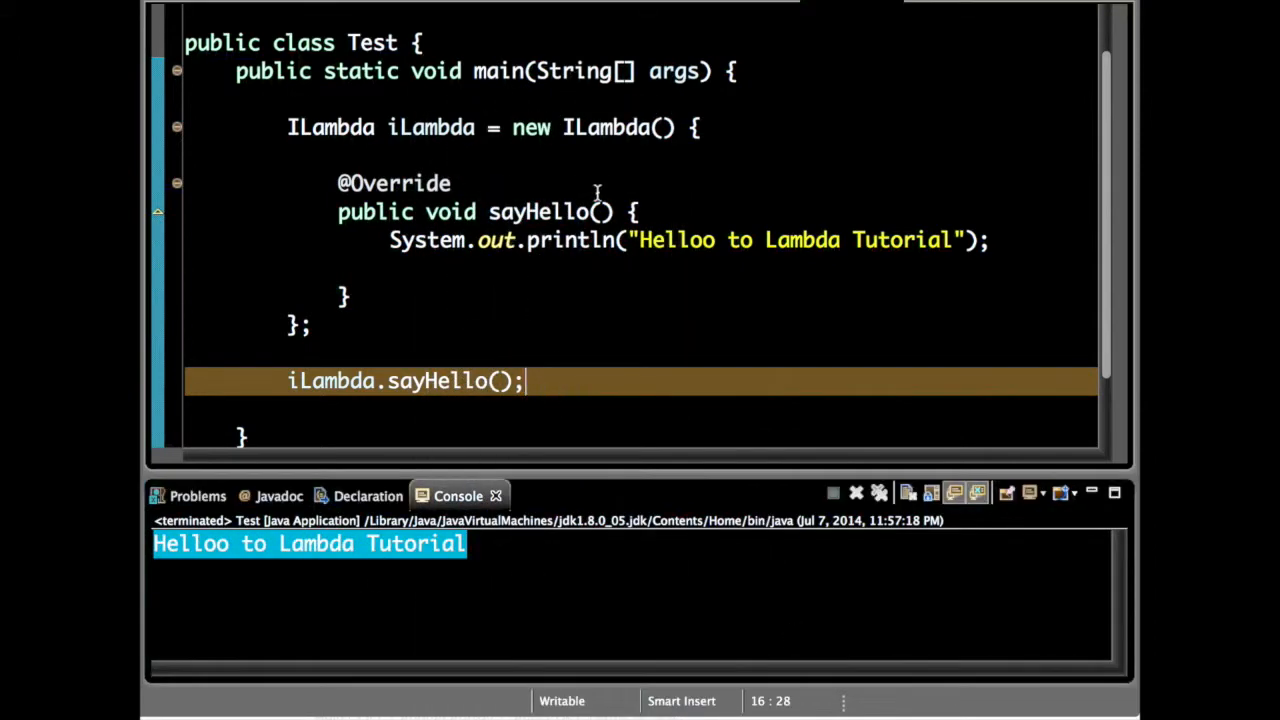
# - Comment the anonymous class, add iLambda2 = () -> println("Hello from Lambda") and call its sayHello
pyautogui.write('//')
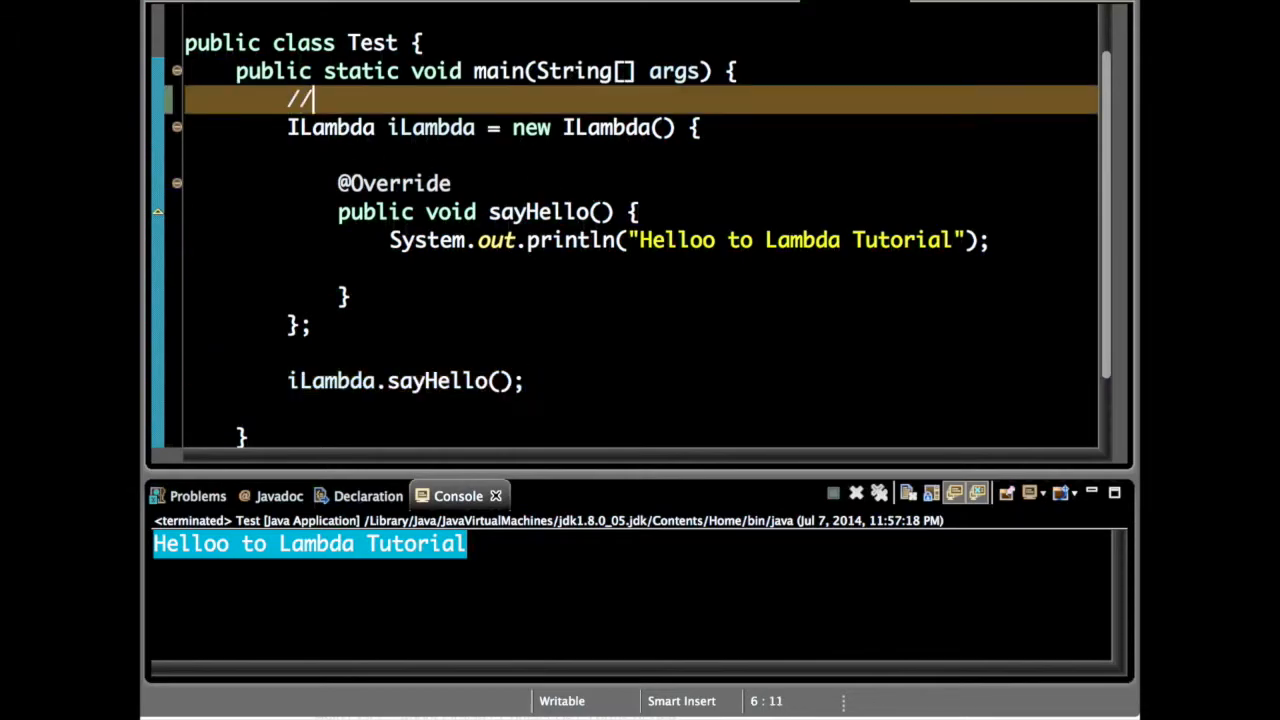
pyautogui.write('The Anonymous Inner Class')
pyautogui.write('ILambda iLambda')
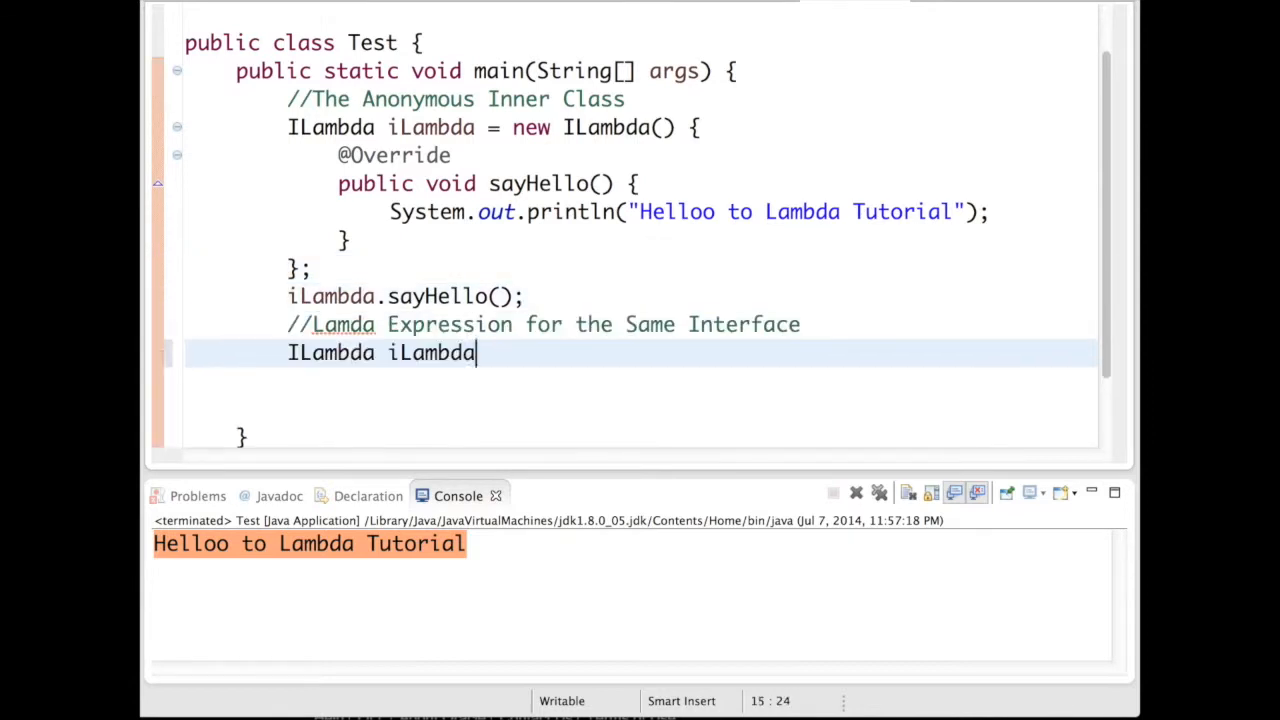
pyautogui.write('2')
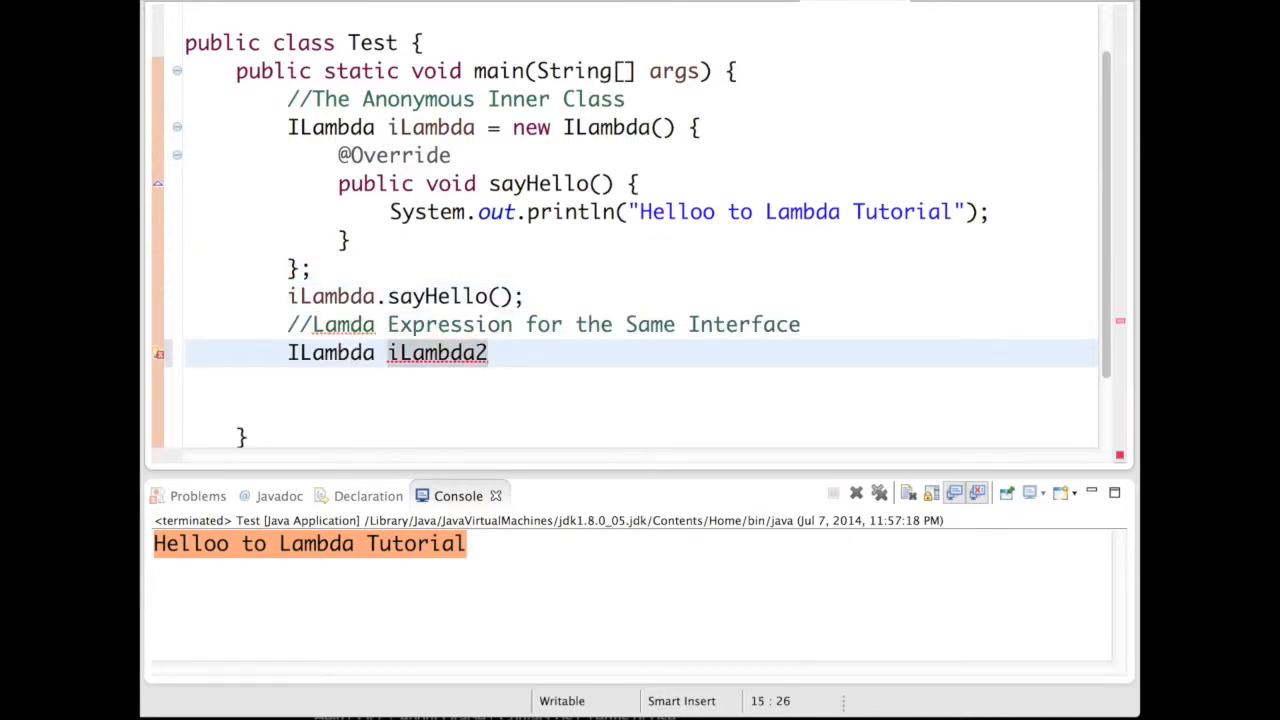
pyautogui.write('= ()')
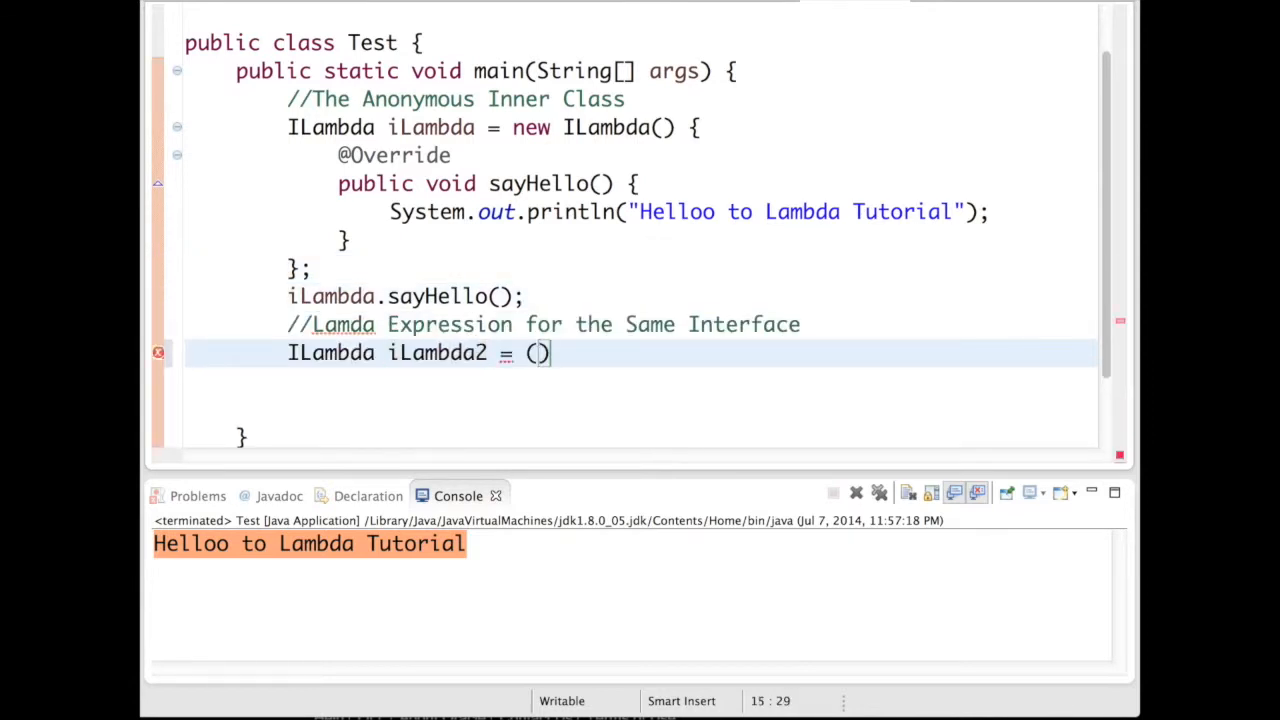
pyautogui.write('-> System.out.println();')
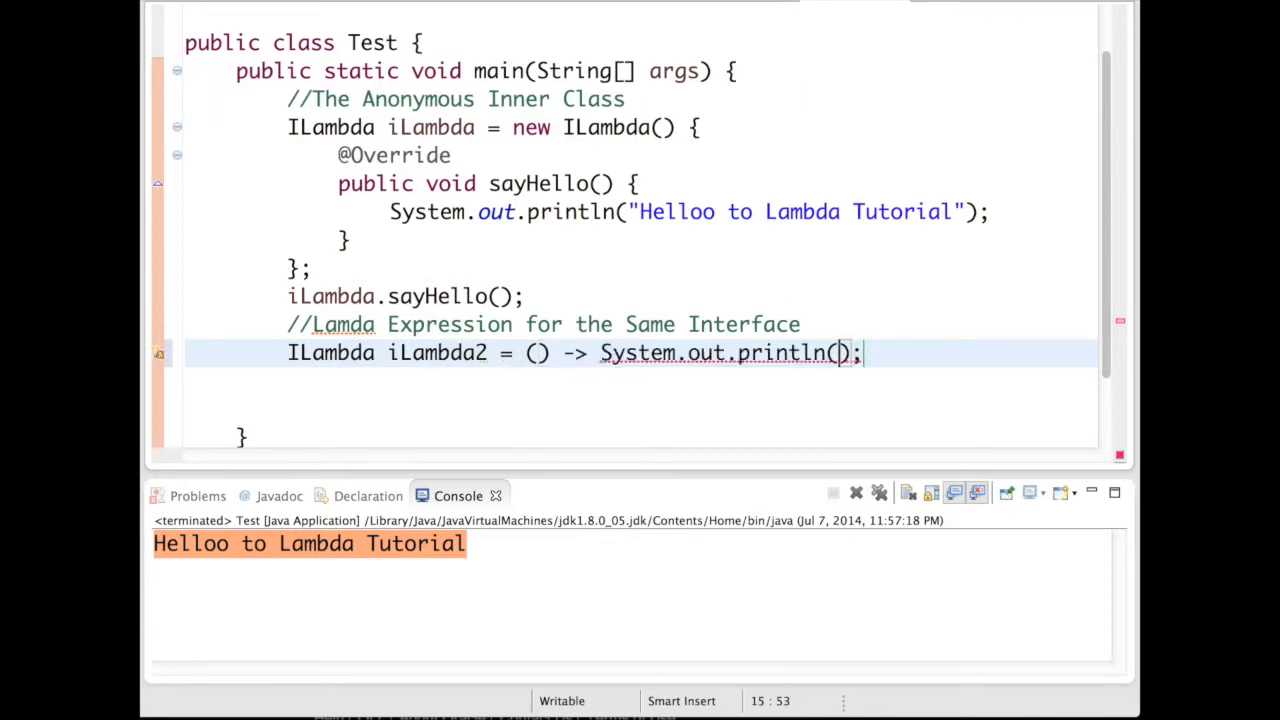
pyautogui.write('"Hello from Lambda"')
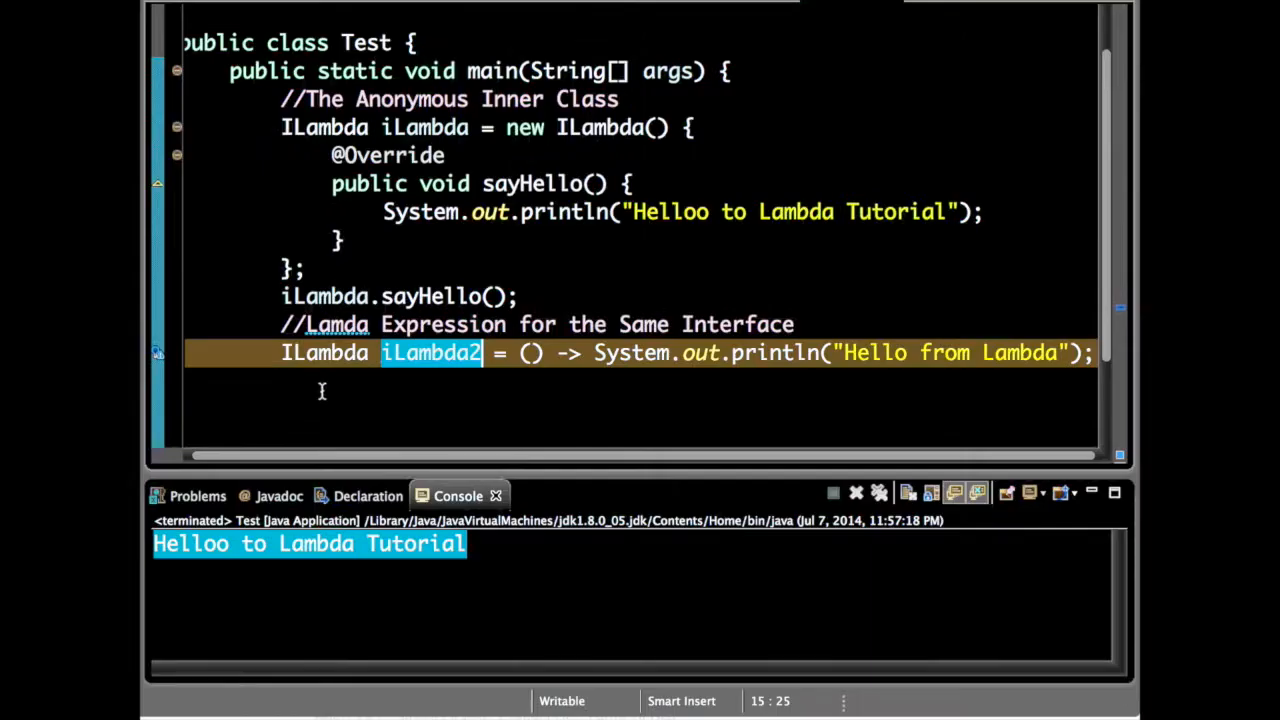
pyautogui.write('iLambda2.sayHello();')
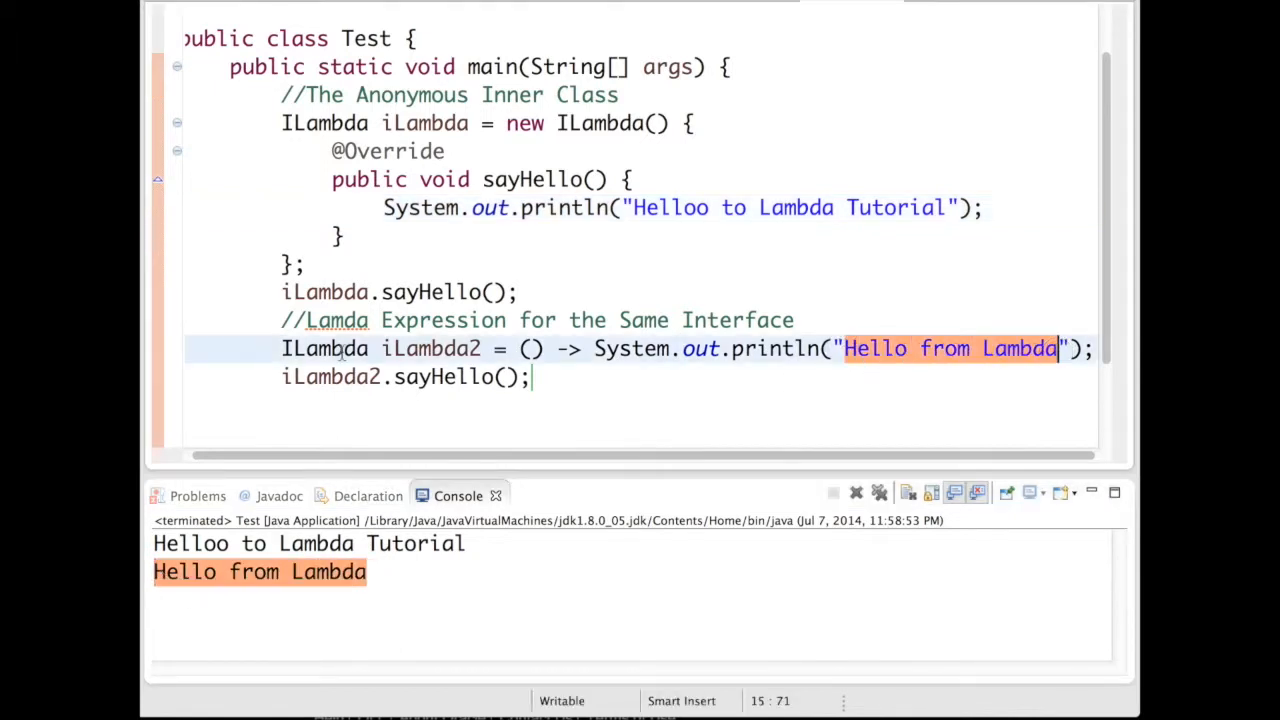
# - Add a //Functional Interface comment above the iLambda2 lambda and highlight the lambda
pyautogui.click(284, 348)
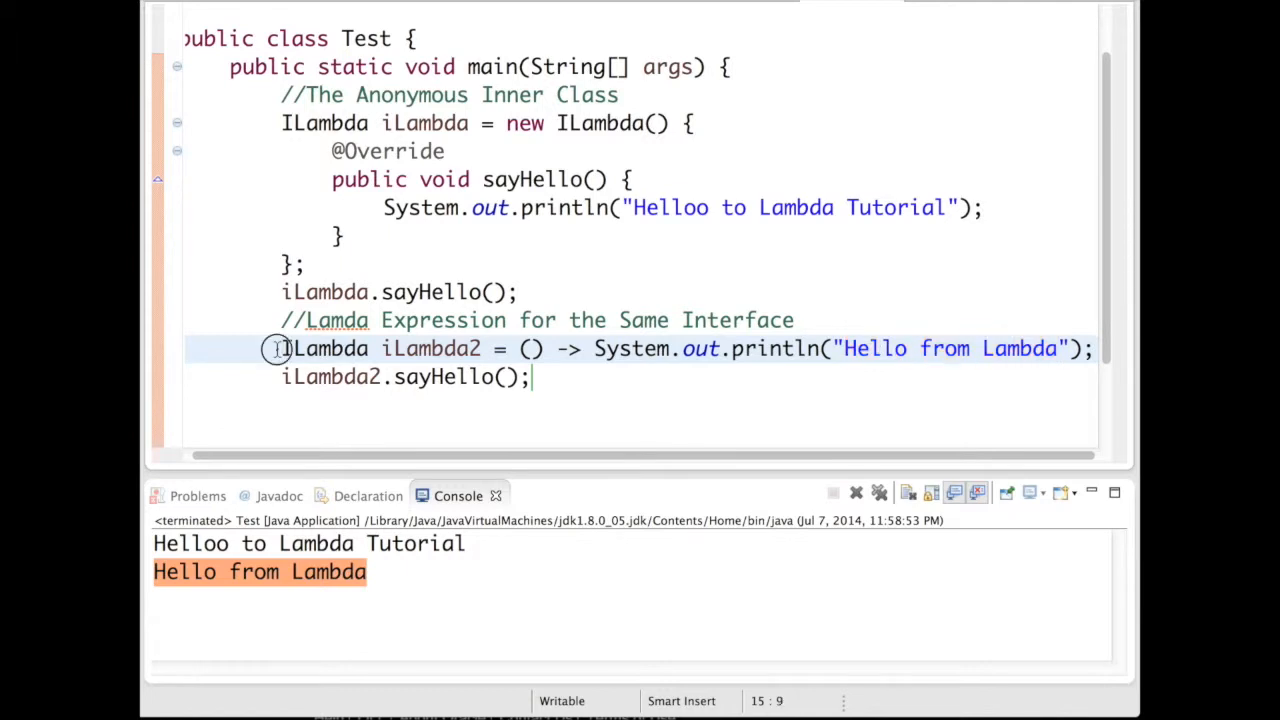
pyautogui.click(848, 320)
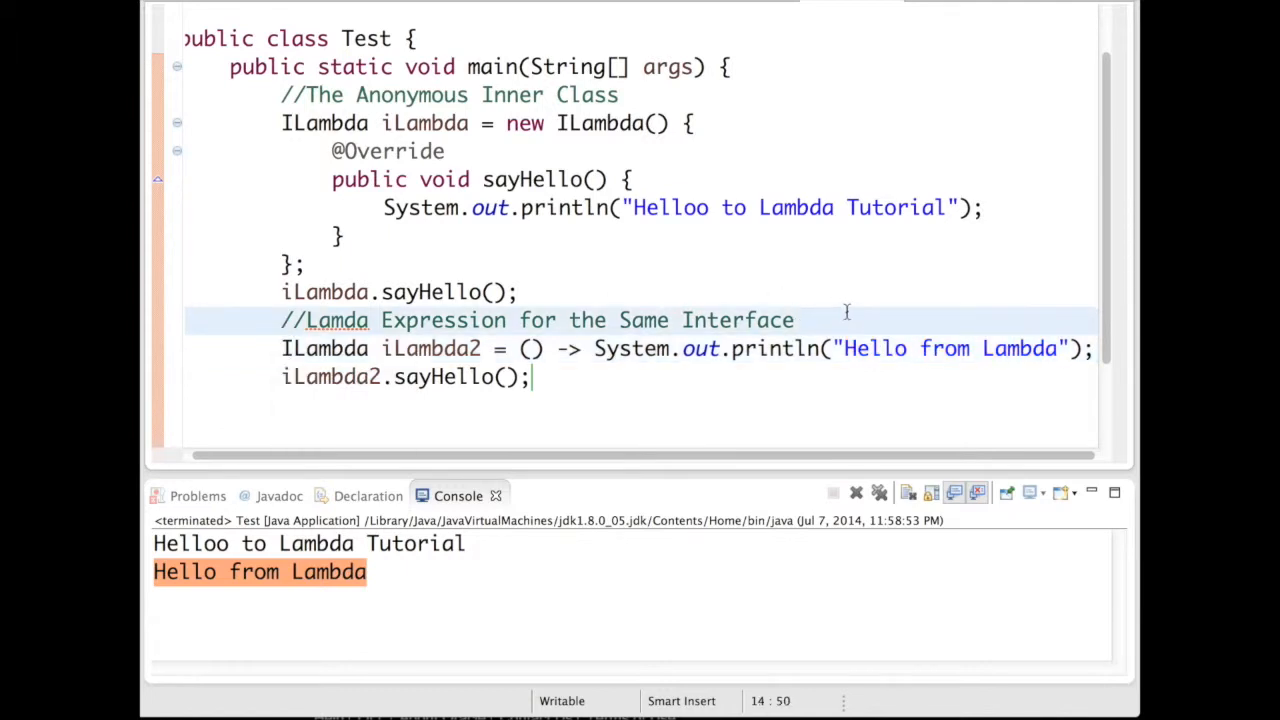
pyautogui.write('//Fun')
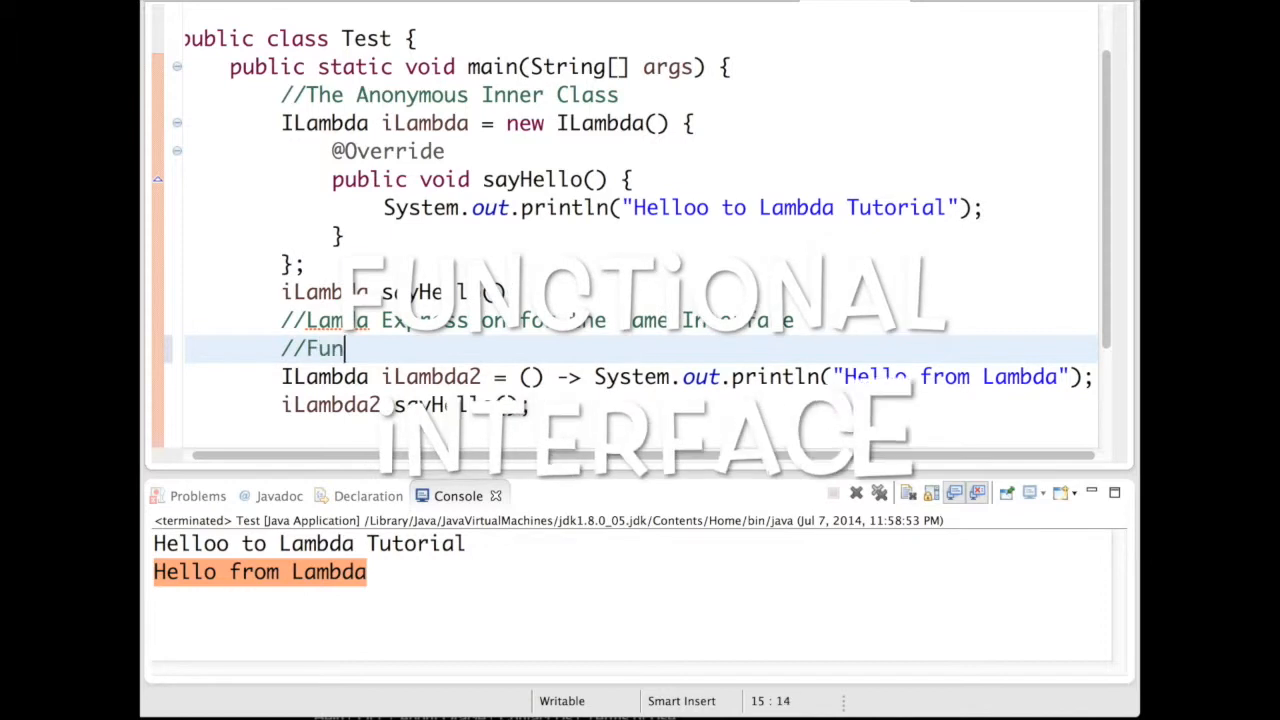
pyautogui.write('ctional Inte')
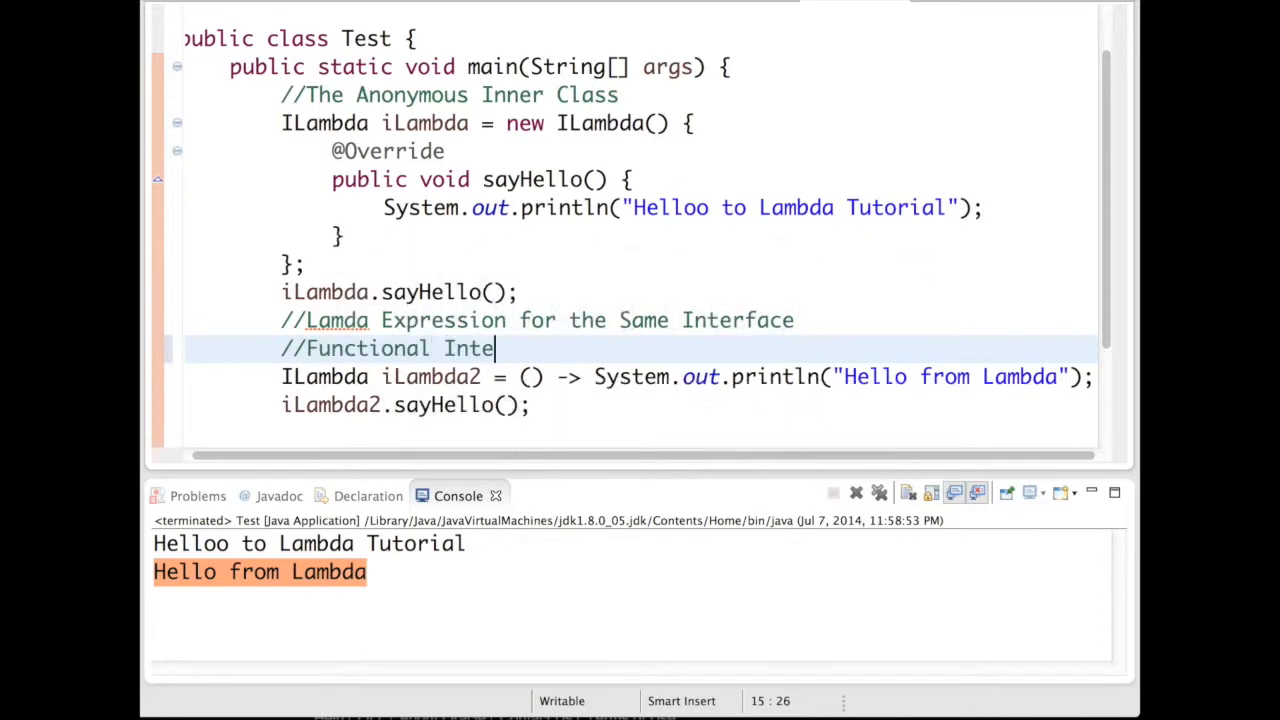
pyautogui.write('rface')
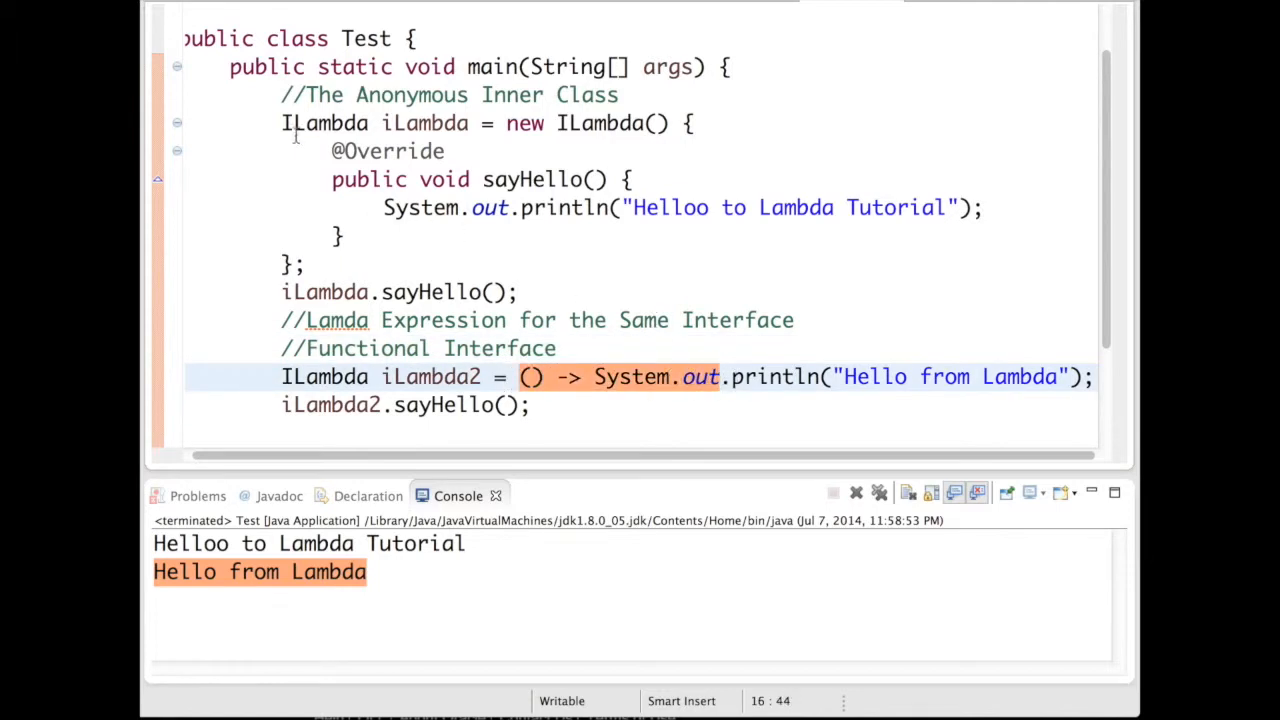
pyautogui.moveTo(280, 96); pyautogui.dragTo(304, 268)
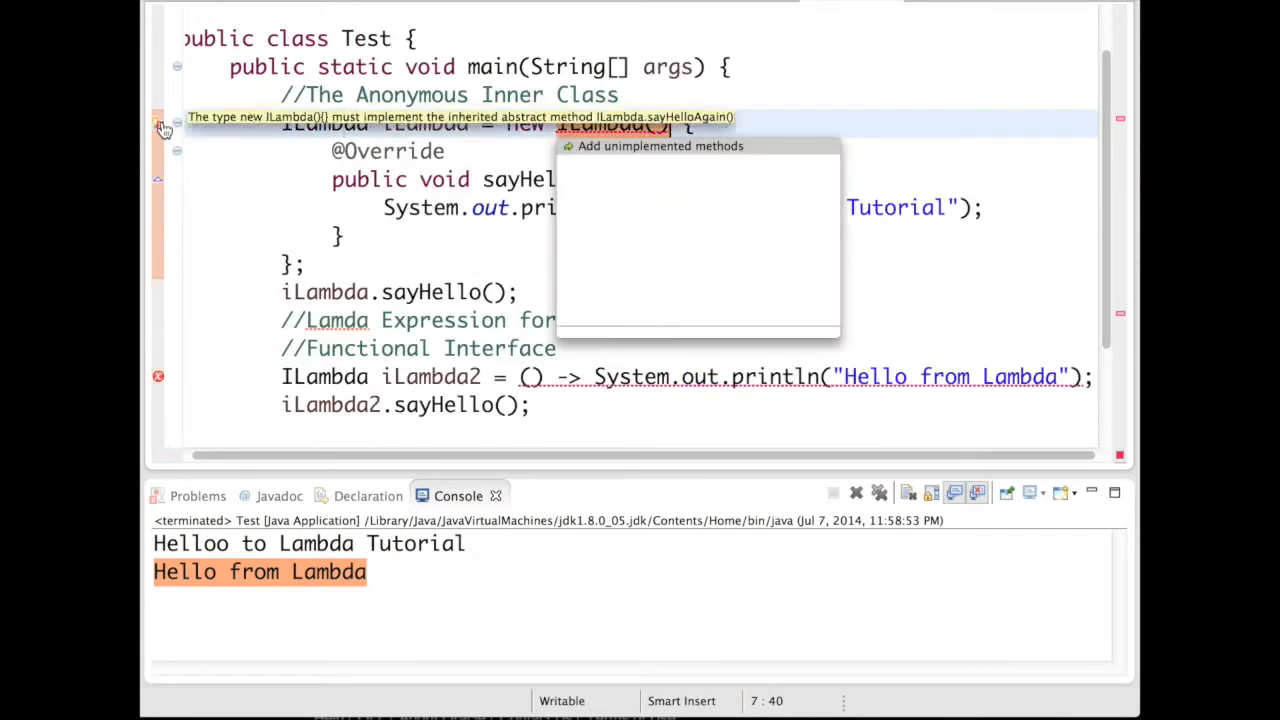
# - Add the missing sayHelloAgain method to the inner class via the quick fix
pyautogui.click(660, 146)
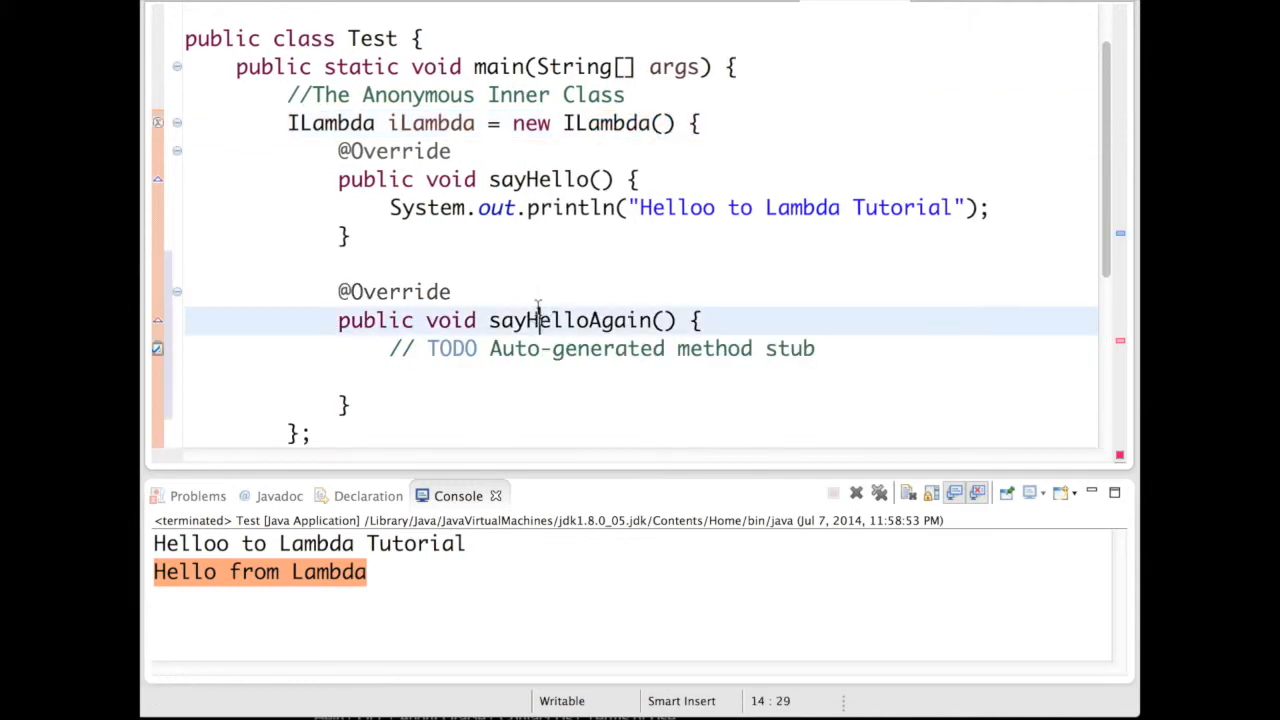
pyautogui.doubleClick(568, 320)
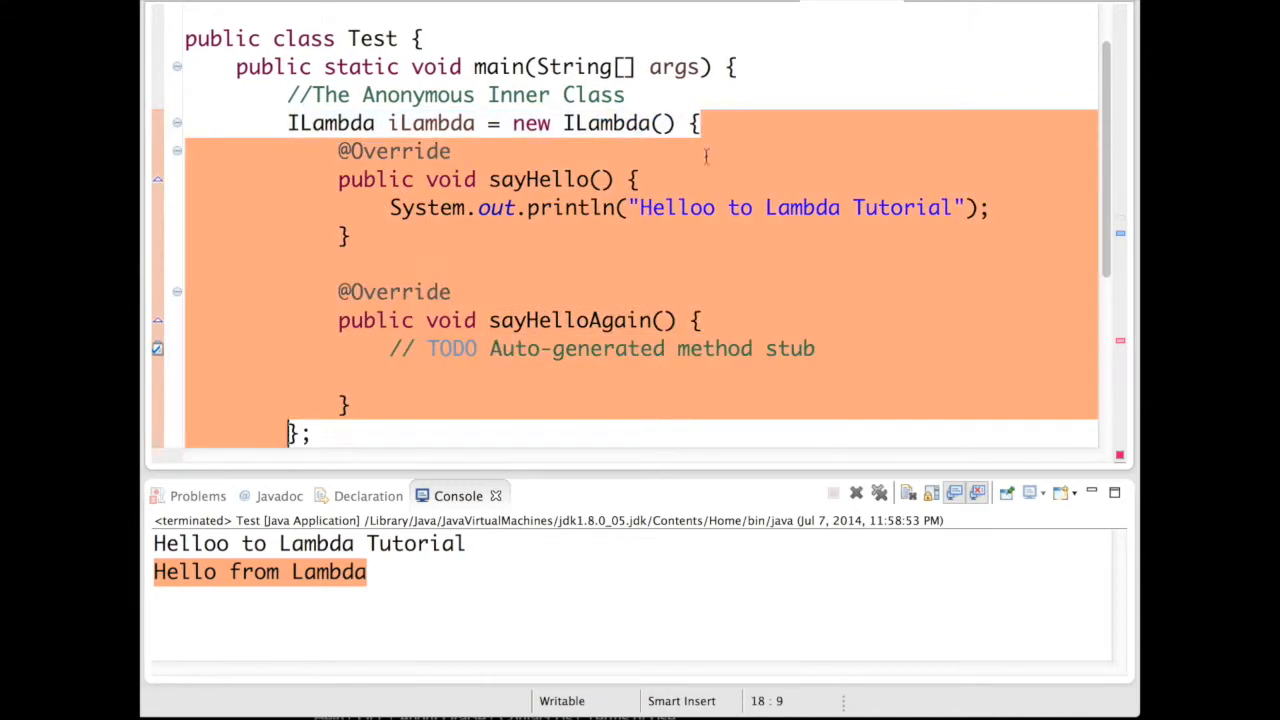
pyautogui.scroll(-3)
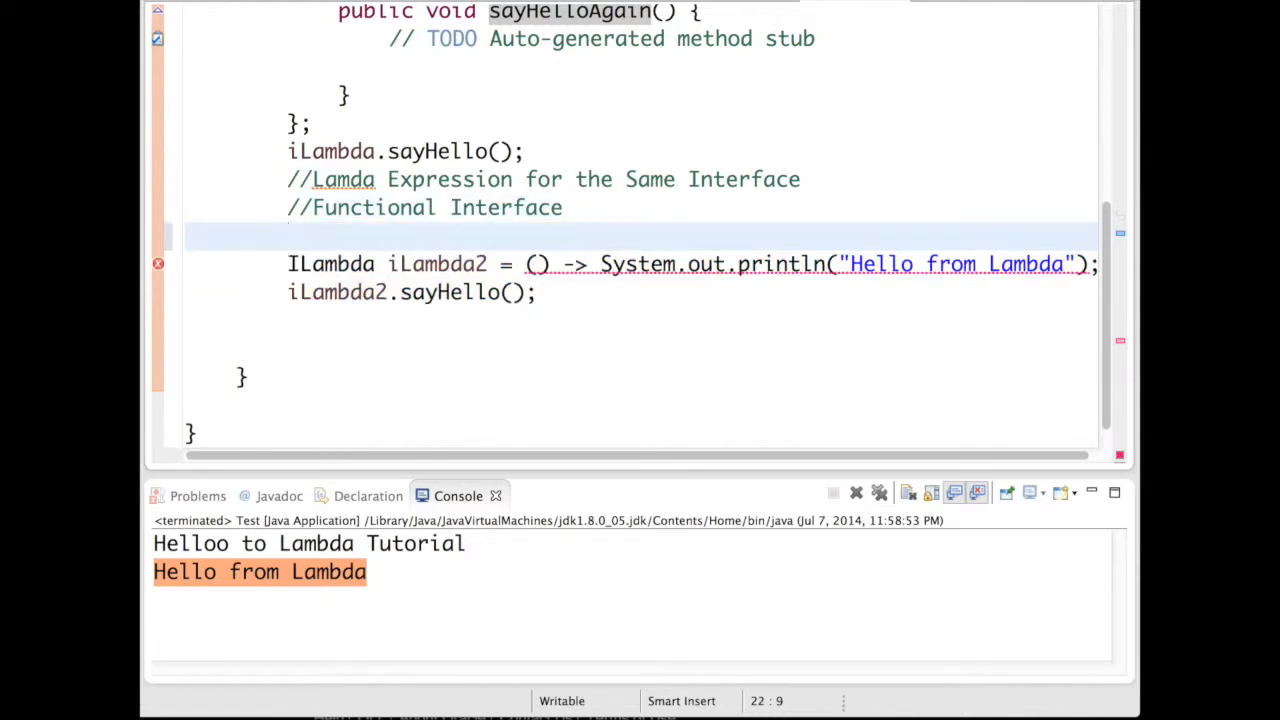
# - Write the comment //Can have only one Method Defined above the lambda
pyautogui.write('//')
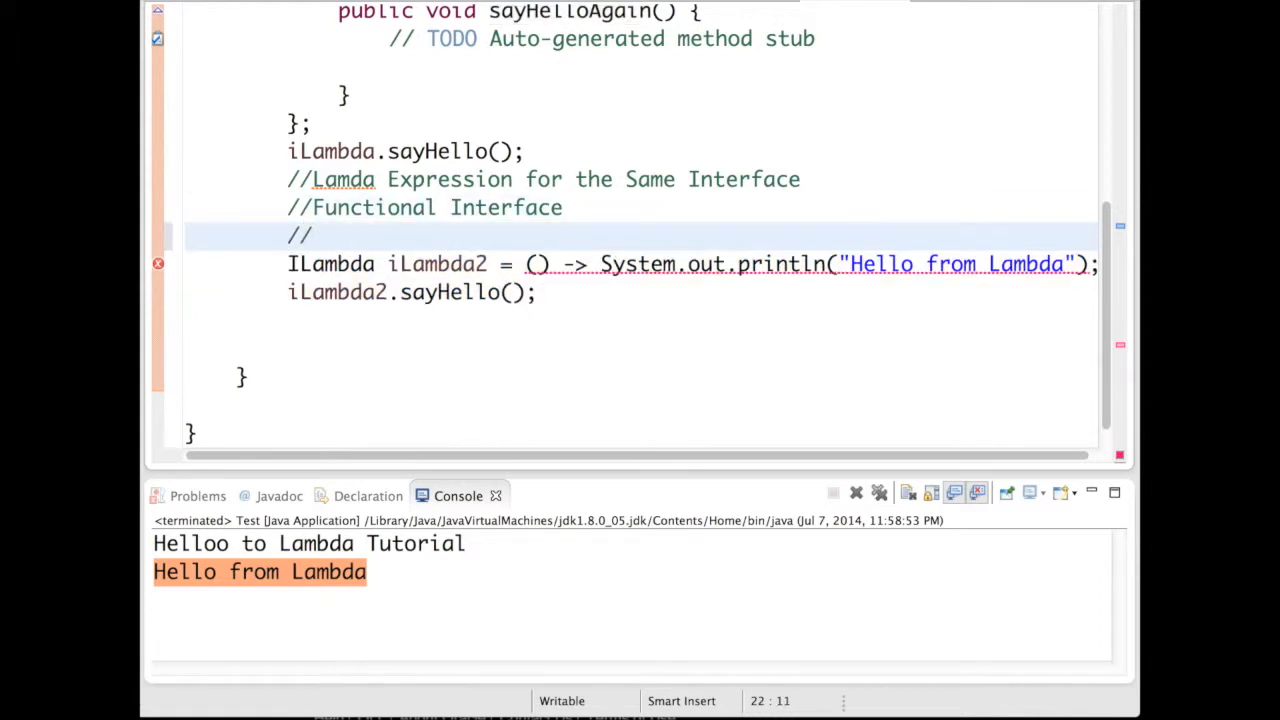
pyautogui.write('Can have')
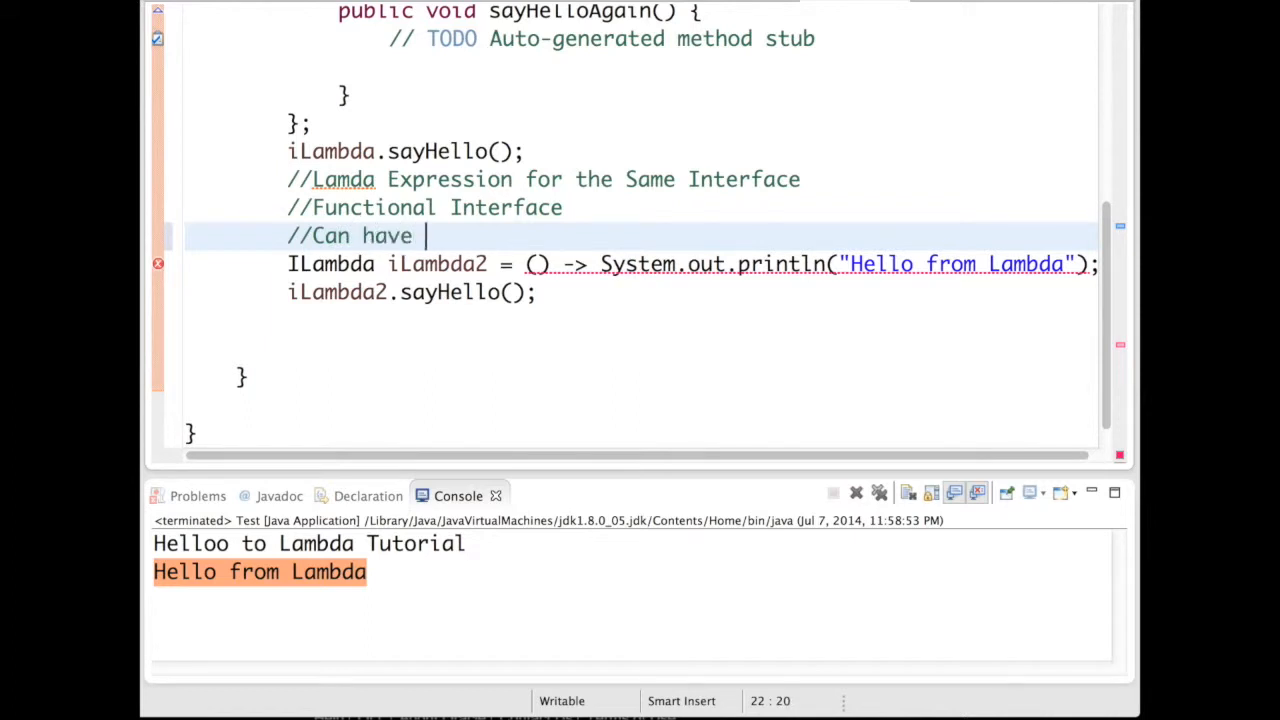
pyautogui.write('on')
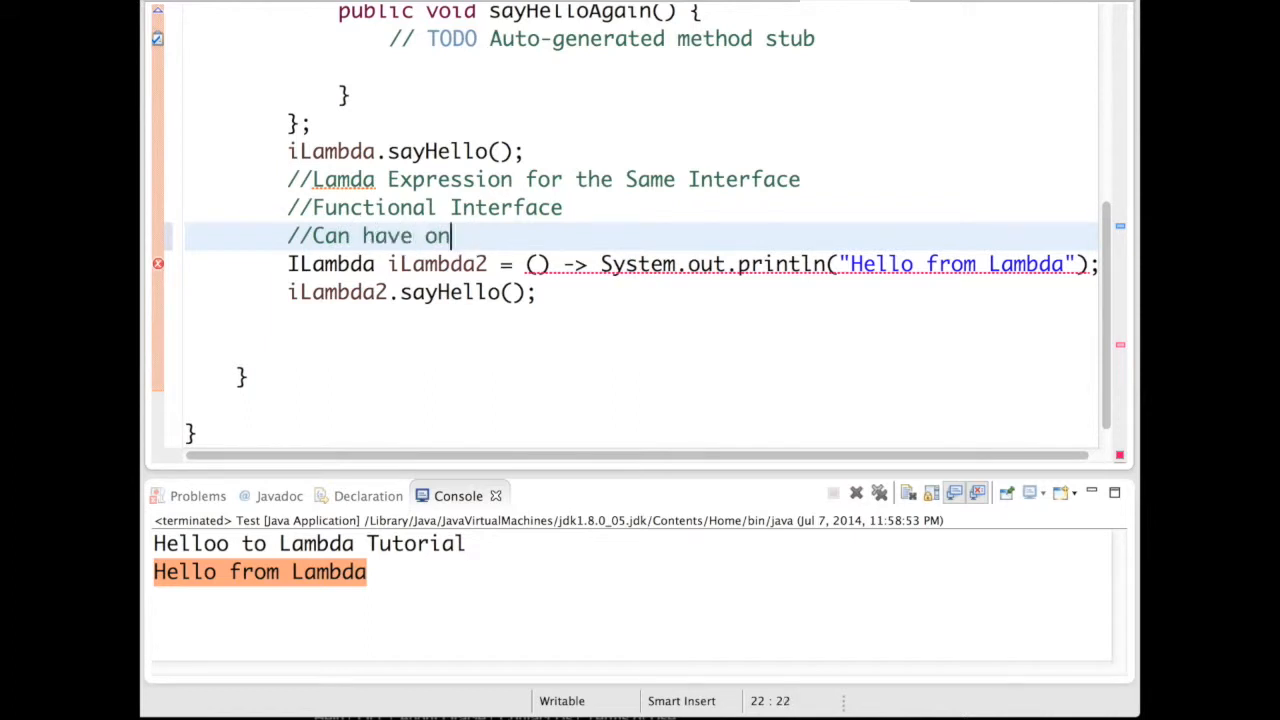
pyautogui.write('ly one Me')
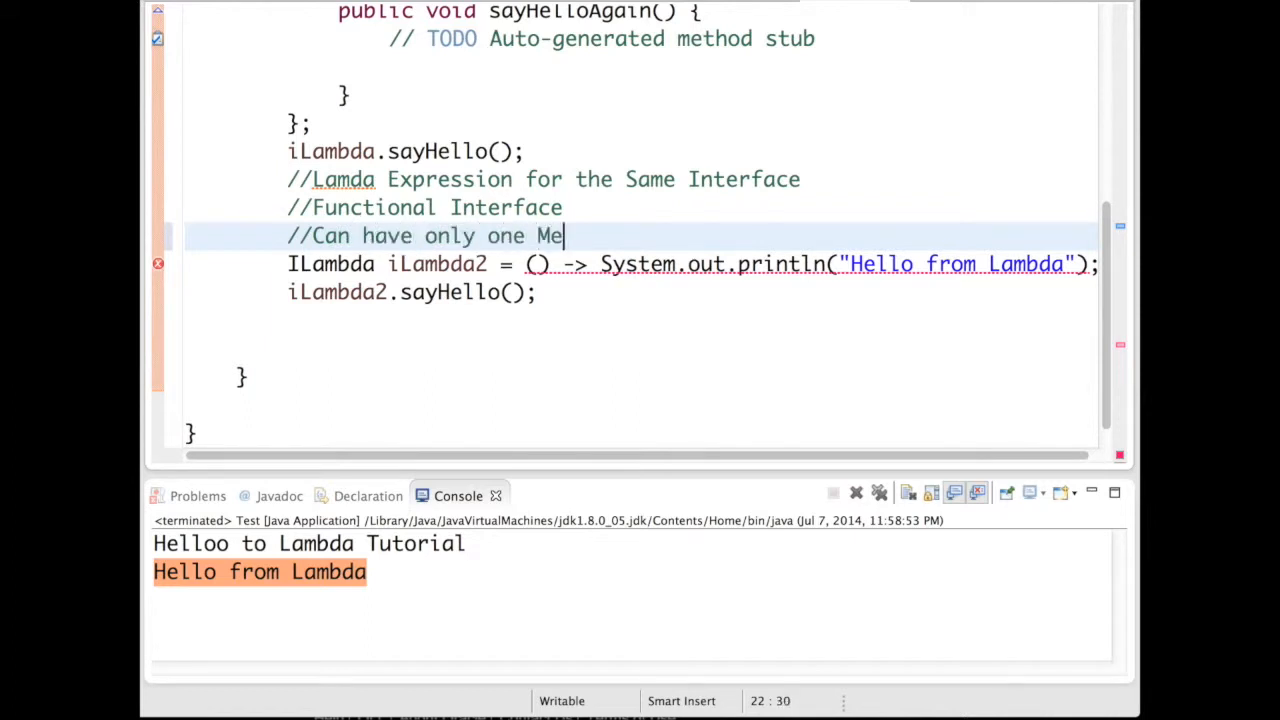
pyautogui.write('thod Defi')
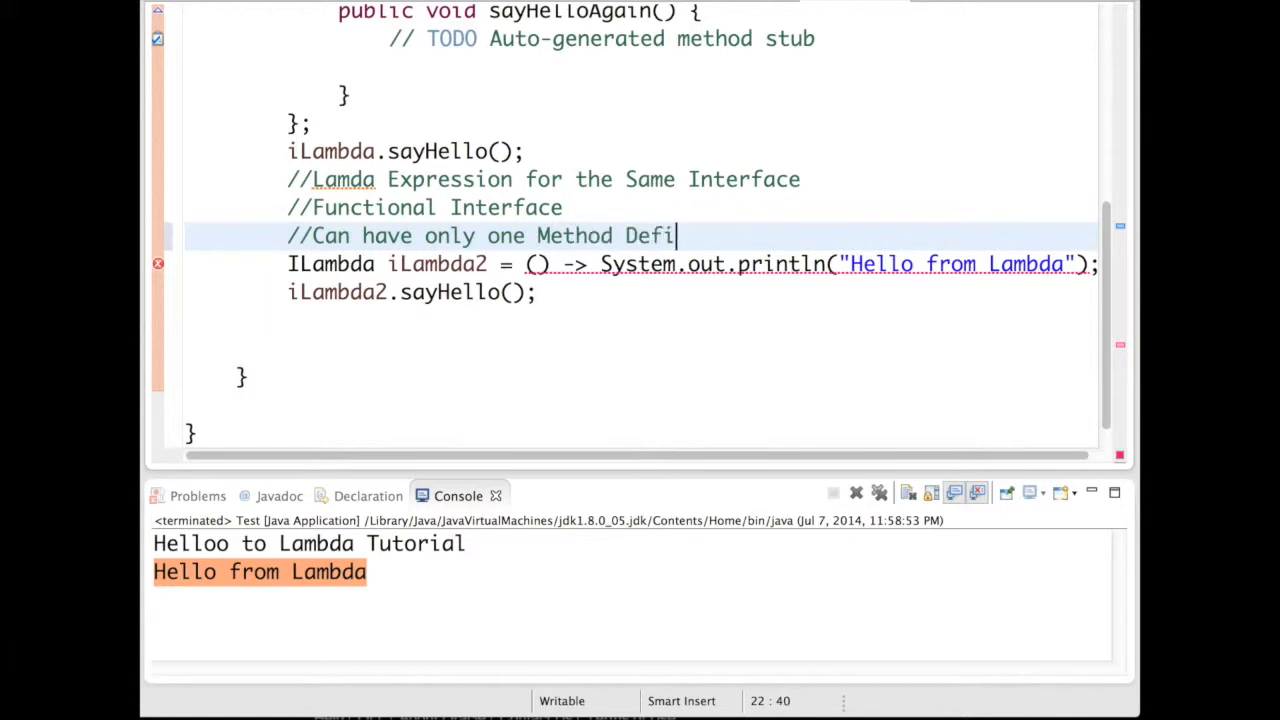
pyautogui.write('ned')
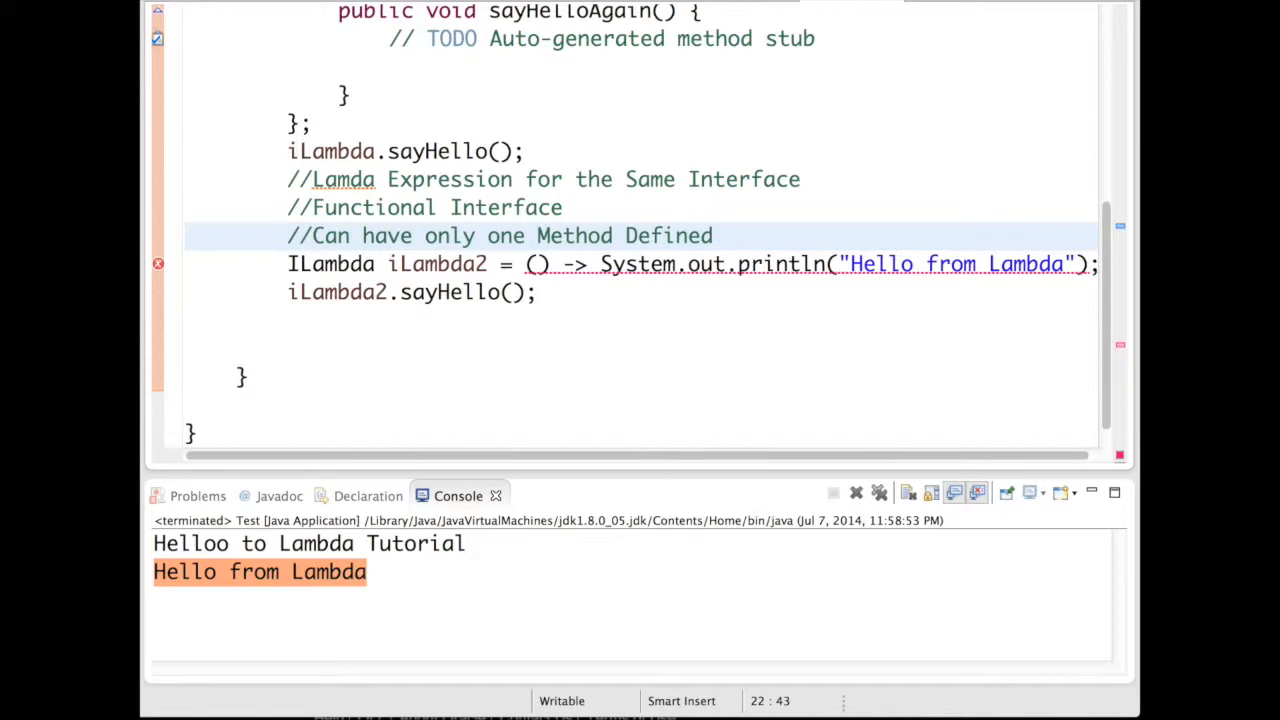
pyautogui.moveTo(588, 208)
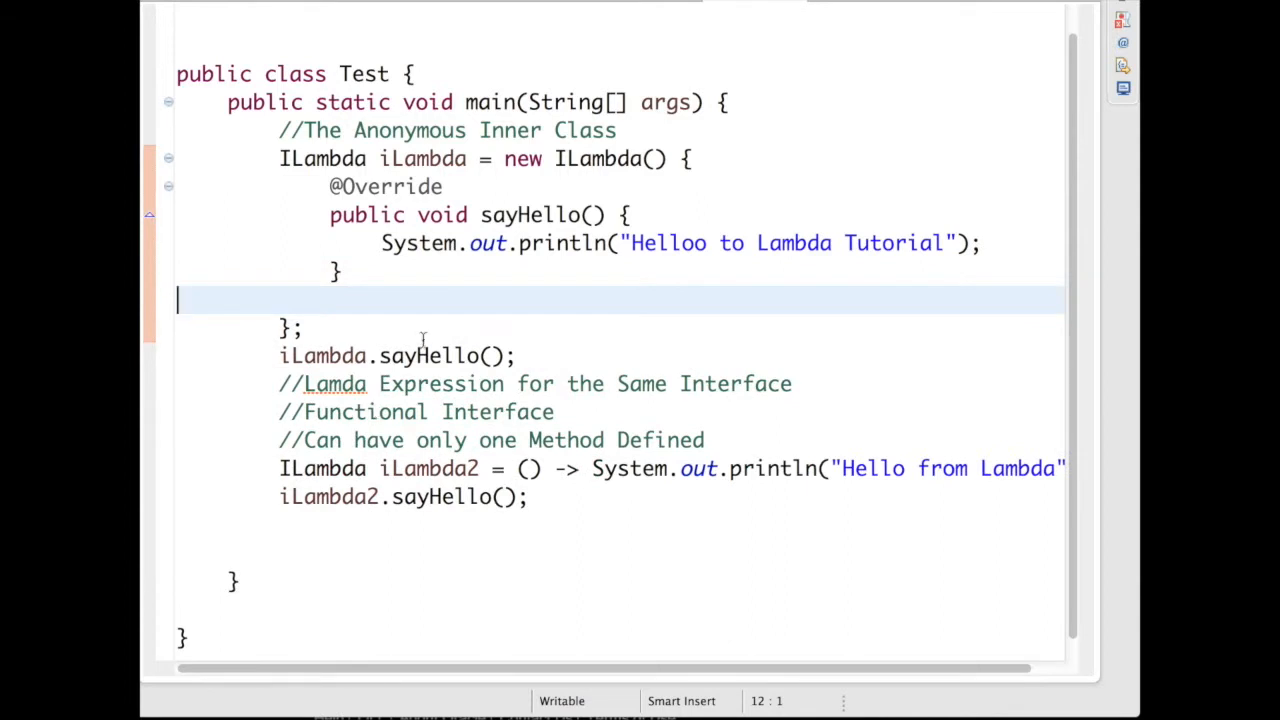
pyautogui.moveTo(646, 540)
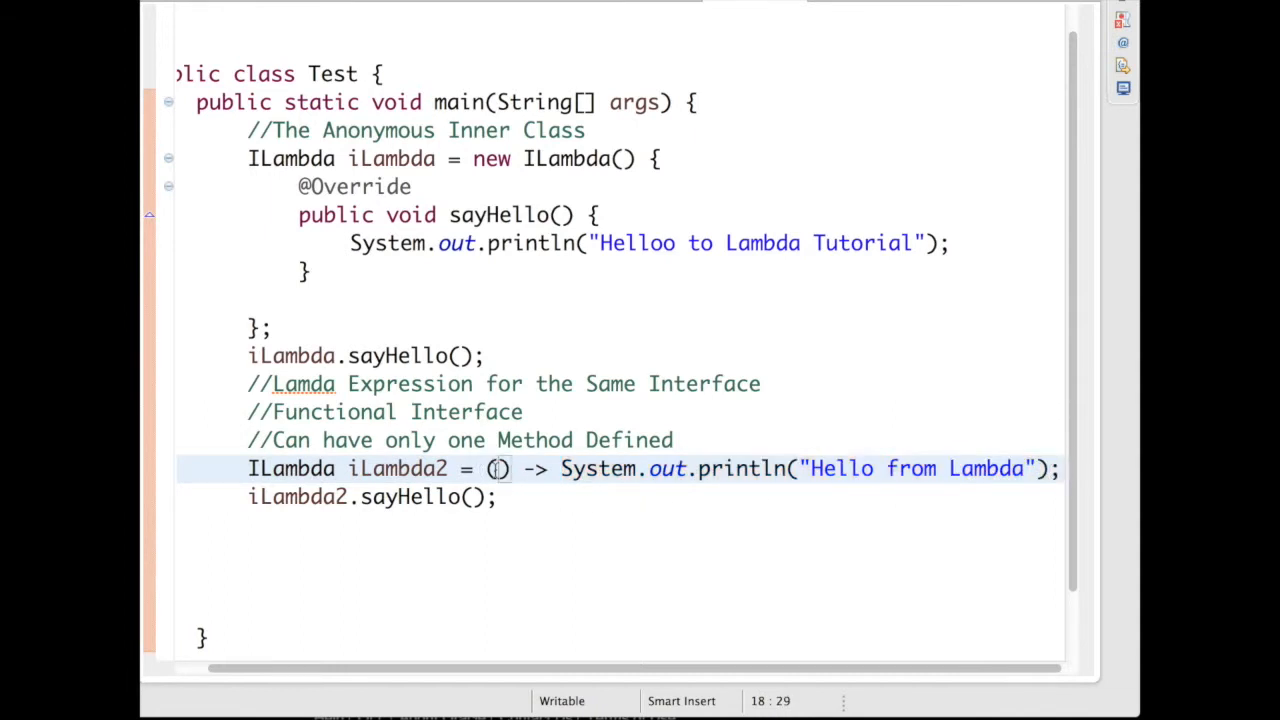
pyautogui.moveTo(528, 272)
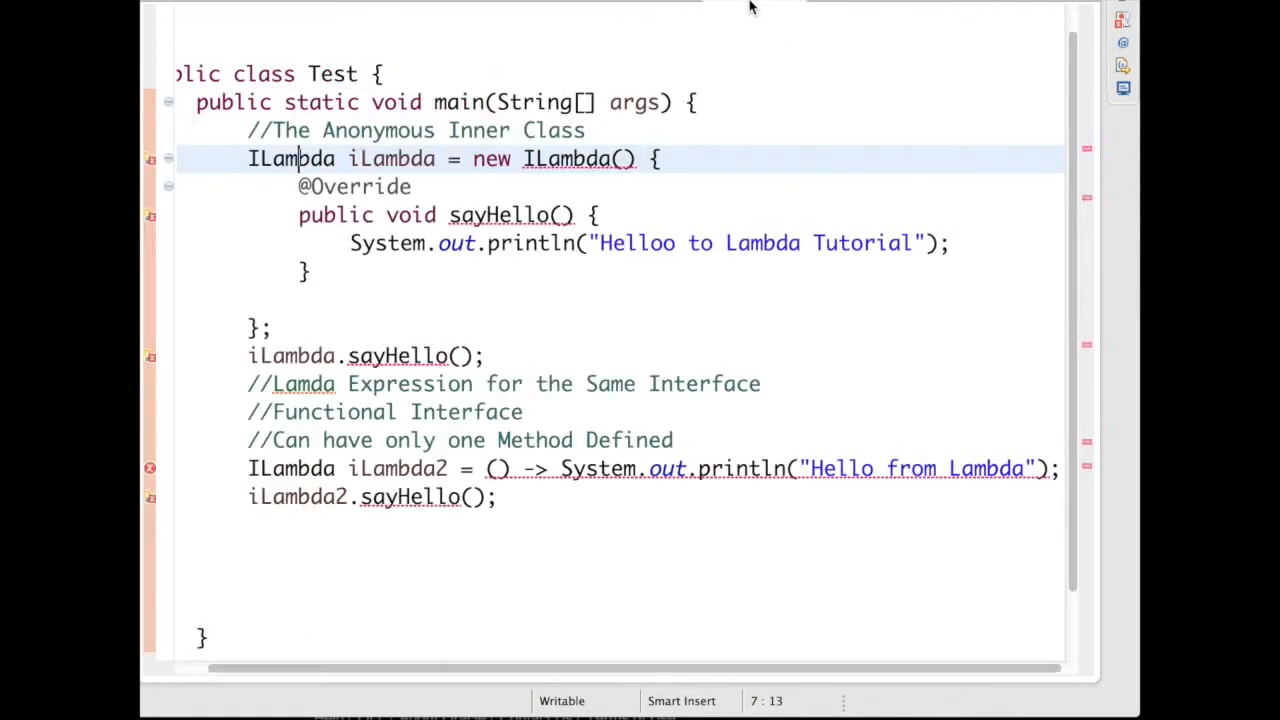
# - Give sayHello an int parameter appended to the messages and call it with 12 and 44
pyautogui.write('int x')
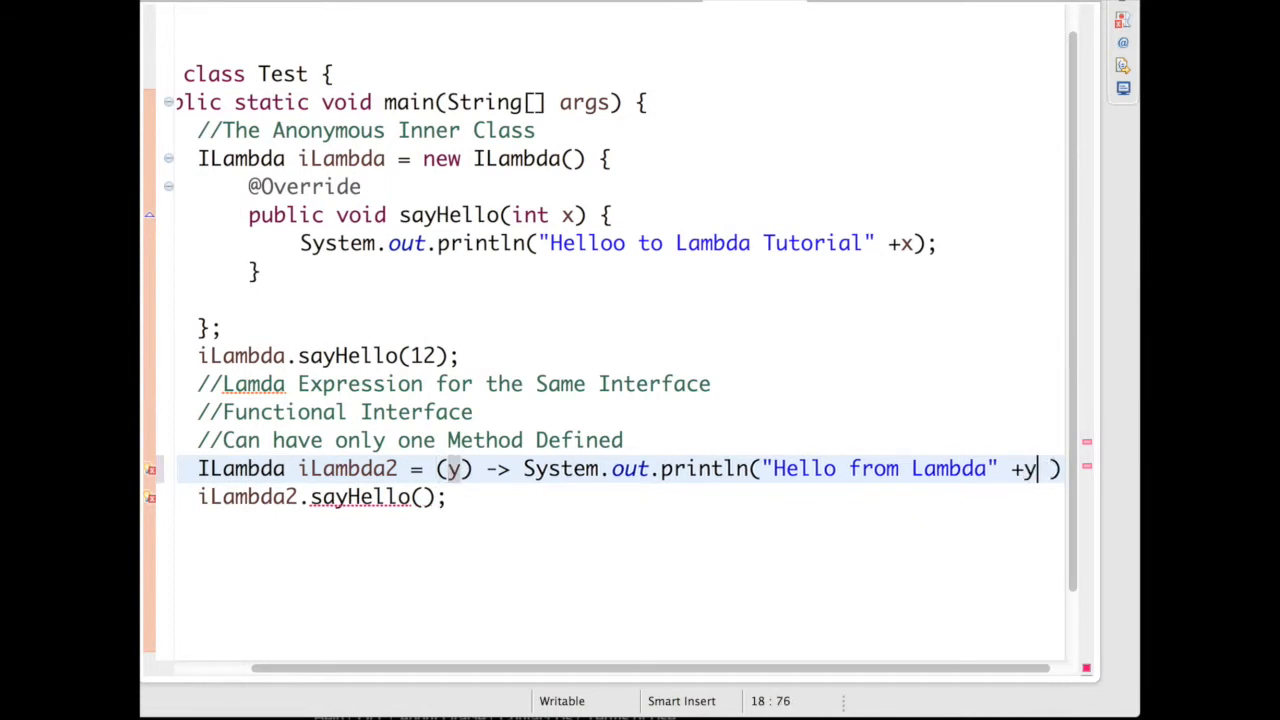
pyautogui.write('44')
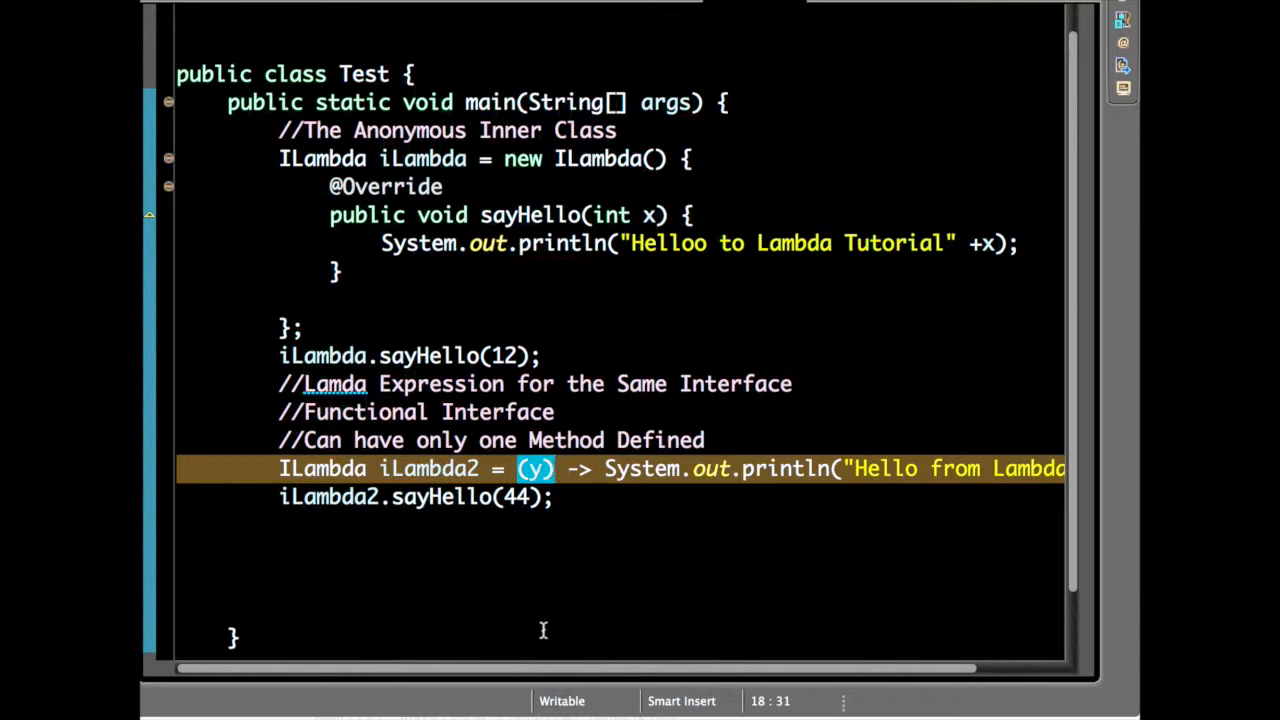
pyautogui.moveTo(404, 630)
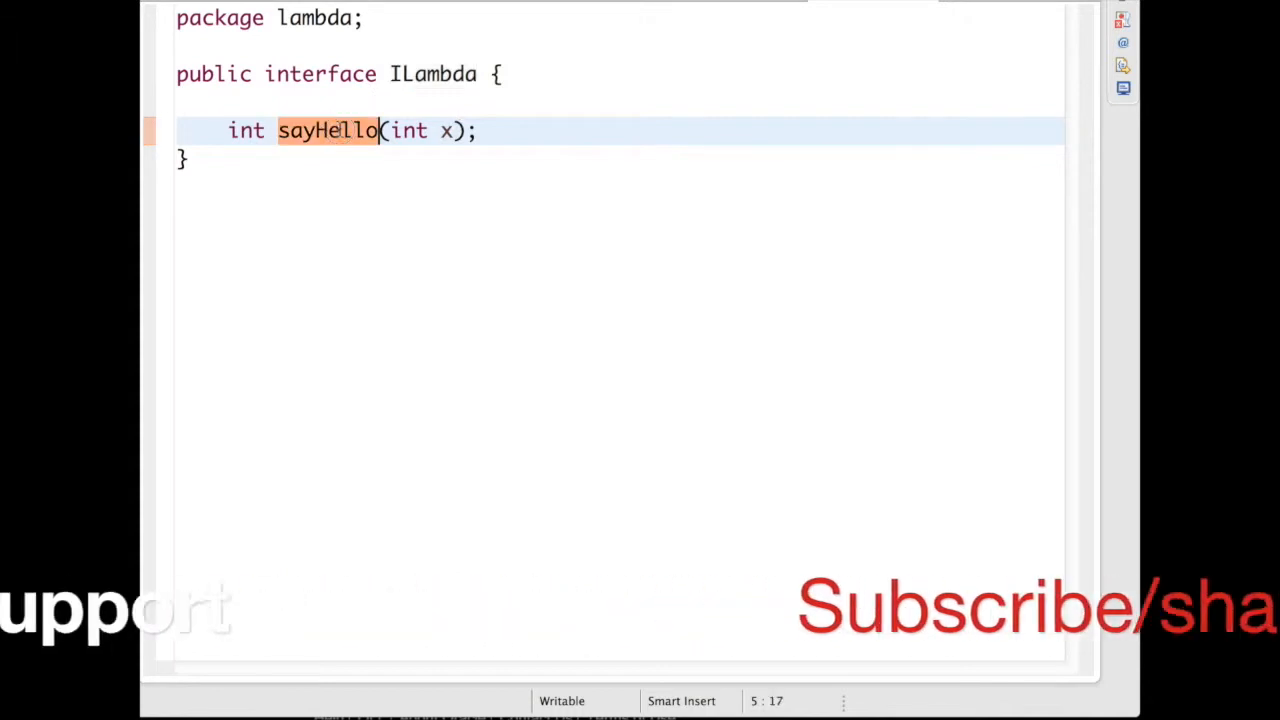
# - Rename the ILambda method to add(int x, int y) and clear Test's main for the new example
pyautogui.write('add')
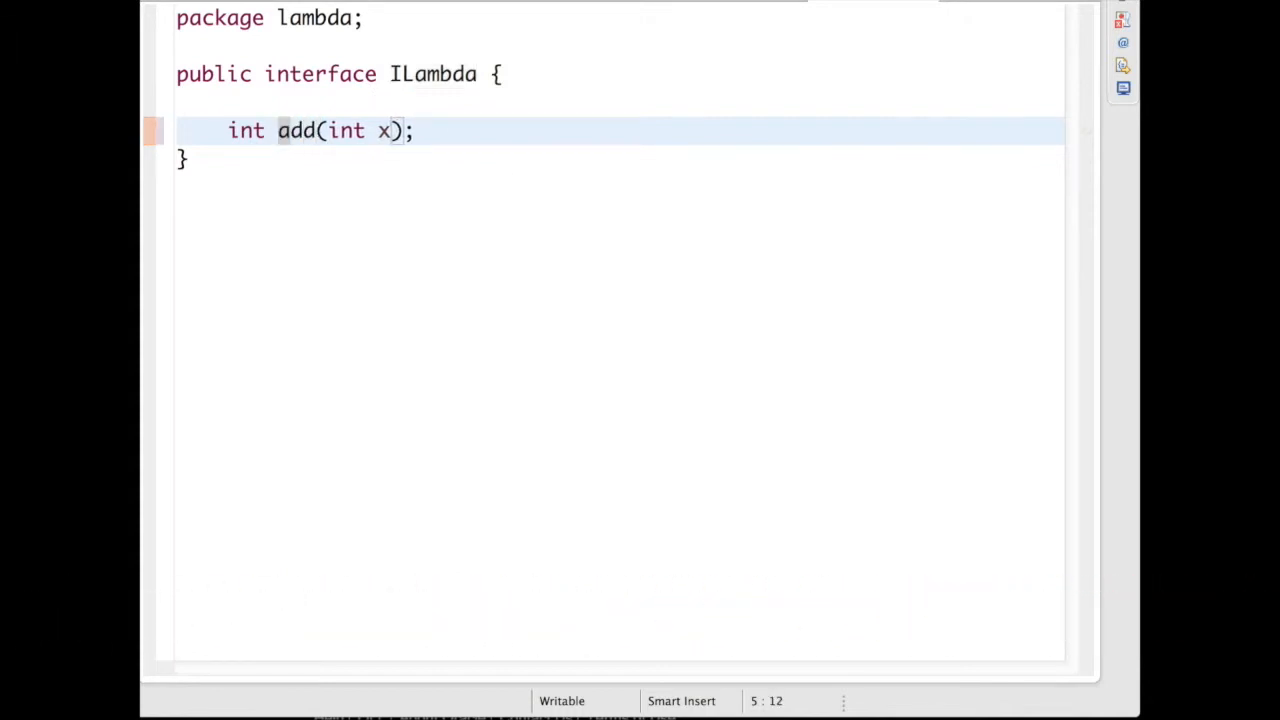
pyautogui.write(',')
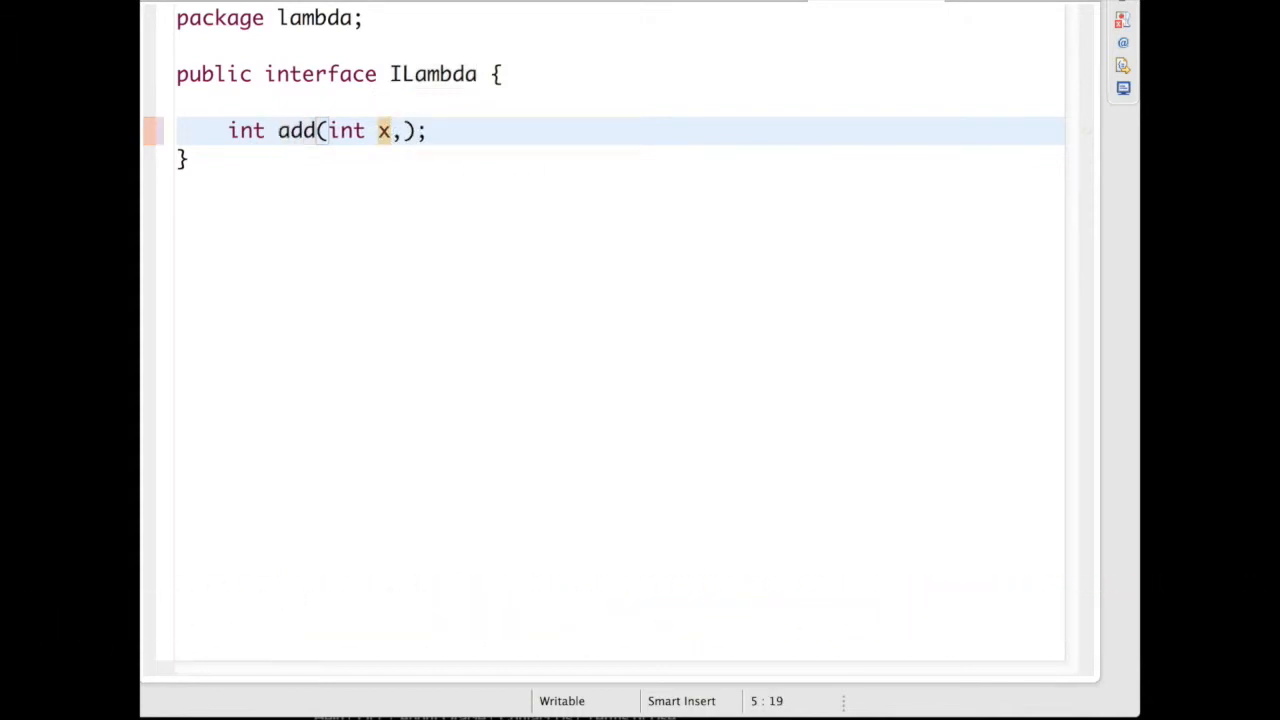
pyautogui.write('inty')
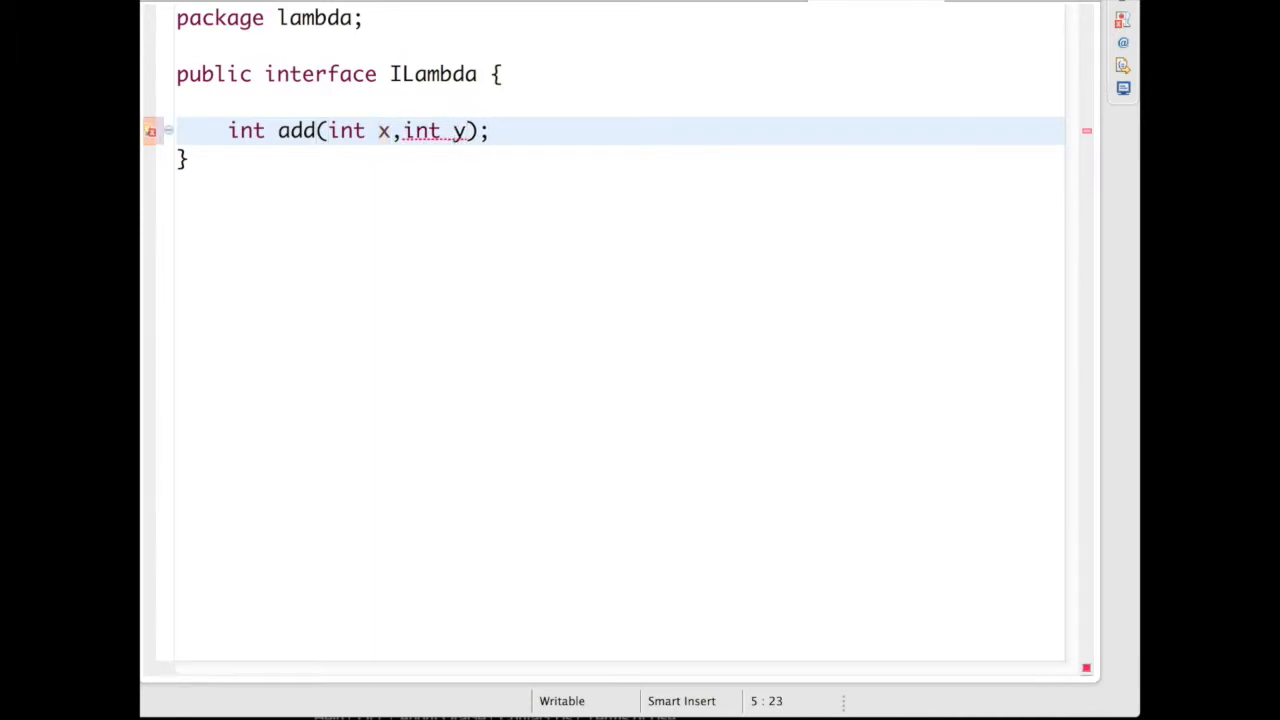
pyautogui.doubleClick(246, 132)
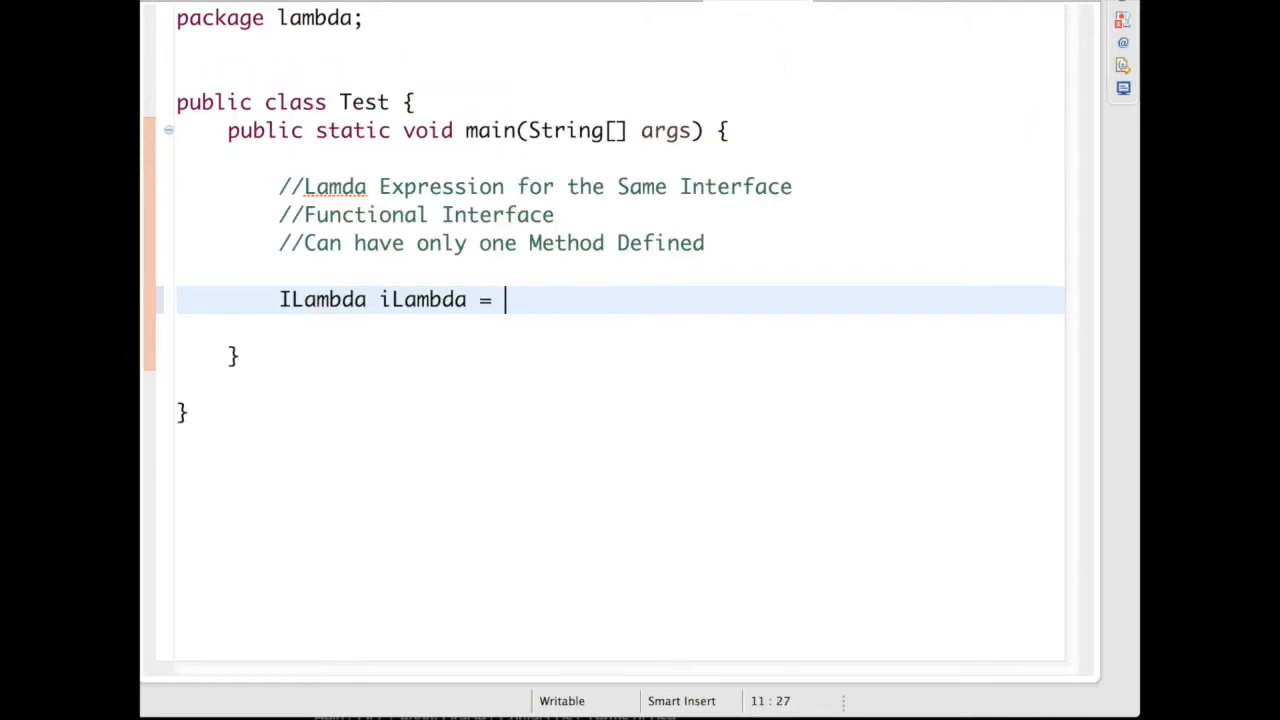
# - Assign iLambda = (x,y) -> x+y and print iLambda.add(3, 4)
pyautogui.write('(x)')
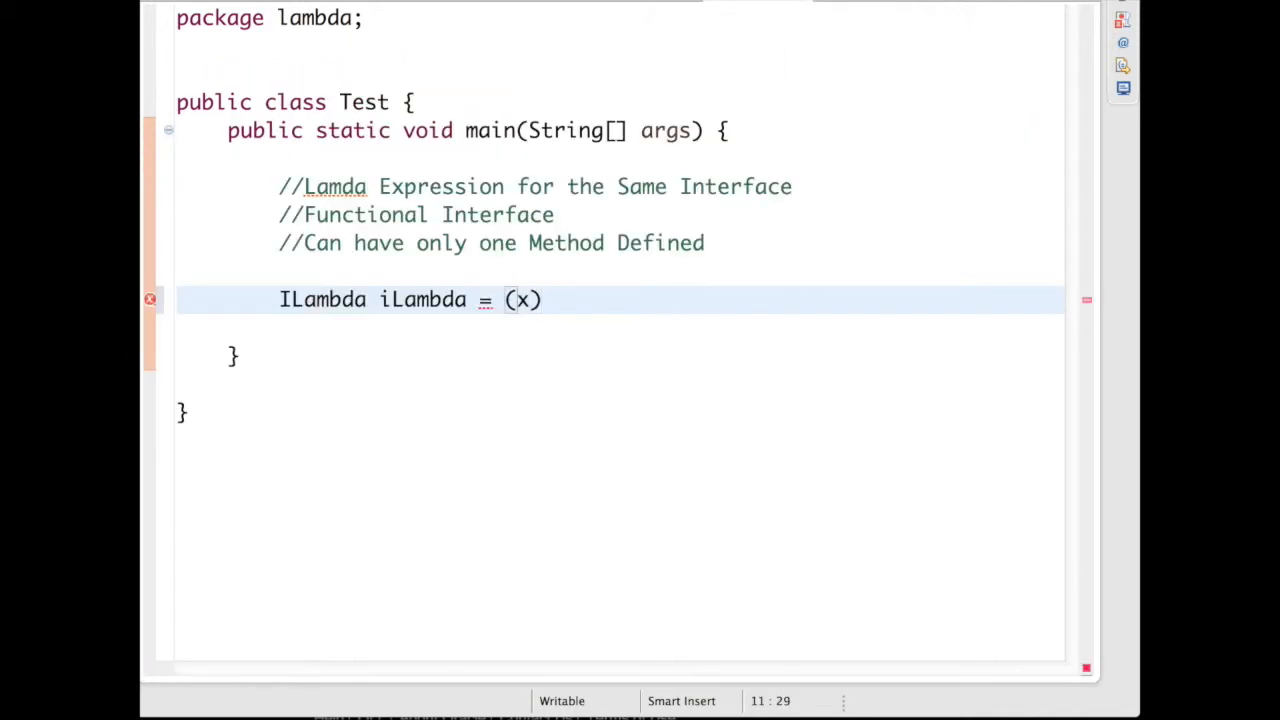
pyautogui.write(',y')
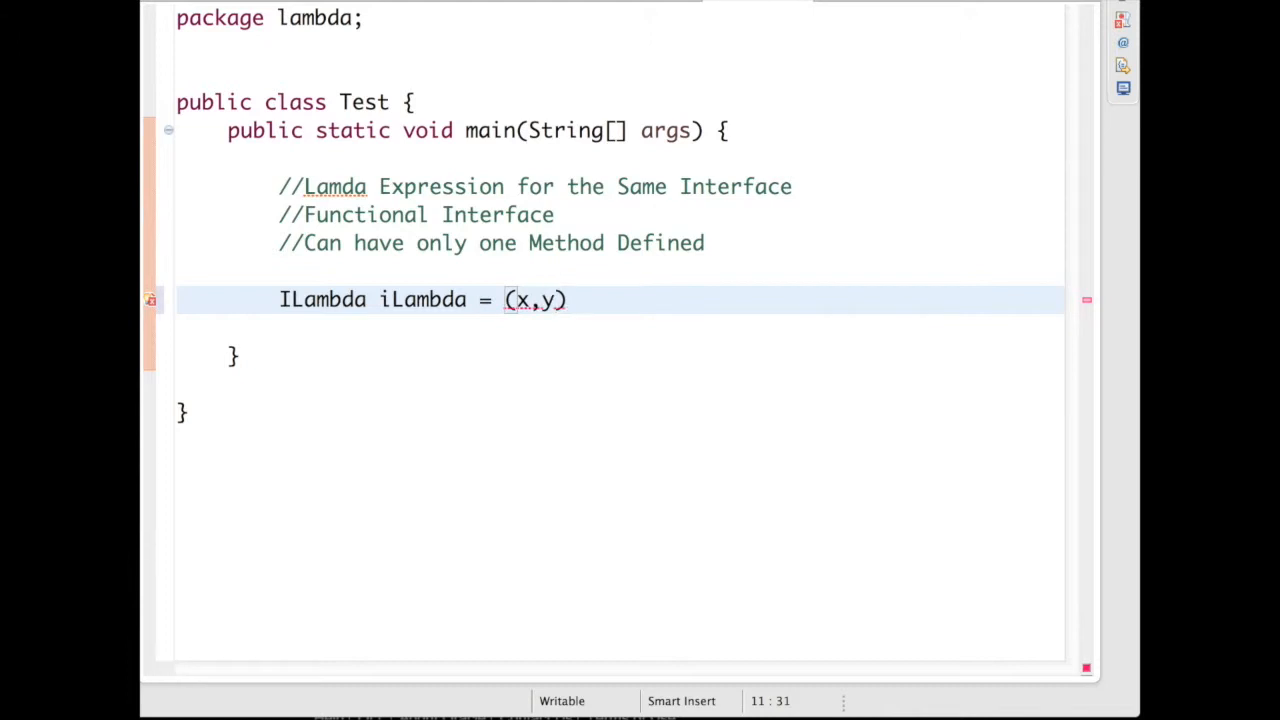
pyautogui.write('->')
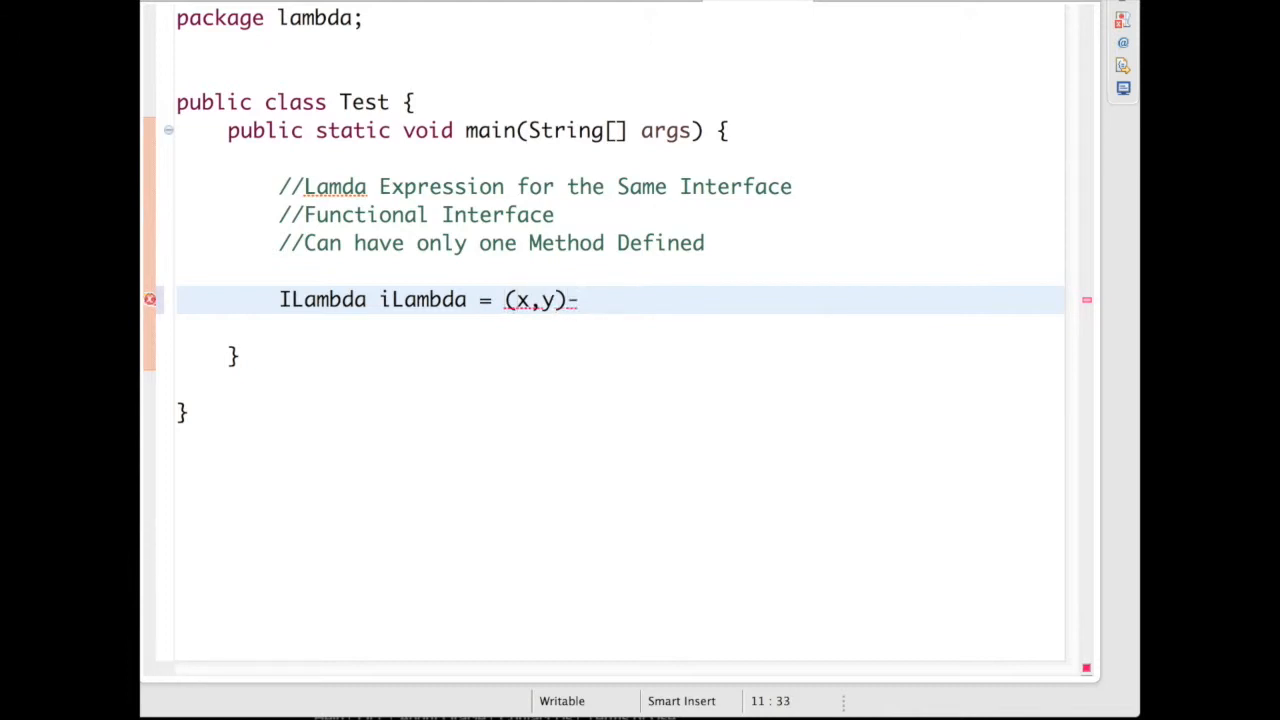
pyautogui.write('>')
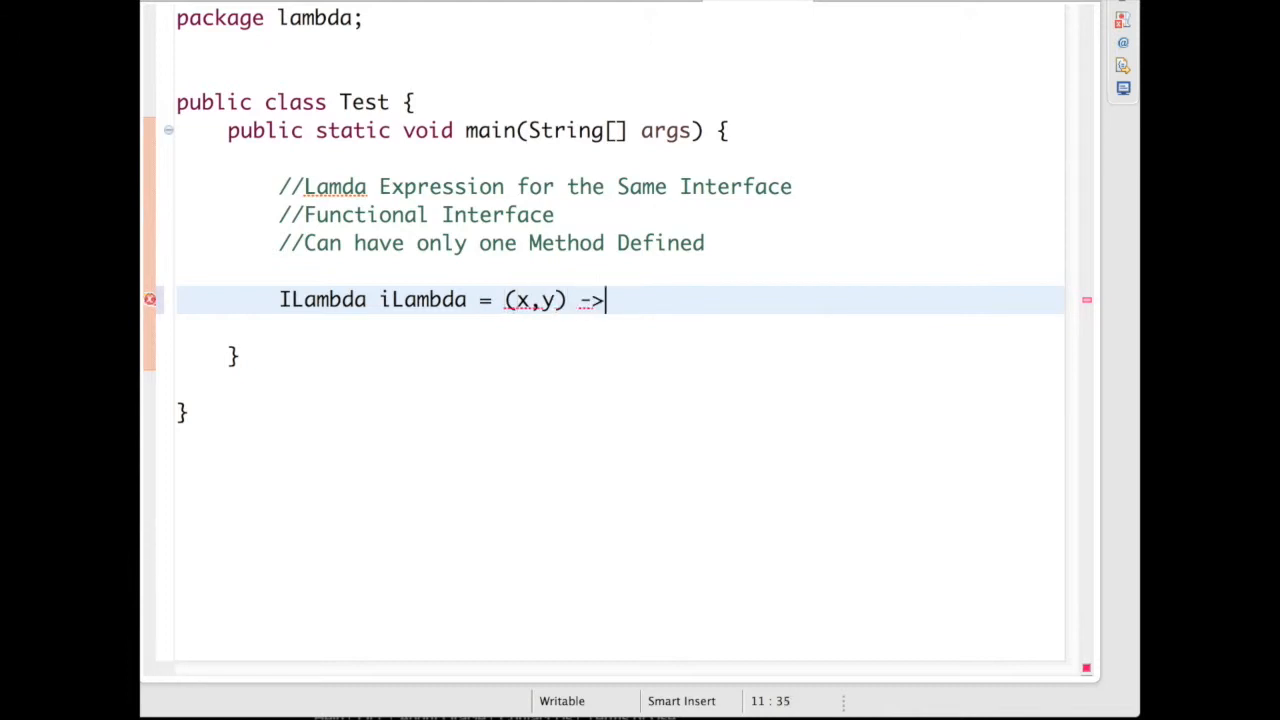
pyautogui.write('x+y;')
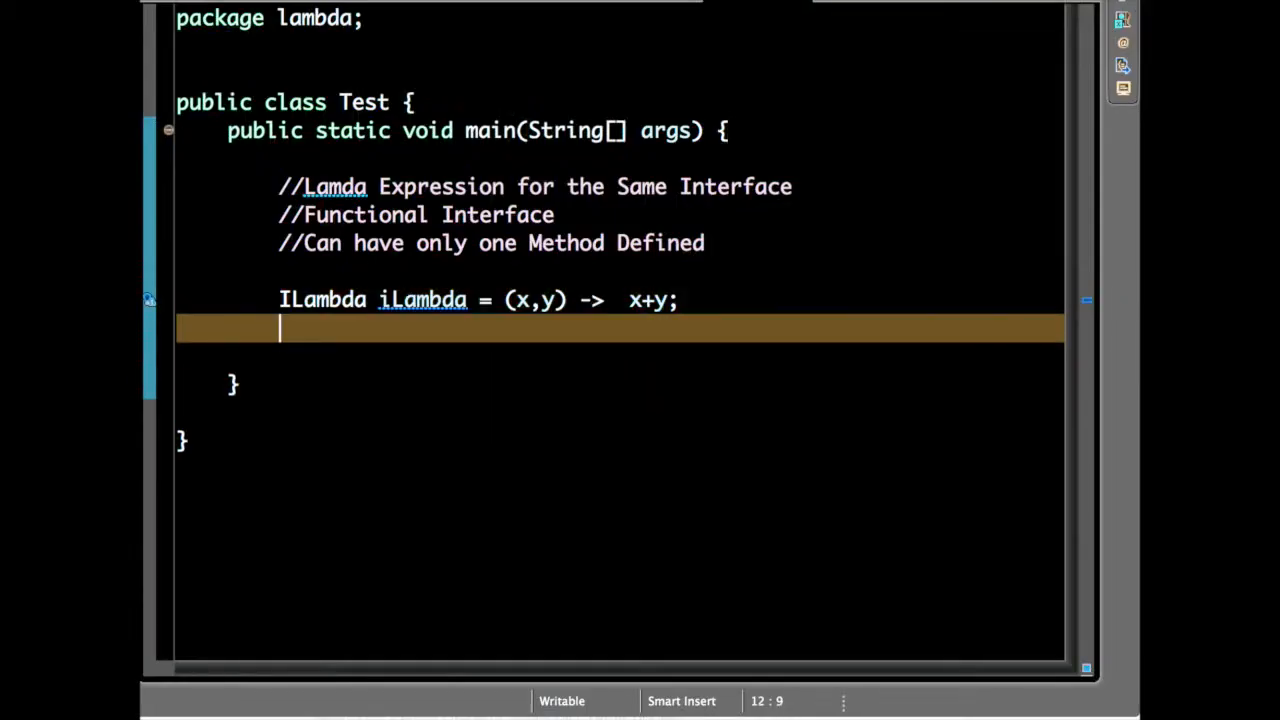
pyautogui.write('System.out.println(iLambda.add(x, y));')
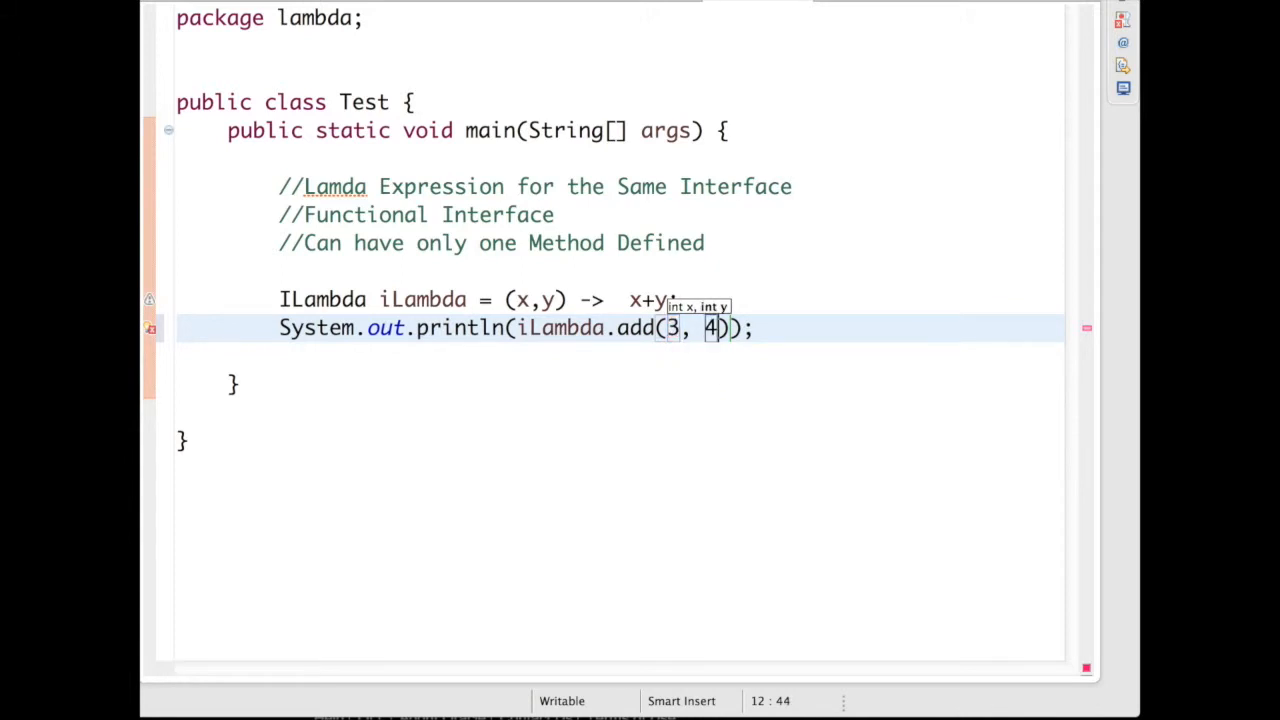
pyautogui.click(544, 244)
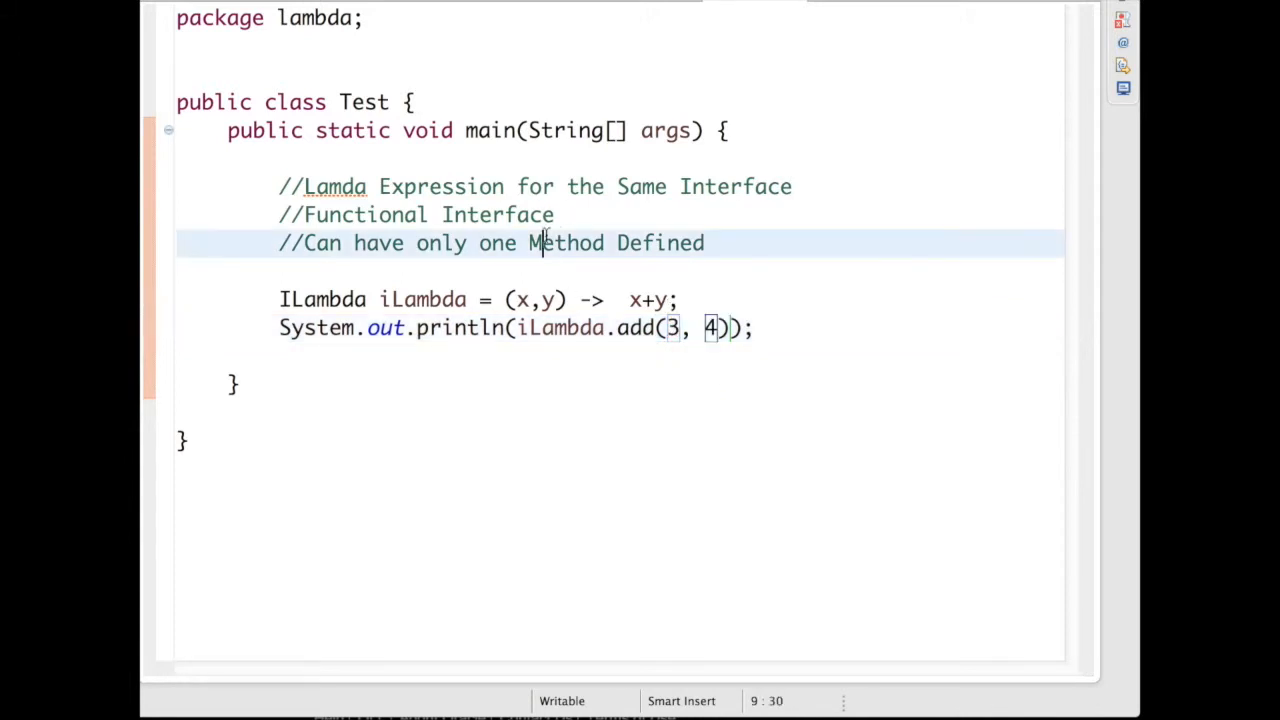
# - Run the Test class as a Java application to see the sum
pyautogui.rightClick(540, 244)
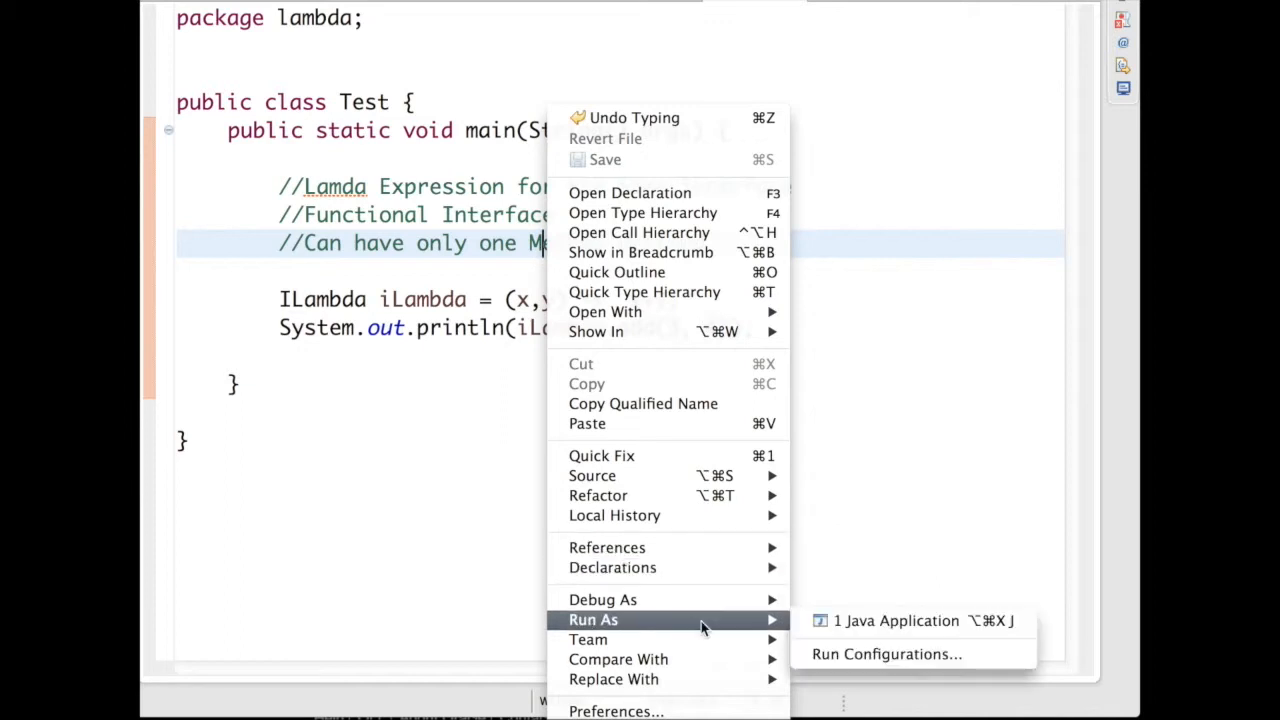
pyautogui.click(896, 620)
pyautogui.write('iLambda = (x,y) ->  x-y;')
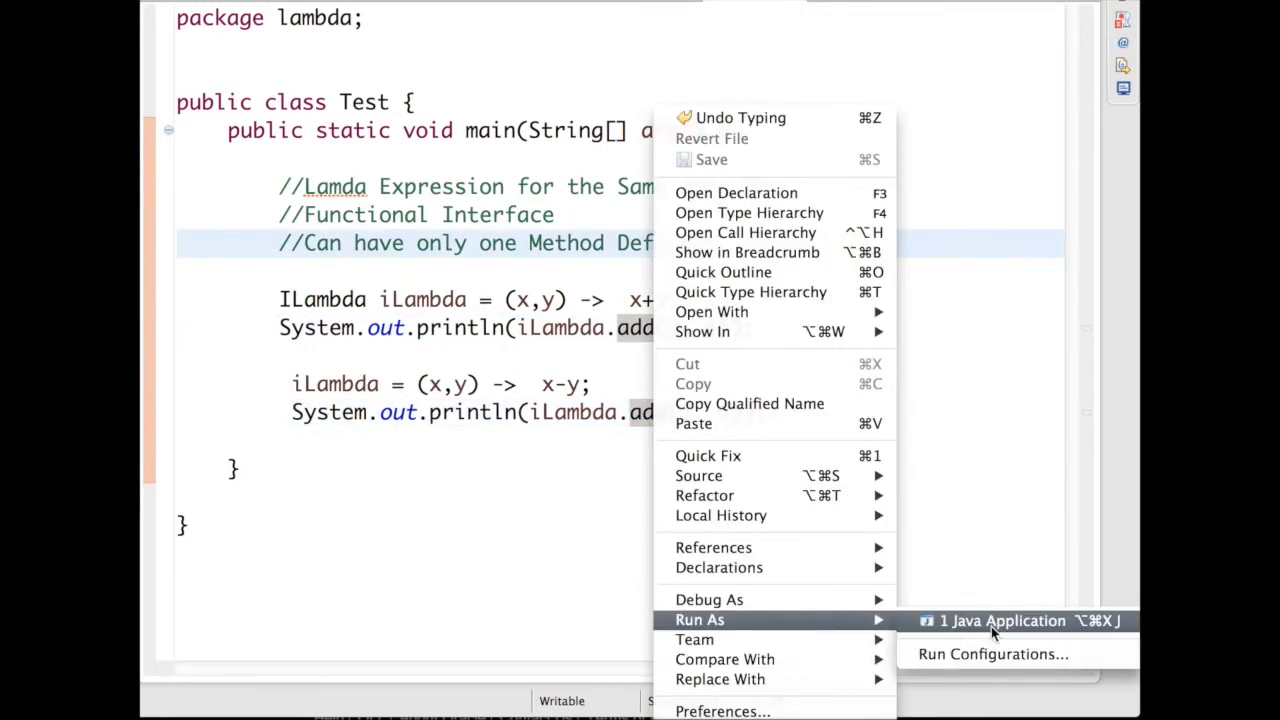
pyautogui.click(1002, 620)
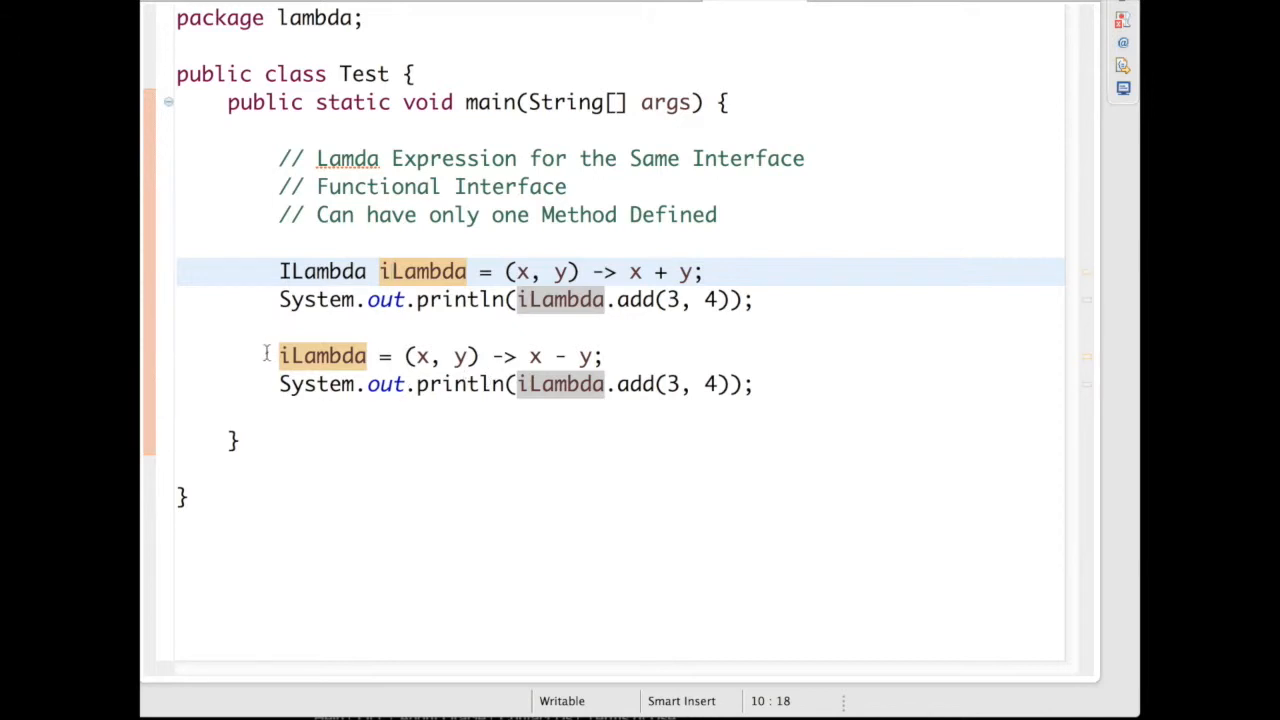
# - Reassign iLambda to (int x, int y) -> x - y and start a List example
pyautogui.write('int')
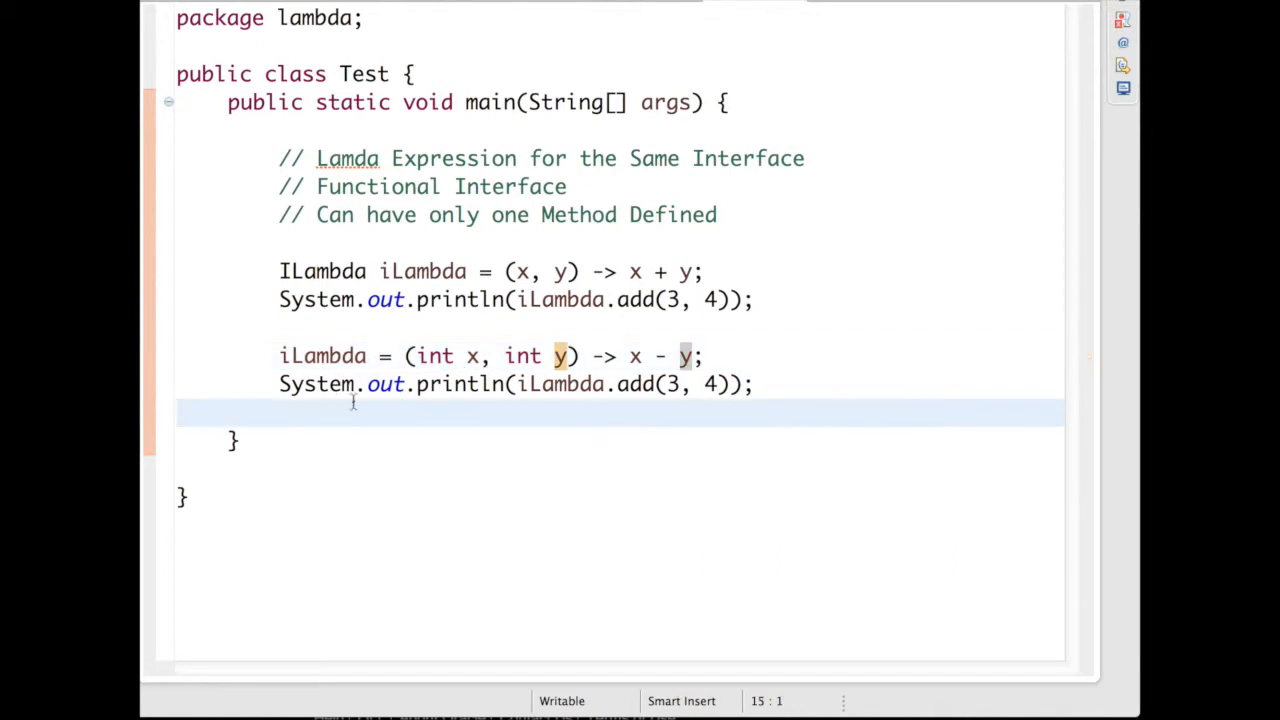
pyautogui.write('List<>')
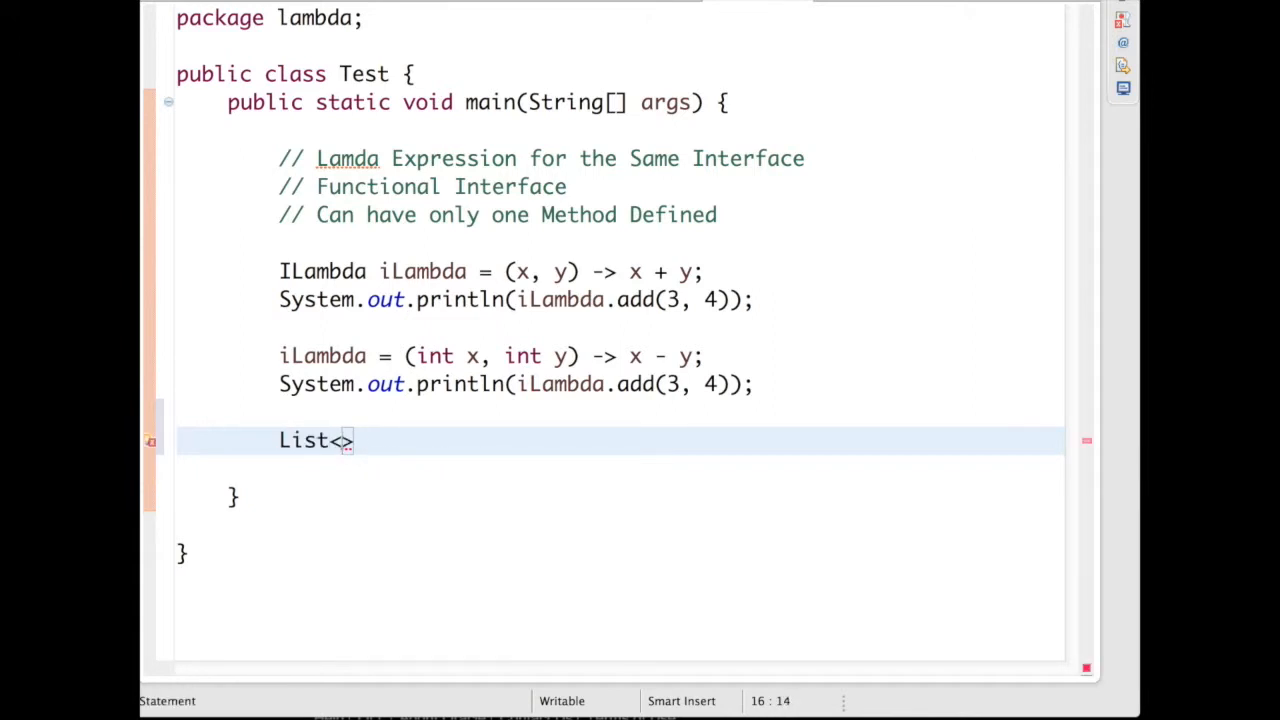
# - Build List<Integer> with 1, 2, 3 and print each via list.forEach(action -> System.out.println(action))
pyautogui.press('BackSpace')
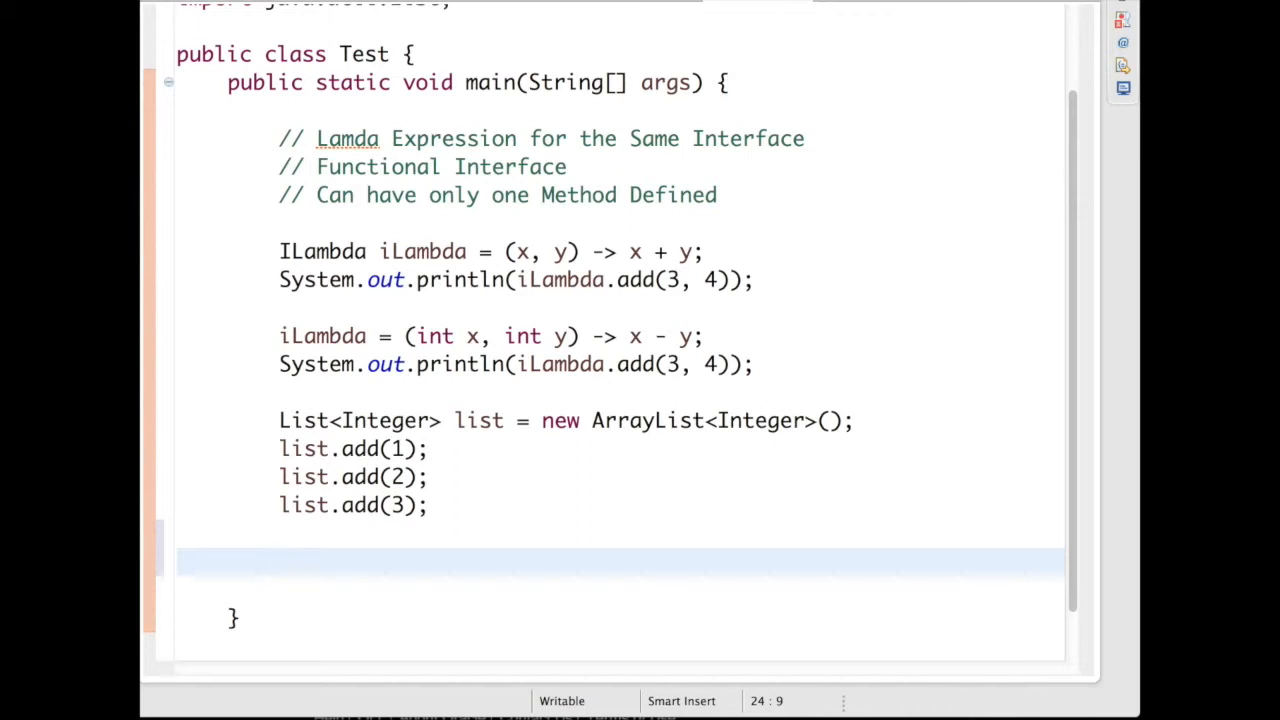
pyautogui.write('list.forEach(action);')
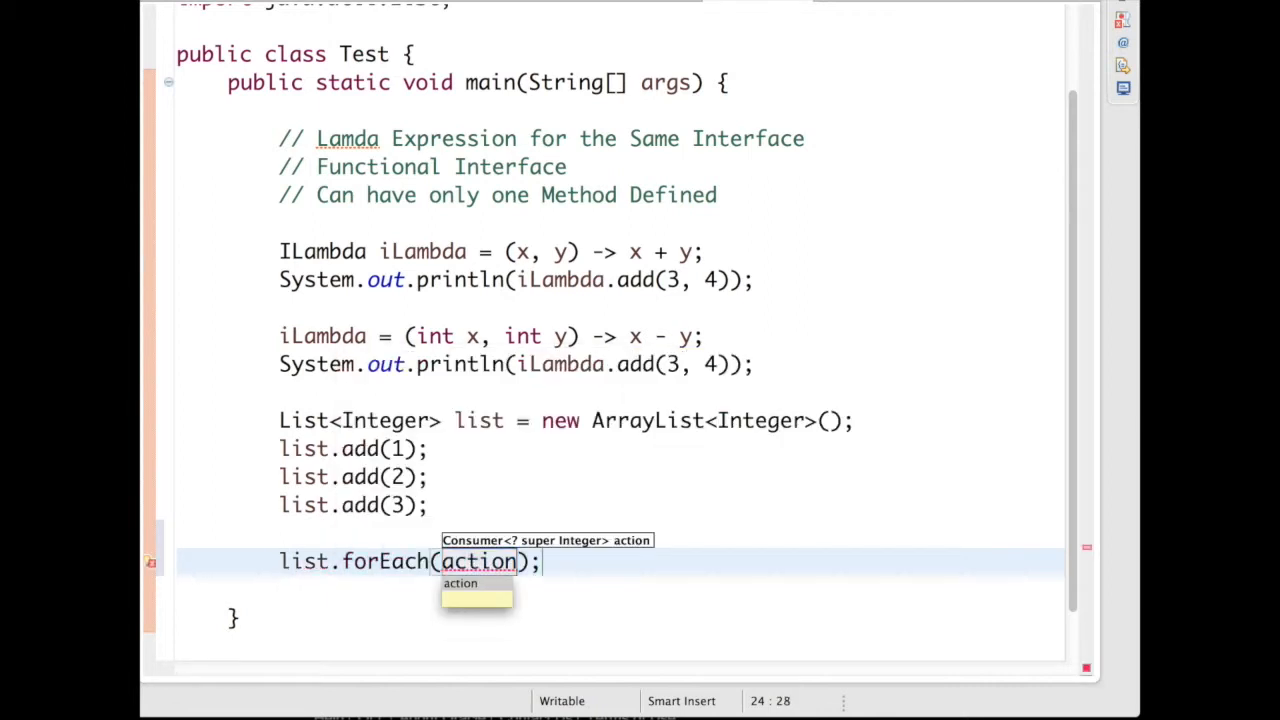
pyautogui.write('->')
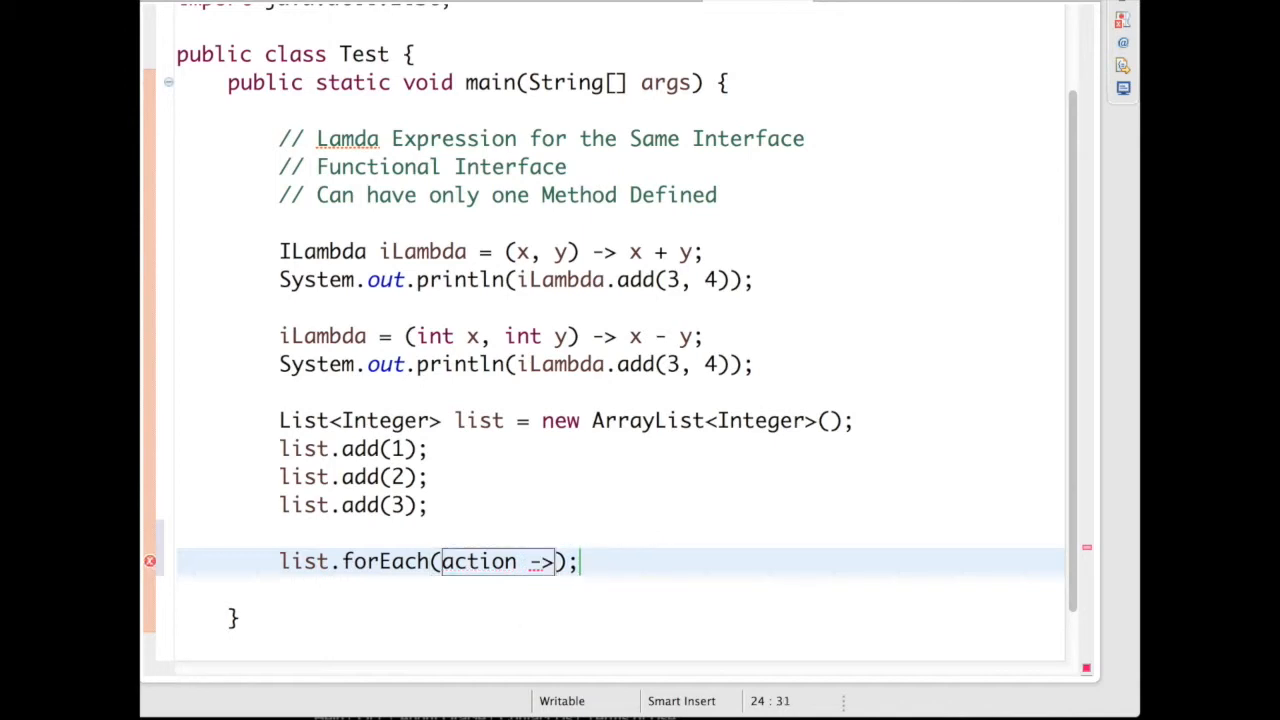
pyautogui.write('System.out.println(')
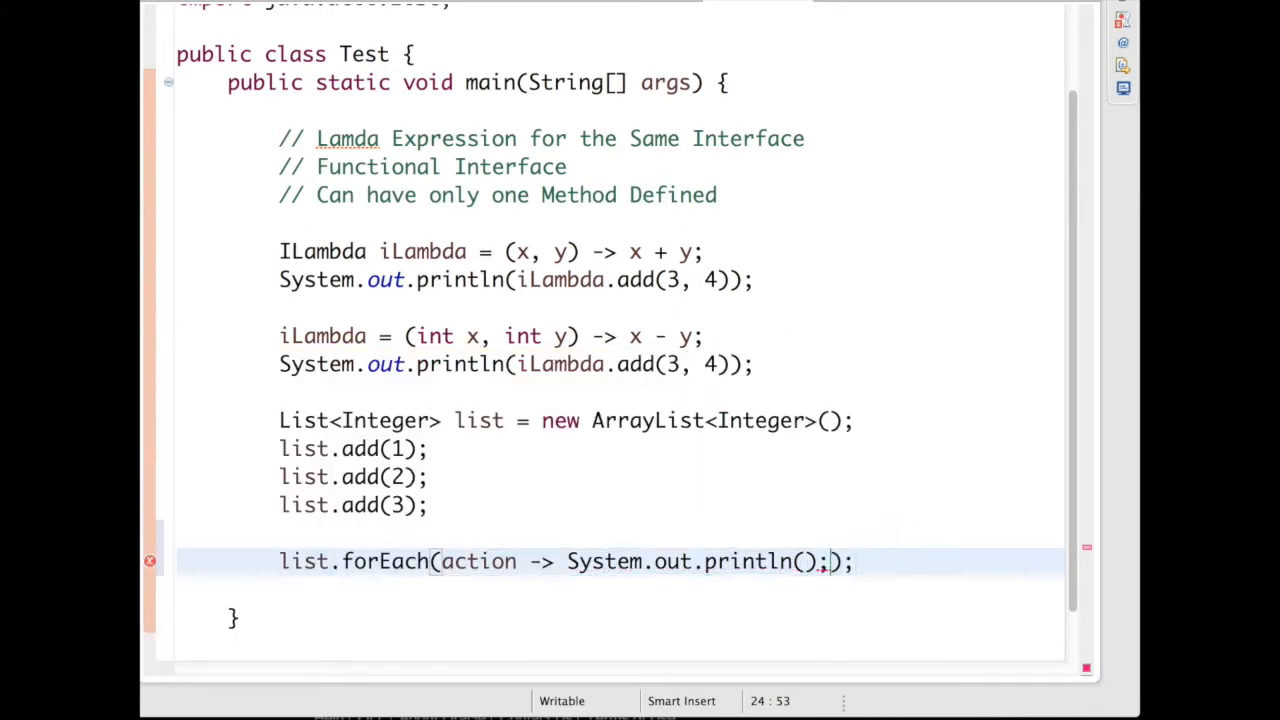
pyautogui.write('ac)')
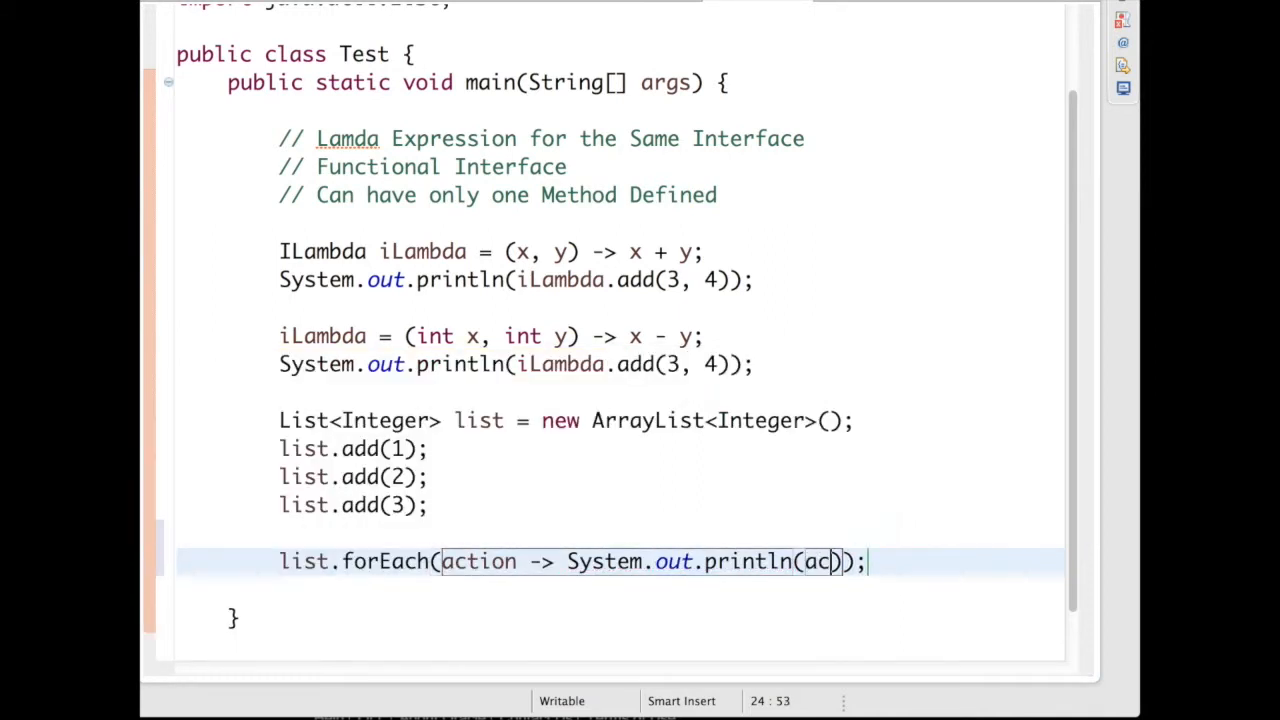
pyautogui.write('tion')
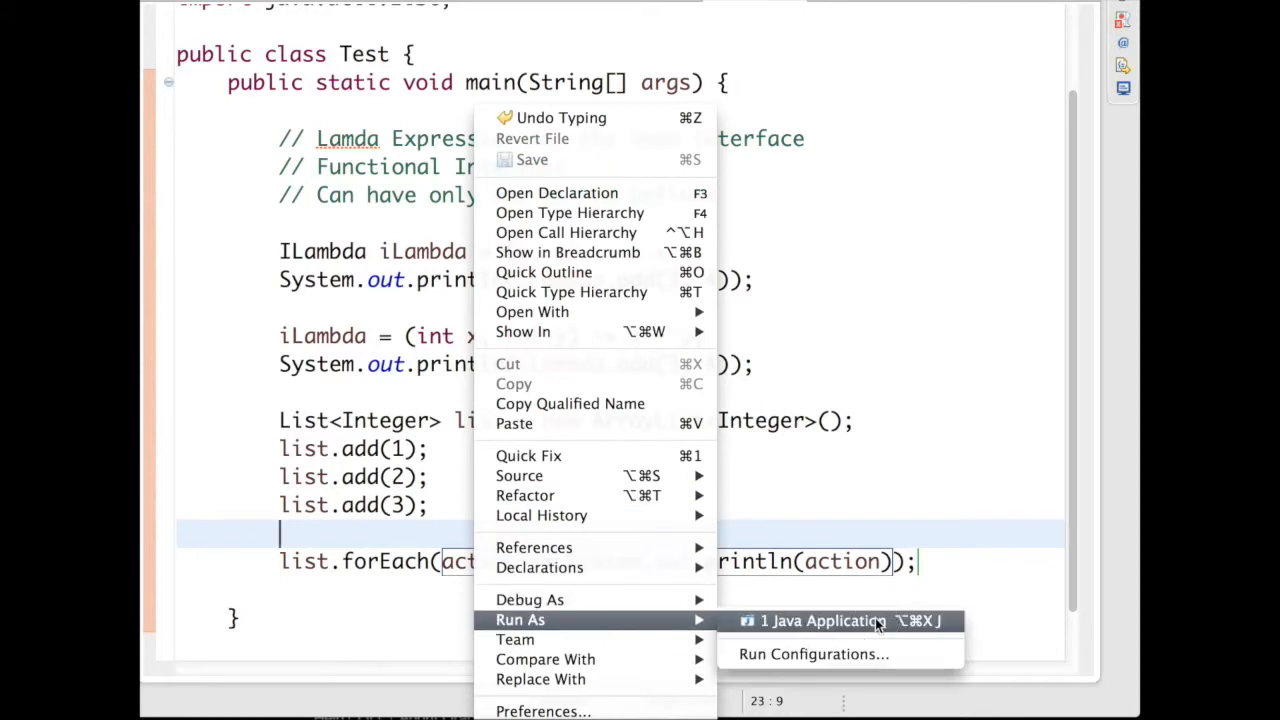
# - Run Test as a Java application and view the console output 7, -1, 1, 2, 3
pyautogui.click(824, 620)
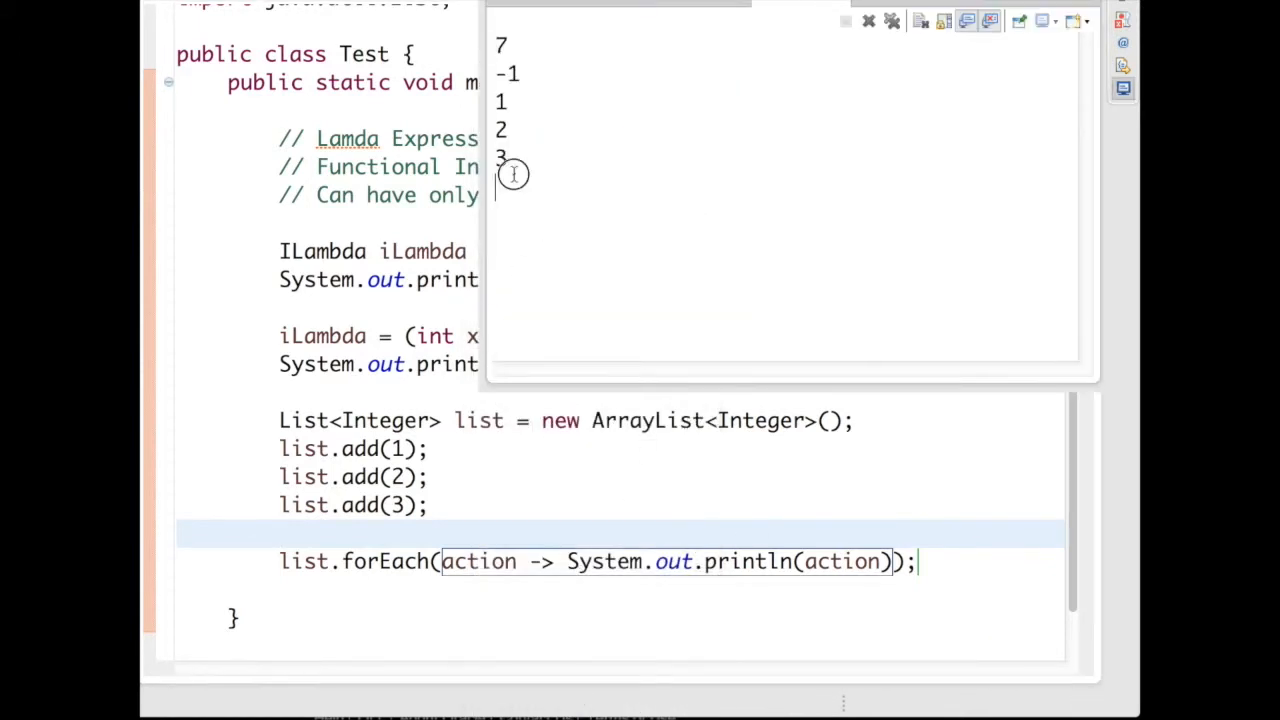
pyautogui.moveTo(510, 96); pyautogui.dragTo(510, 164)
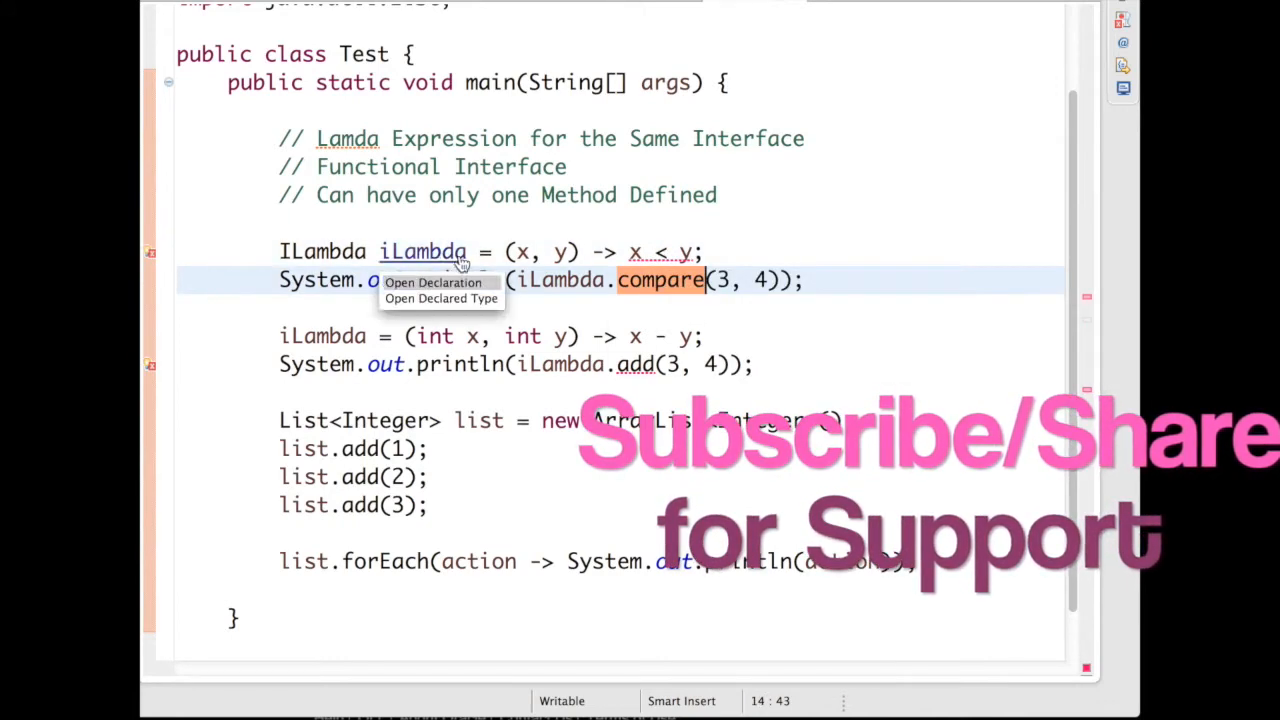
# - Change the lambdas to x < y and x > y comparisons printing compare(3, 4) and compare(6, 4)
pyautogui.click(432, 284)
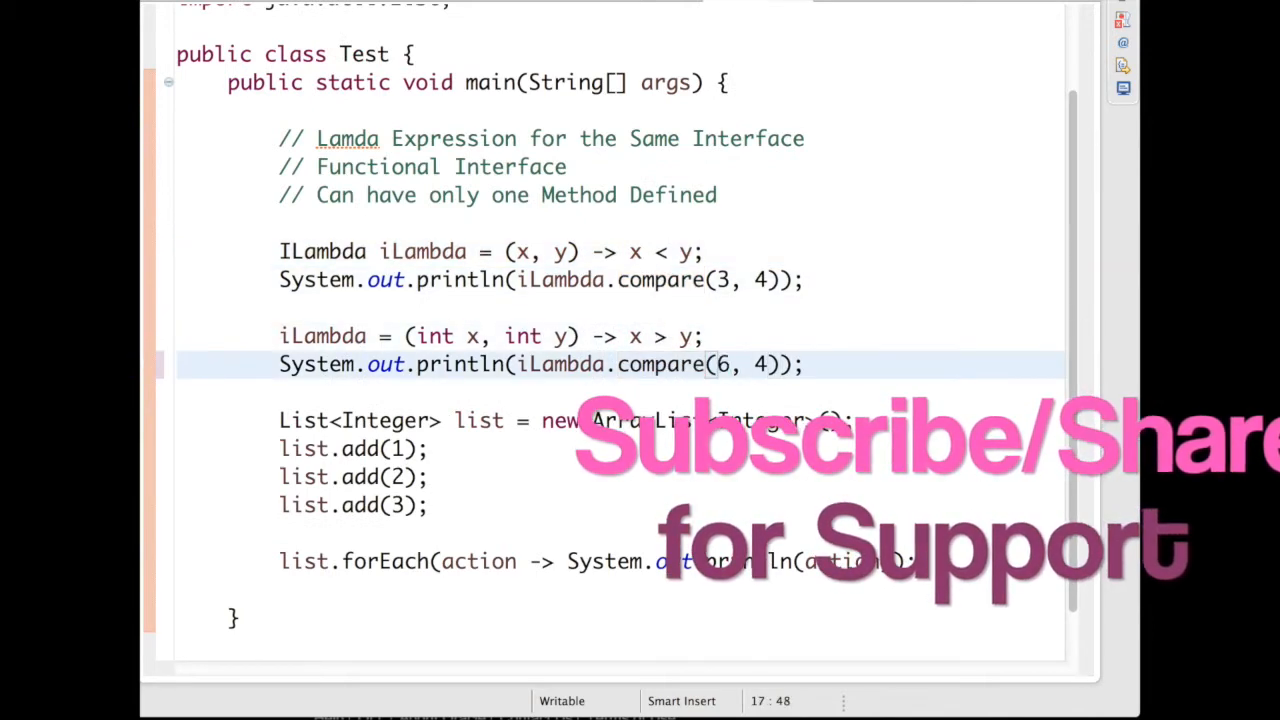
pyautogui.write('9')
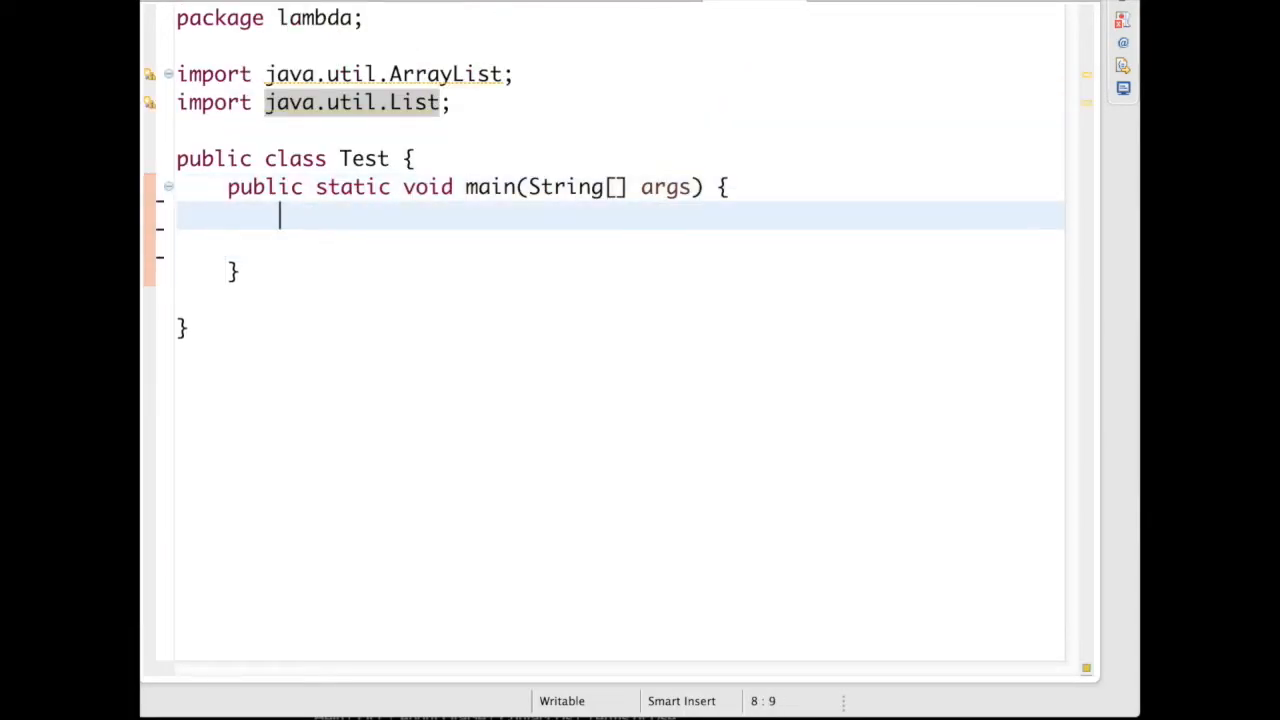
# - Start a new Thread from an anonymous Runnable whose run() prints "Inside Run"
pyautogui.write('new Thread()')
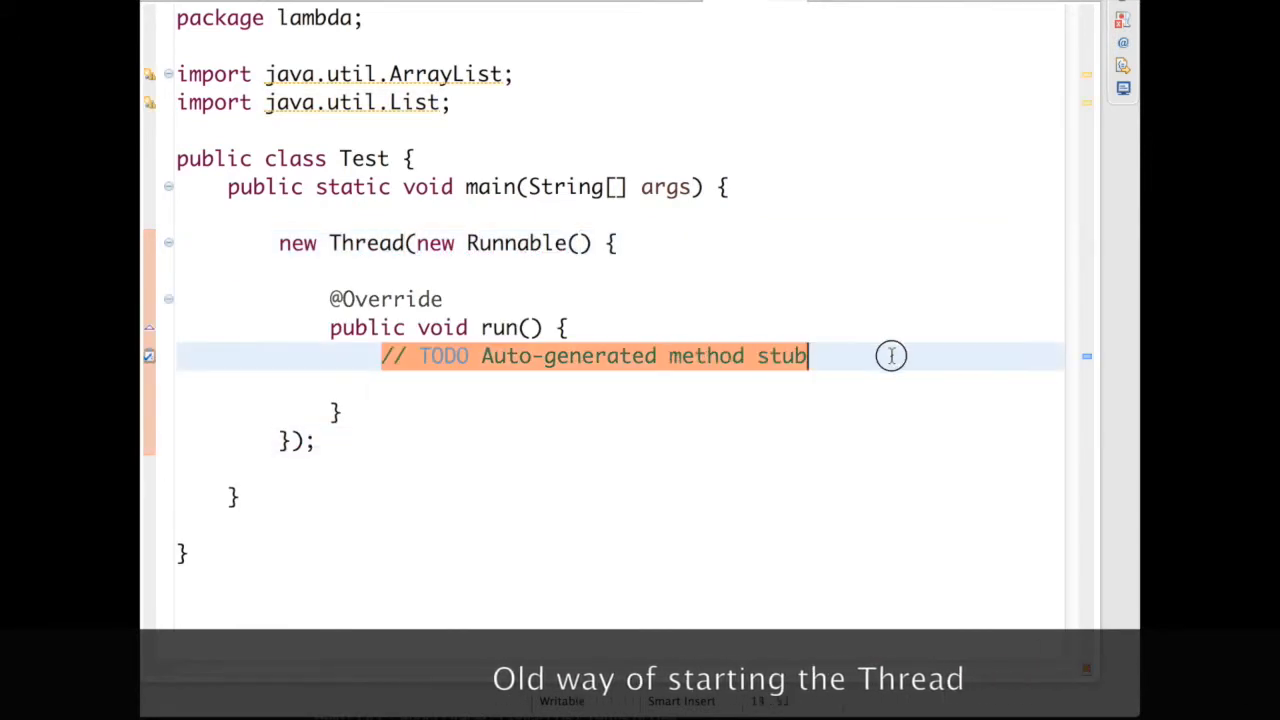
pyautogui.write('System.out.println("Inside Run");')
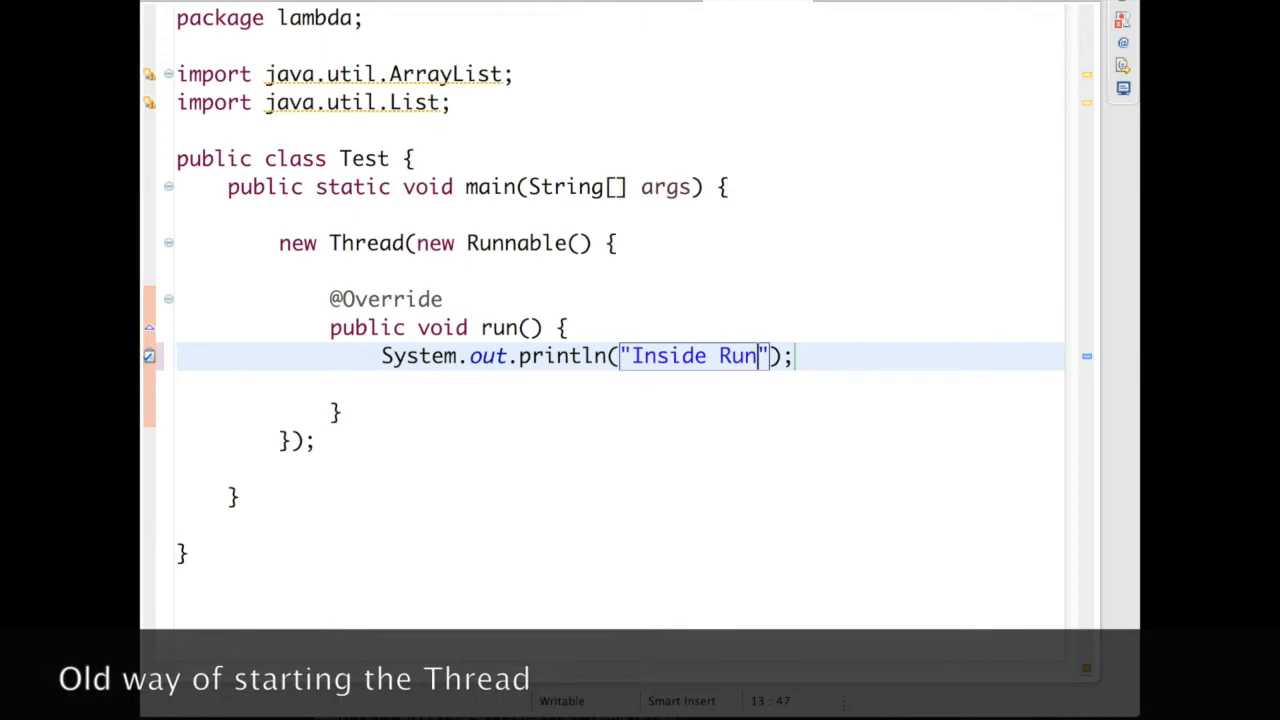
pyautogui.rightClick(380, 440)
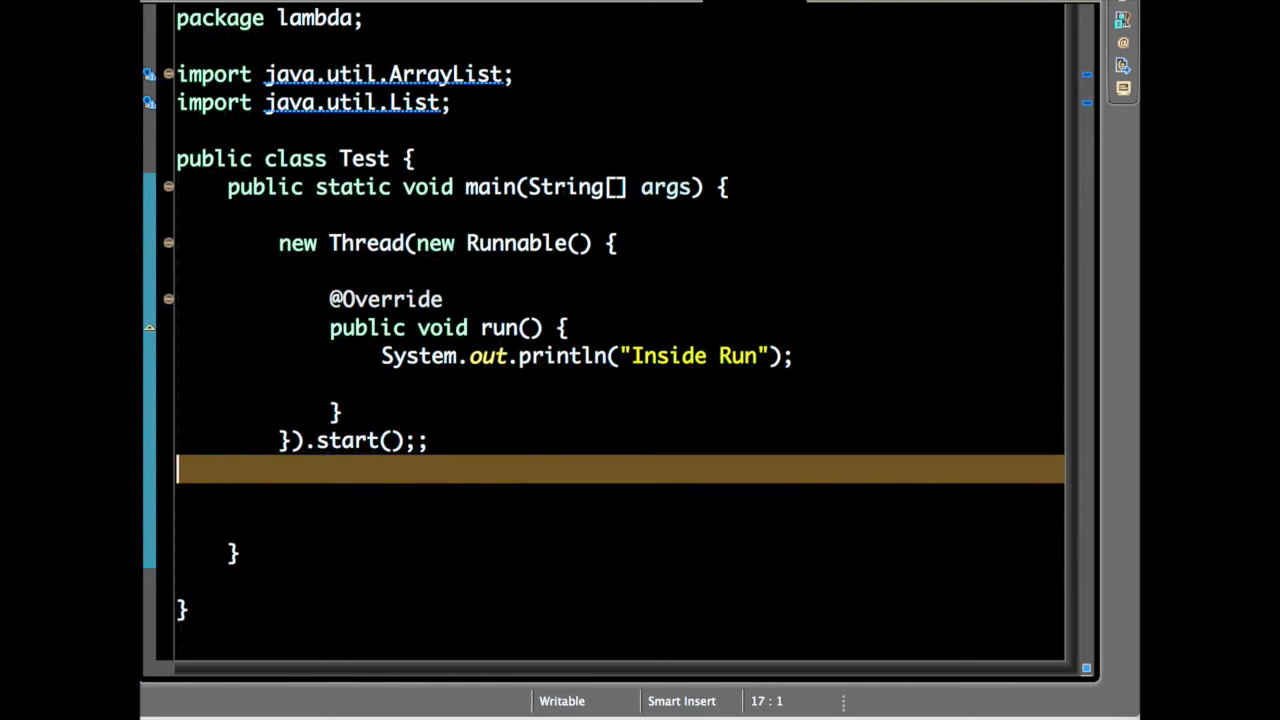
pyautogui.write('//')
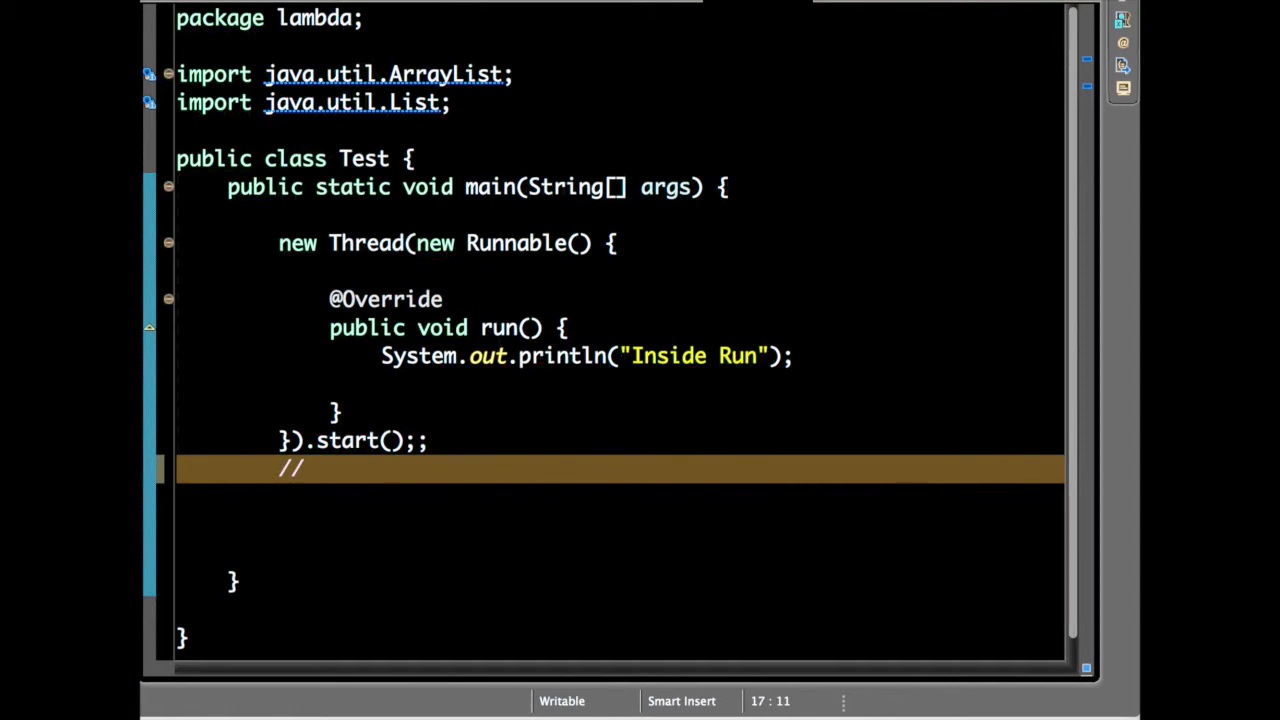
# - Write the comment line about starting a thread using a lambda expression
pyautogui.write('Tth')
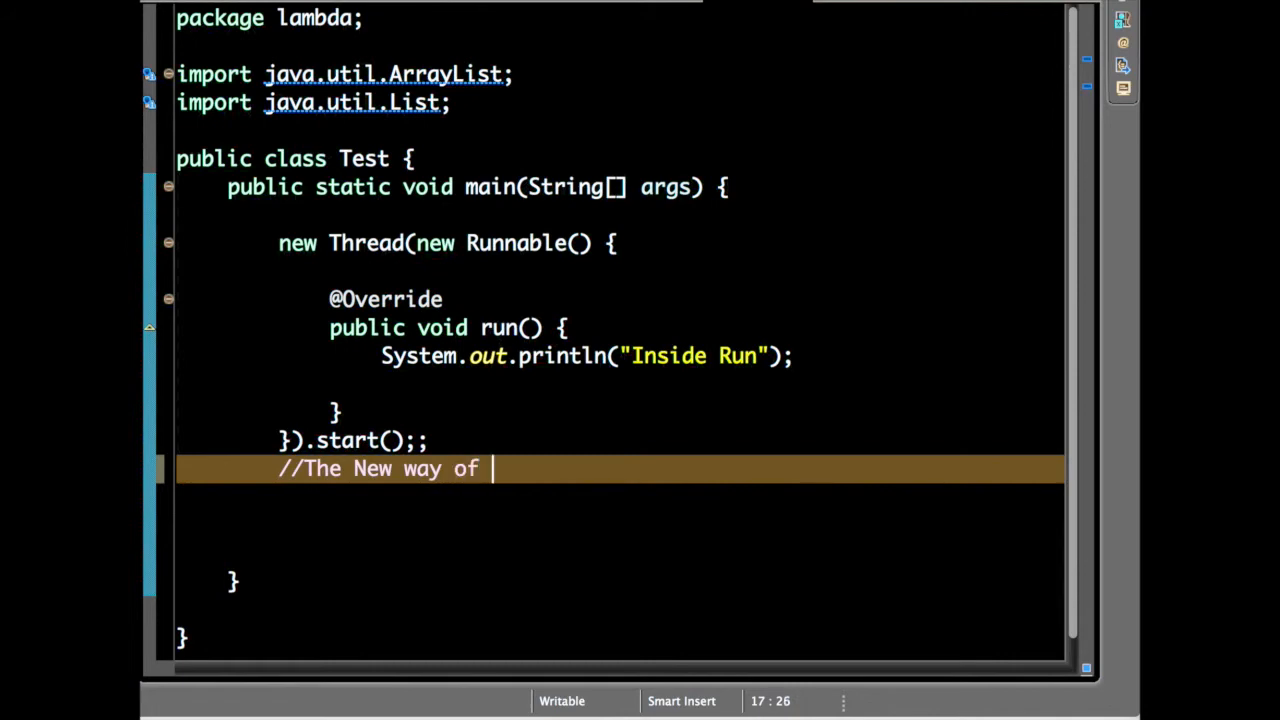
pyautogui.write('Starting thread in')
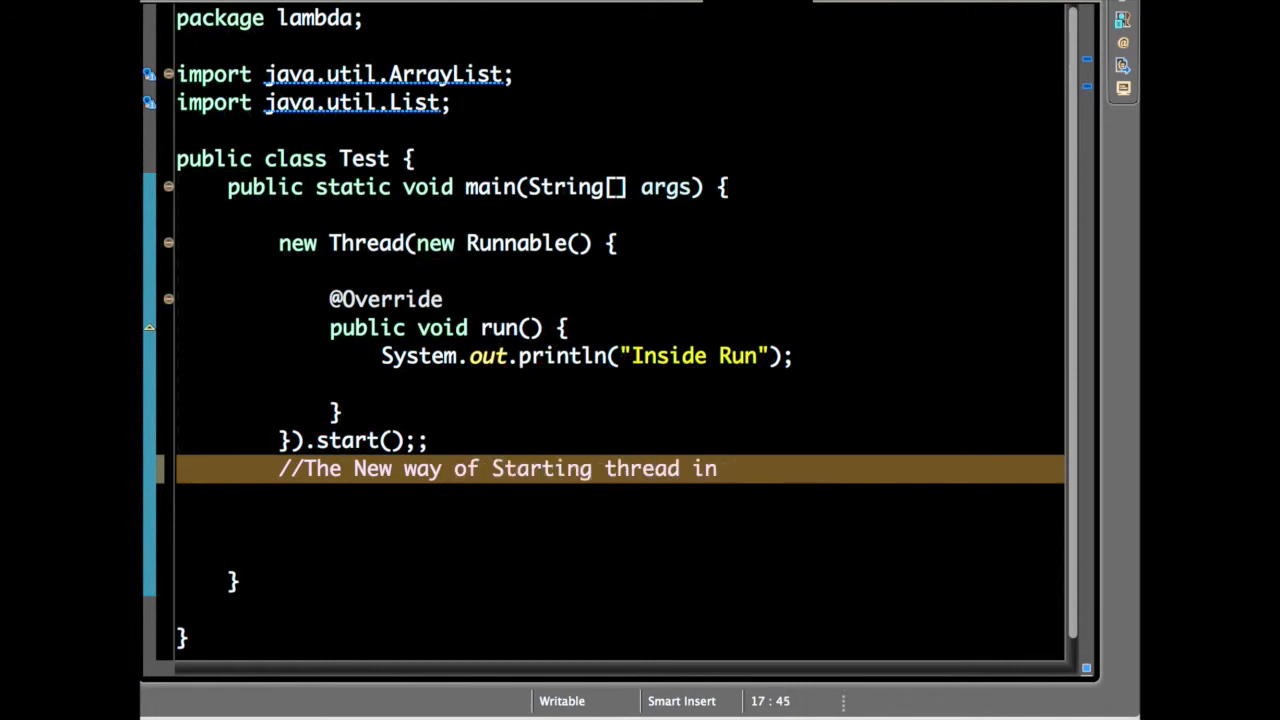
pyautogui.write('Lamda Exp')
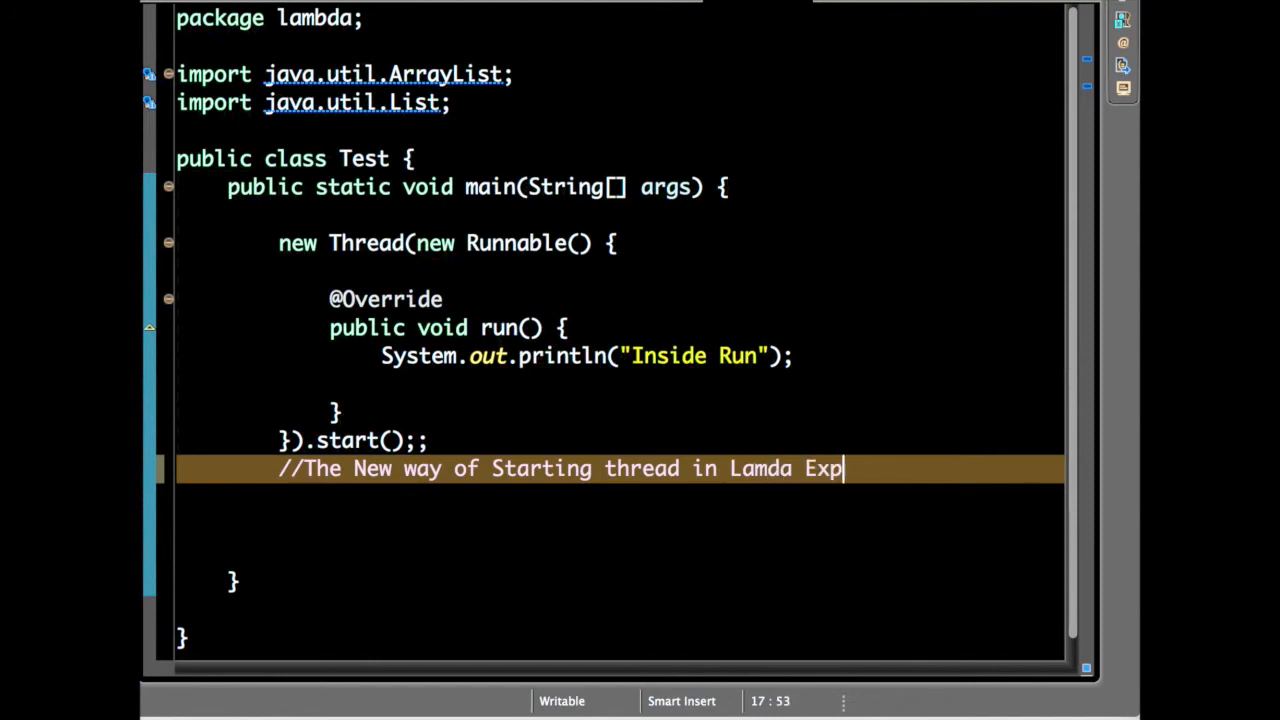
pyautogui.write('rssion')
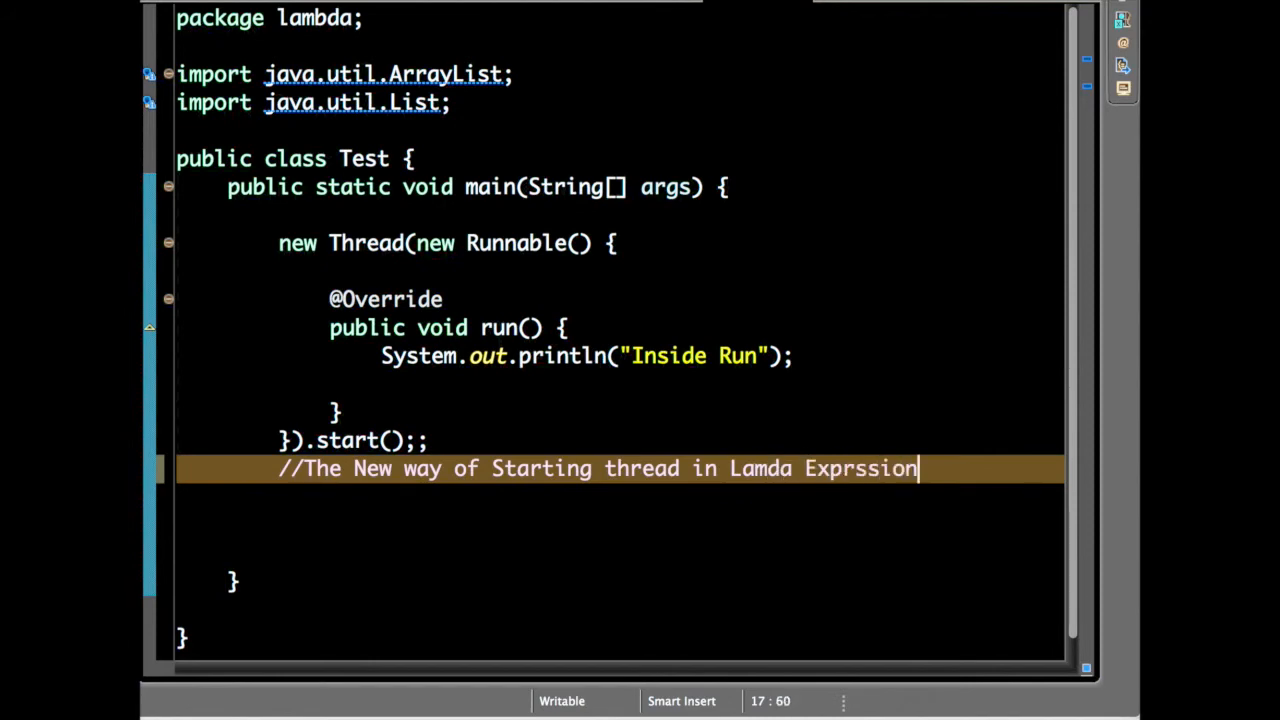
pyautogui.doubleClick(704, 468)
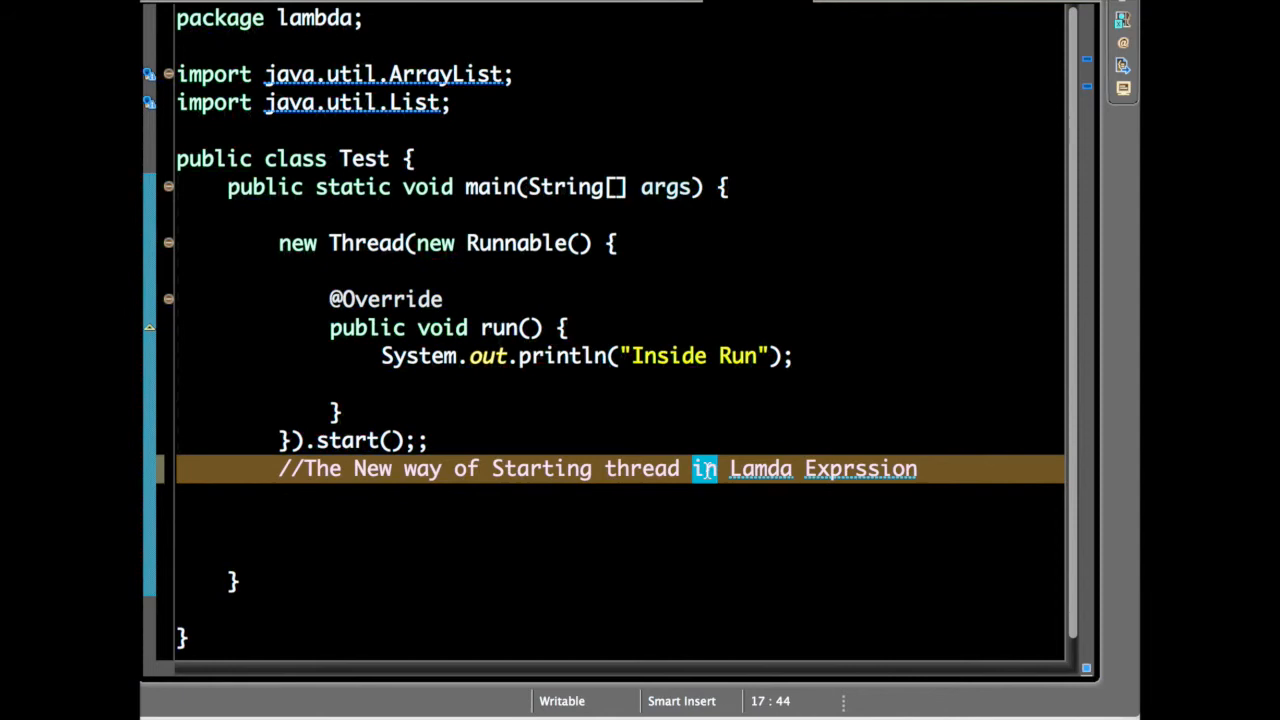
pyautogui.write('using')
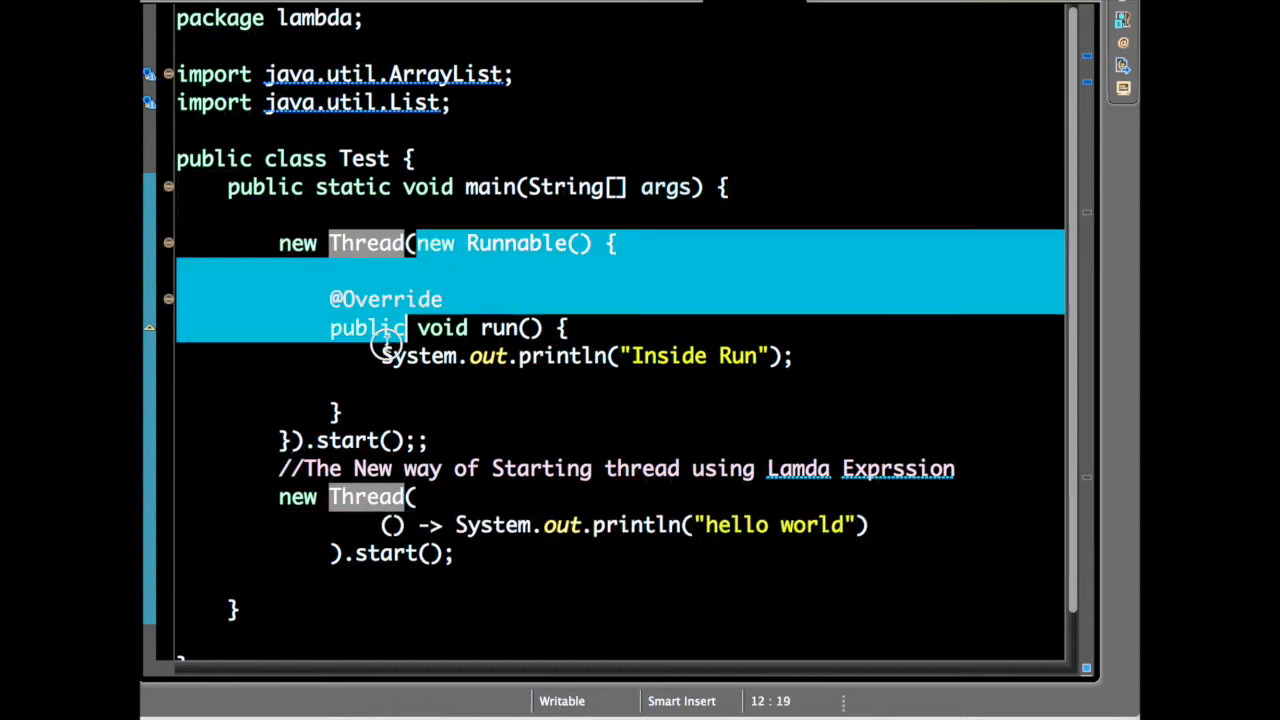
# - Add the second Thread started with () -> System.out.println("hello world") and prepare to run the class
pyautogui.click(344, 554)
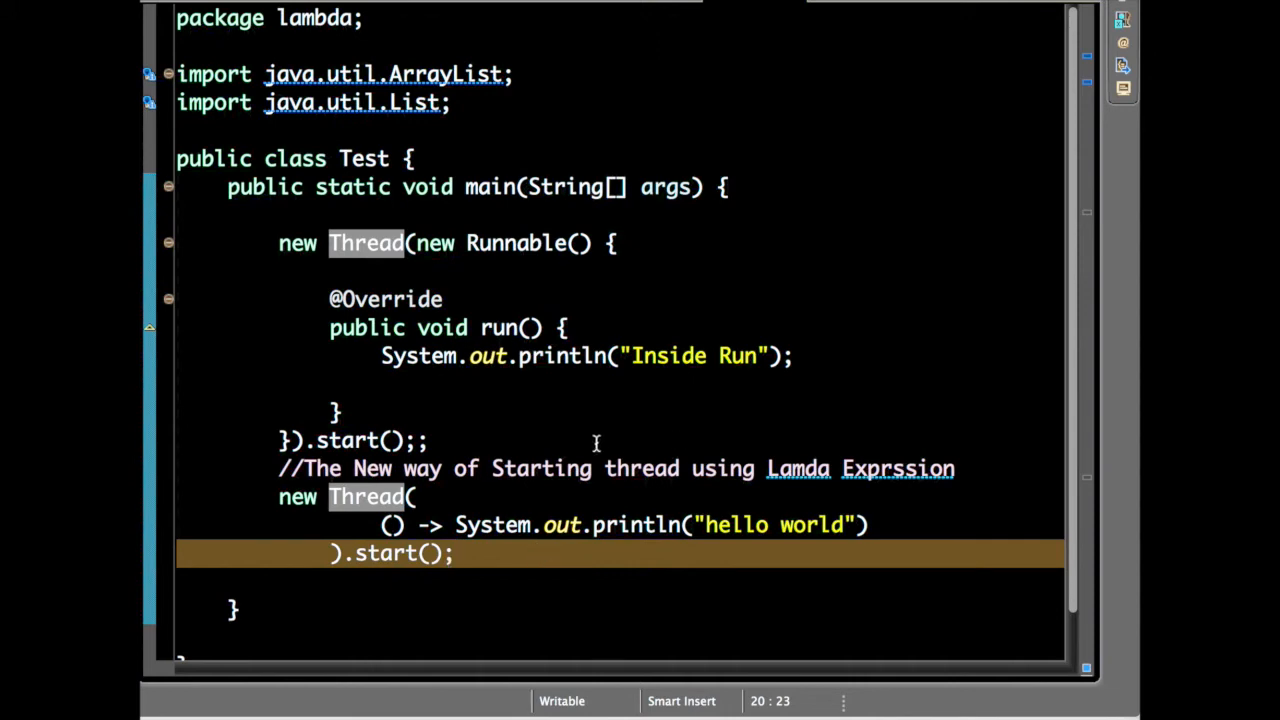
pyautogui.rightClick(400, 552)
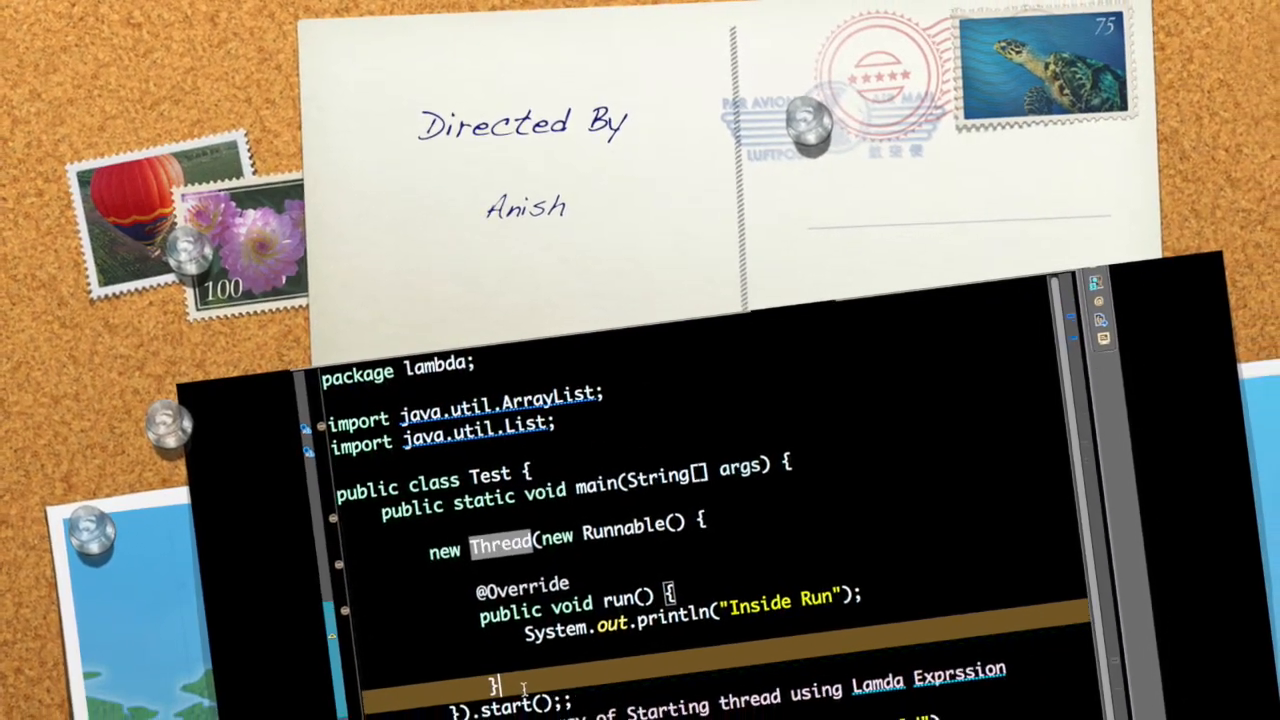
pyautogui.scroll(-3)
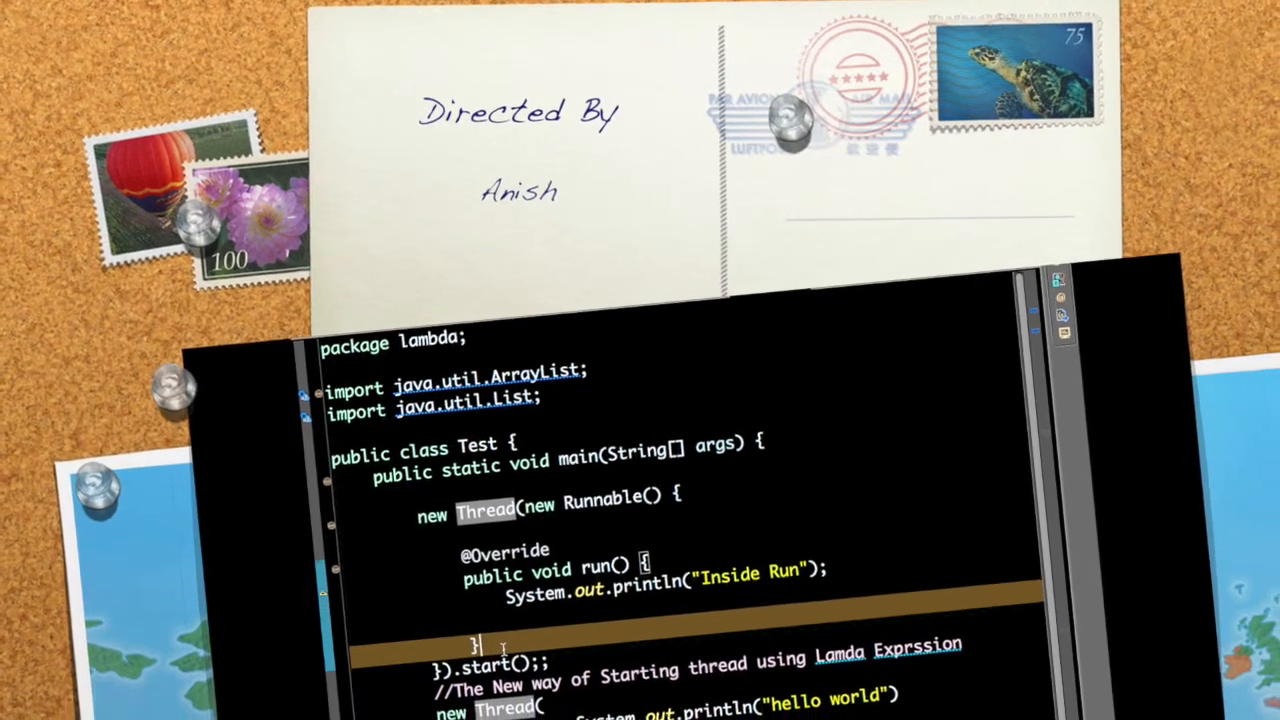